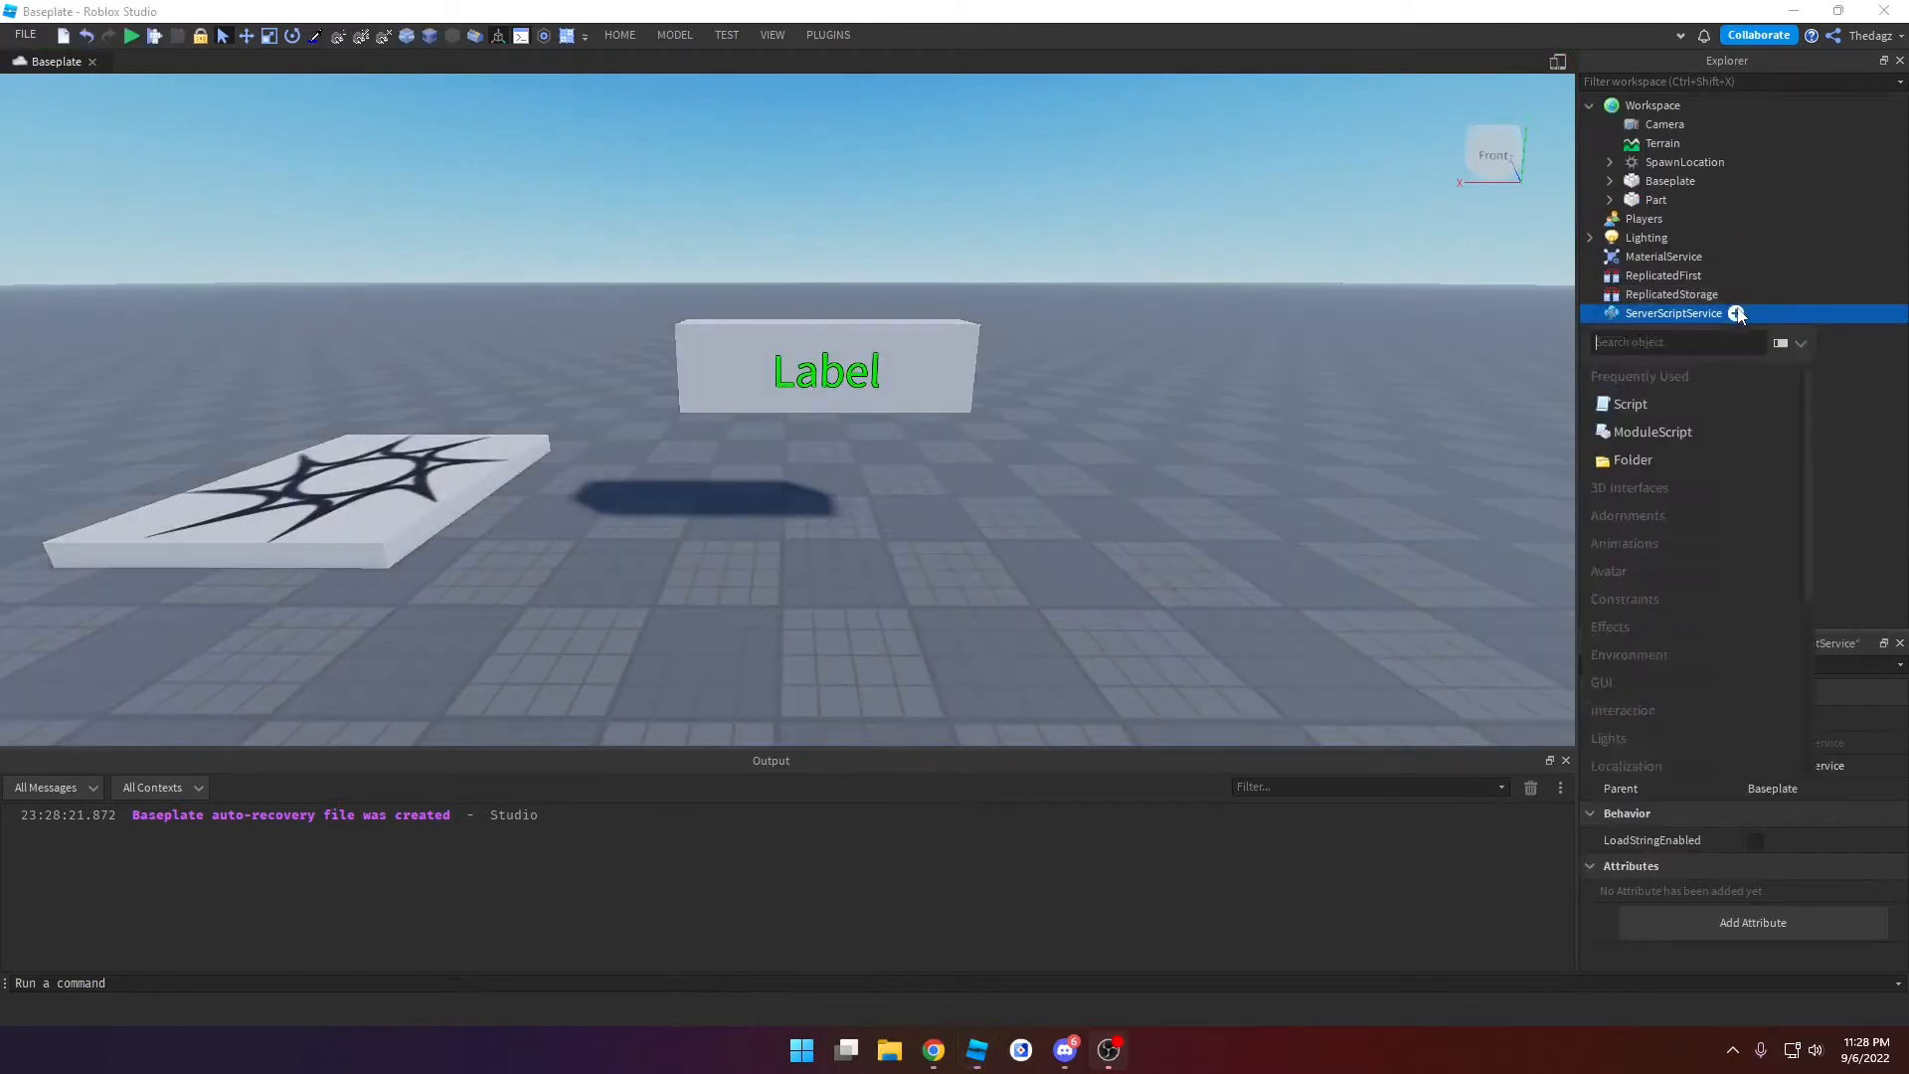
# Step: Insert a Script under ServerScriptService and declare local function FunctionExample()
pyautogui.click(1628, 403)
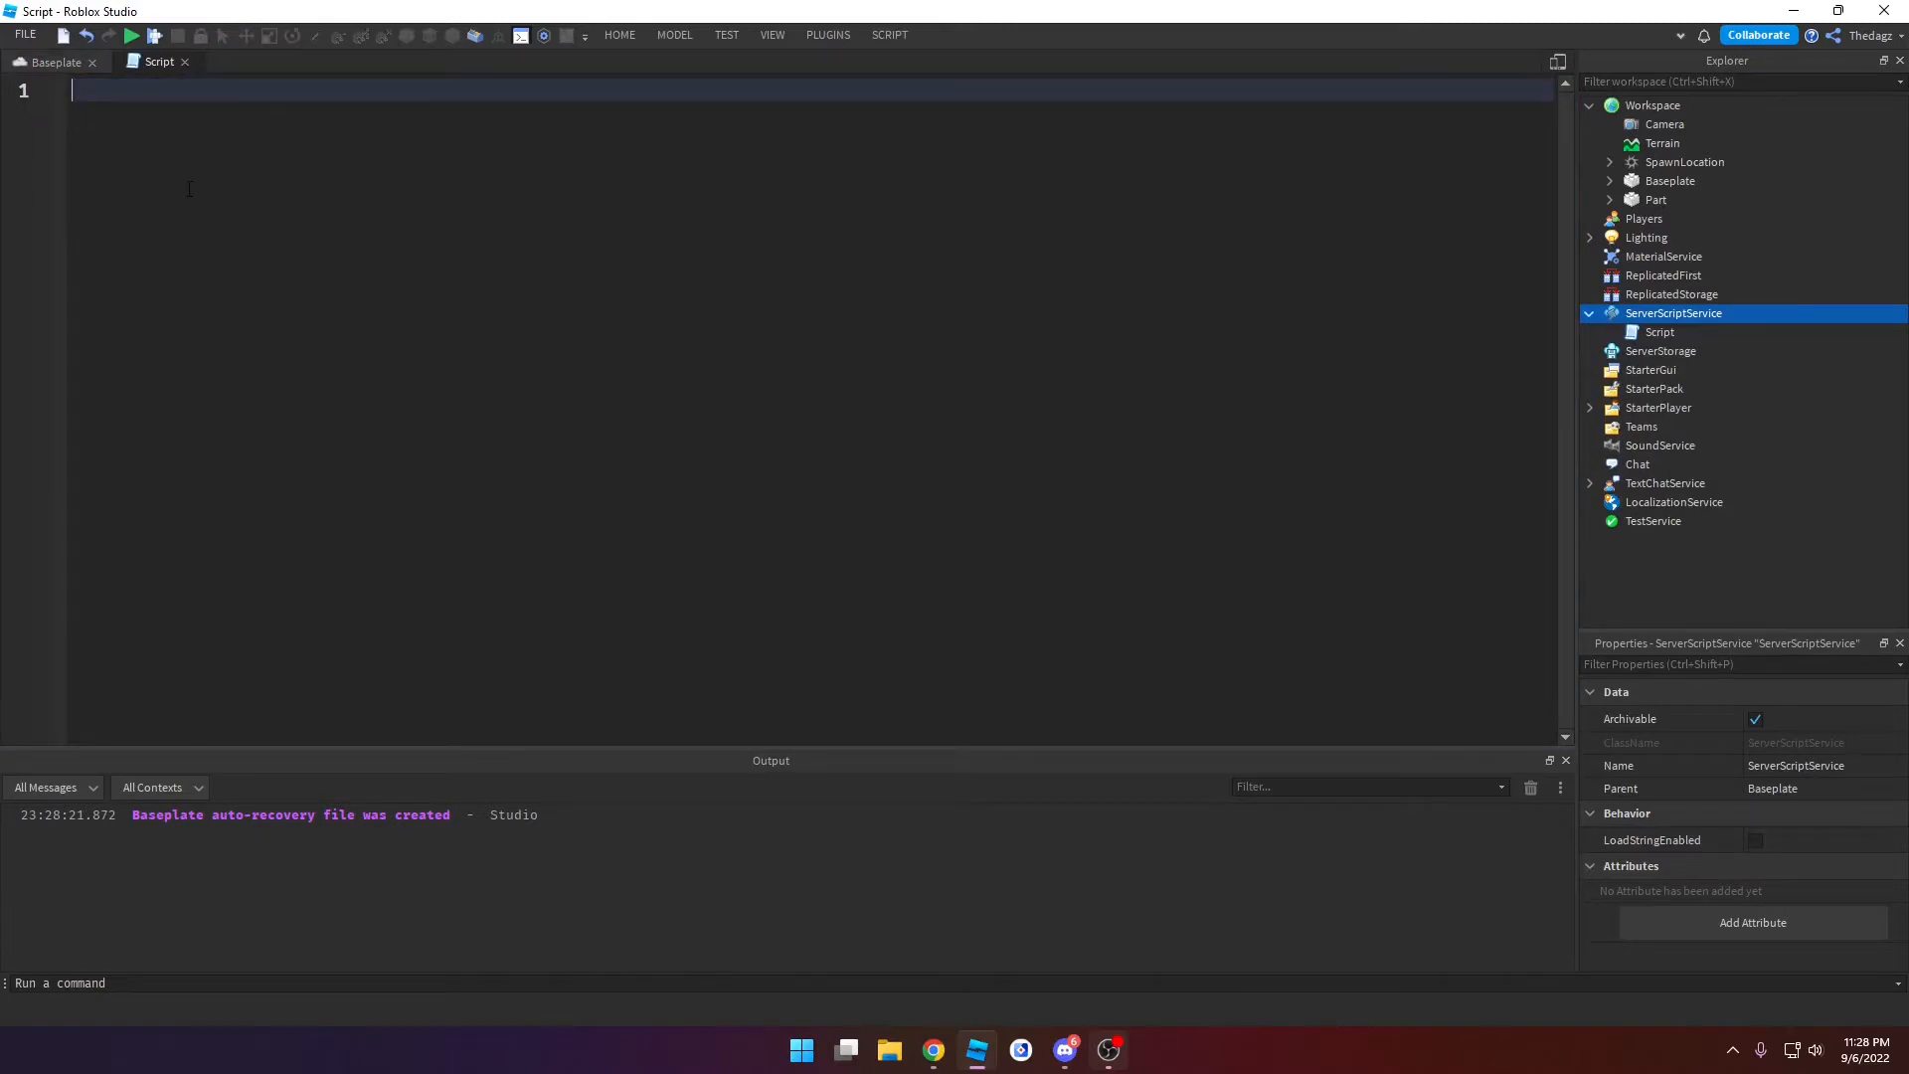
pyautogui.write('local function')
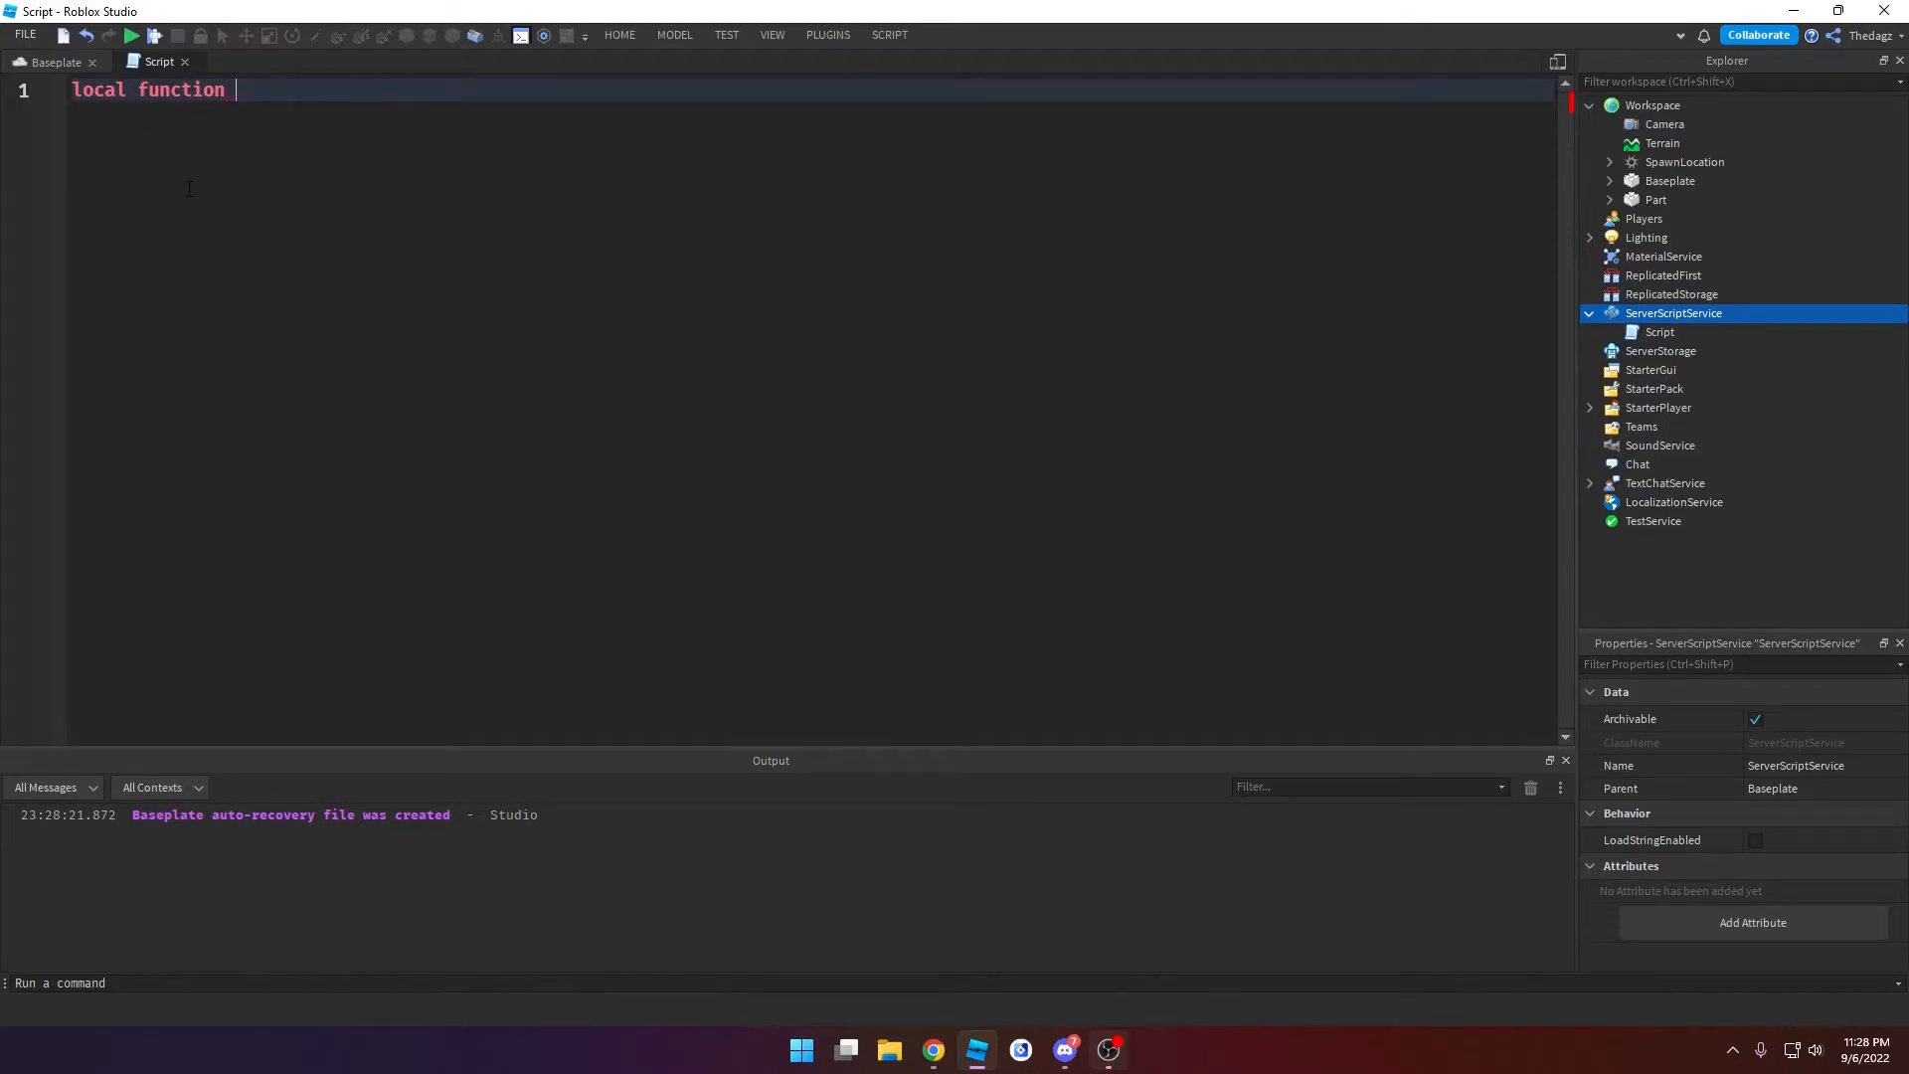
pyautogui.write('Ht')
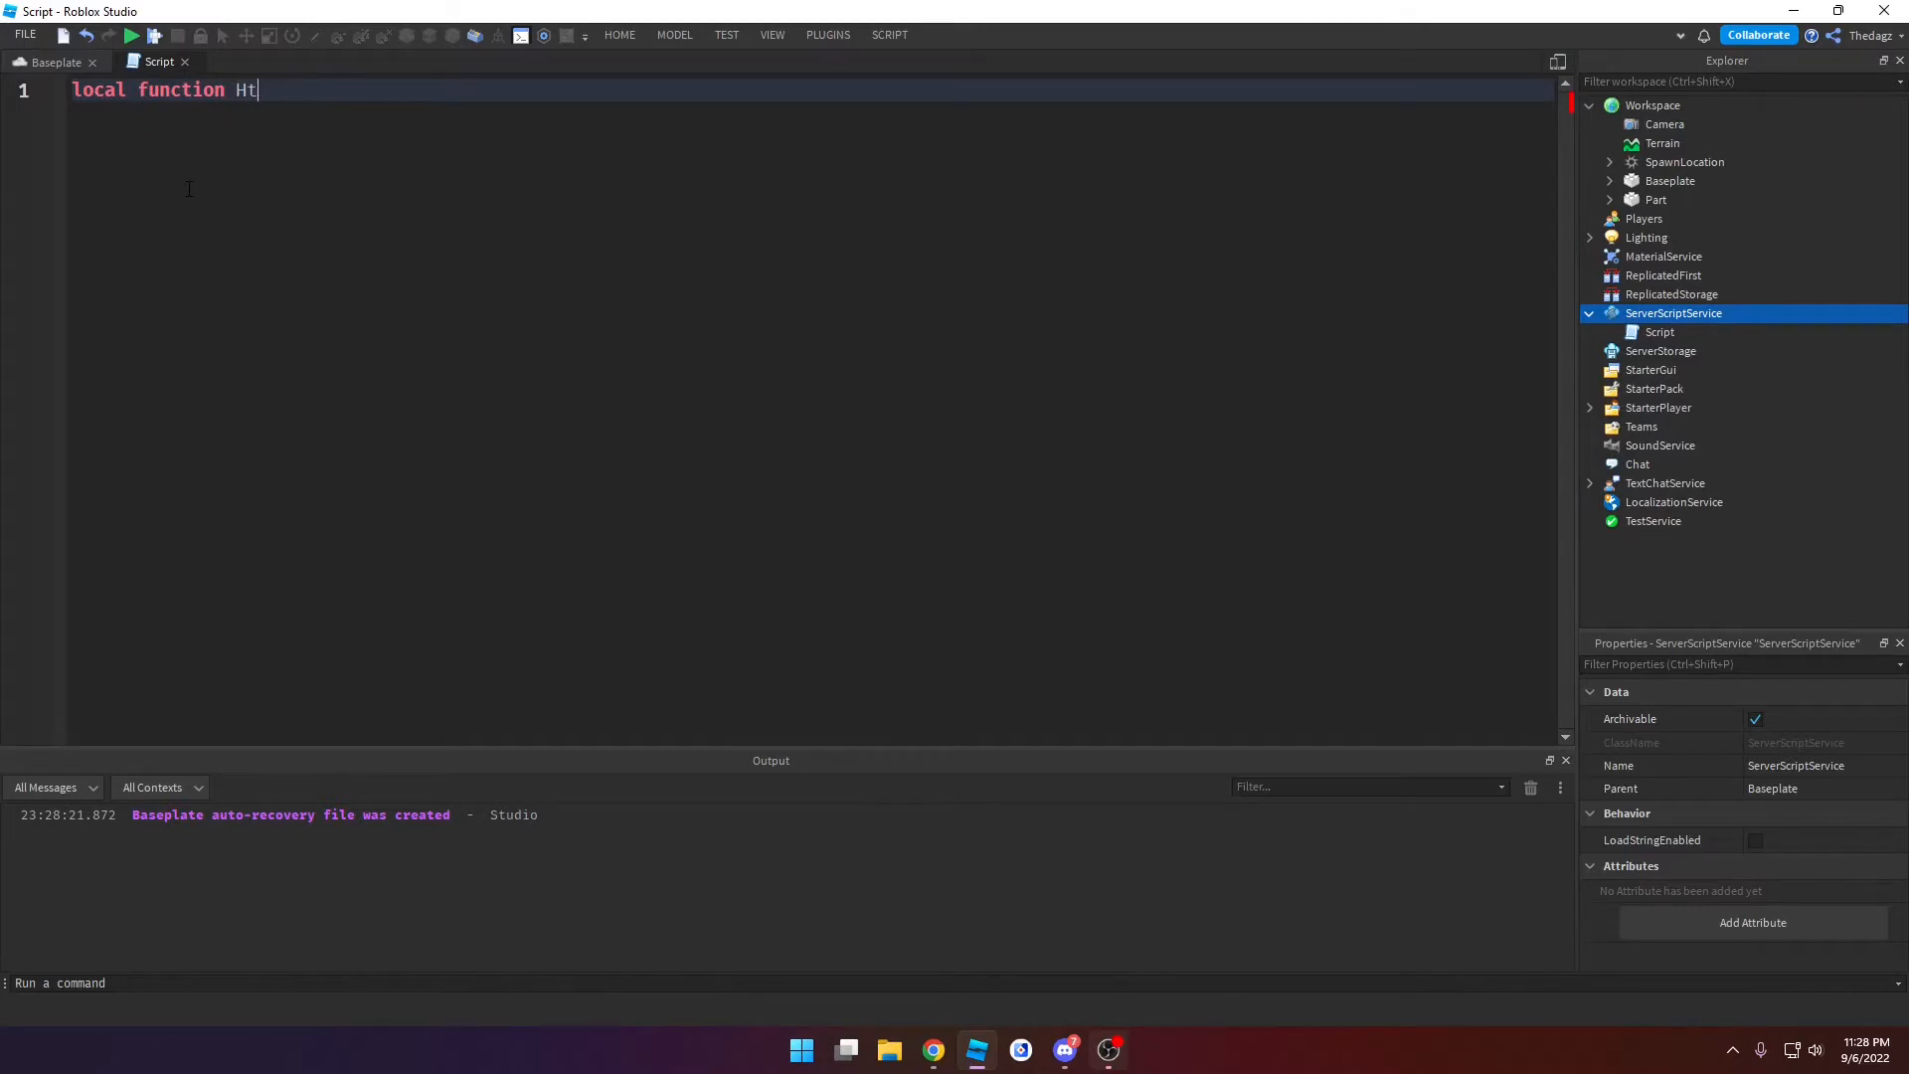
pyautogui.press('Backspace')
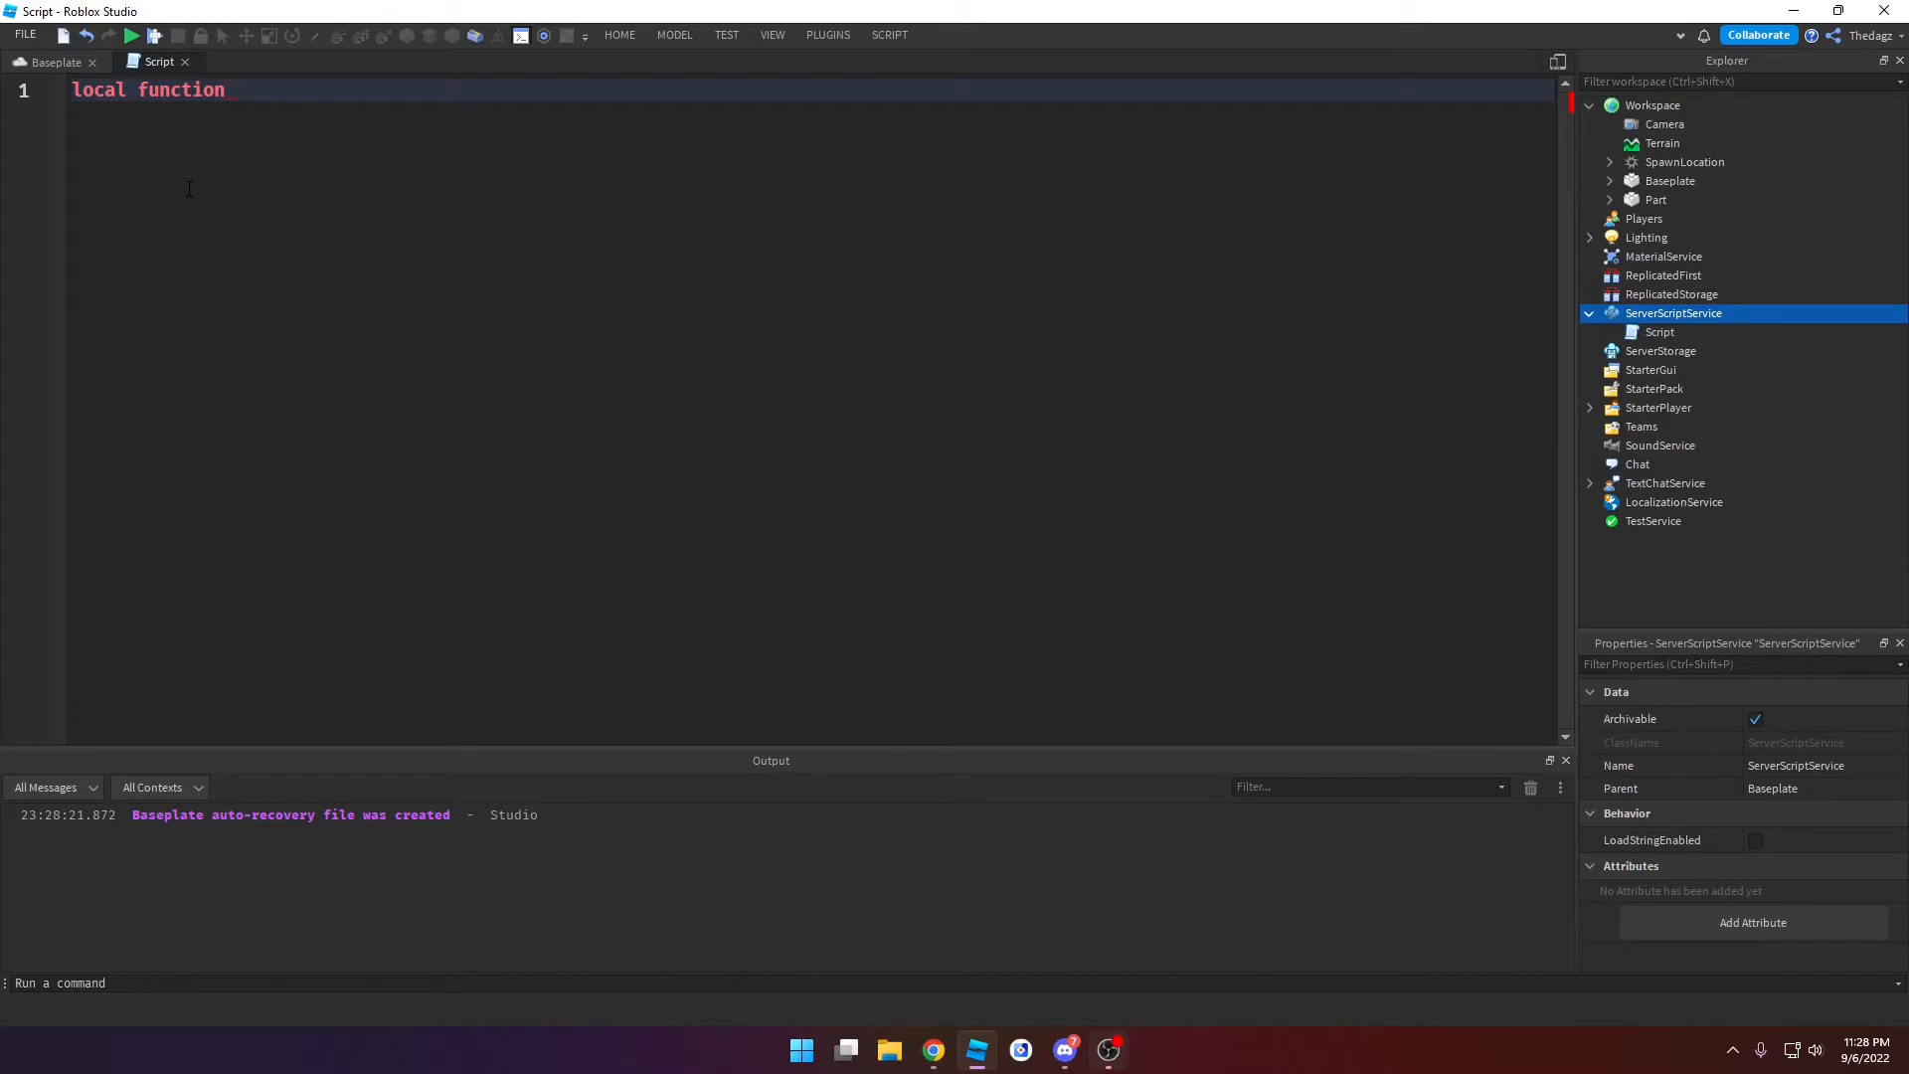
pyautogui.write('FunctionExam')
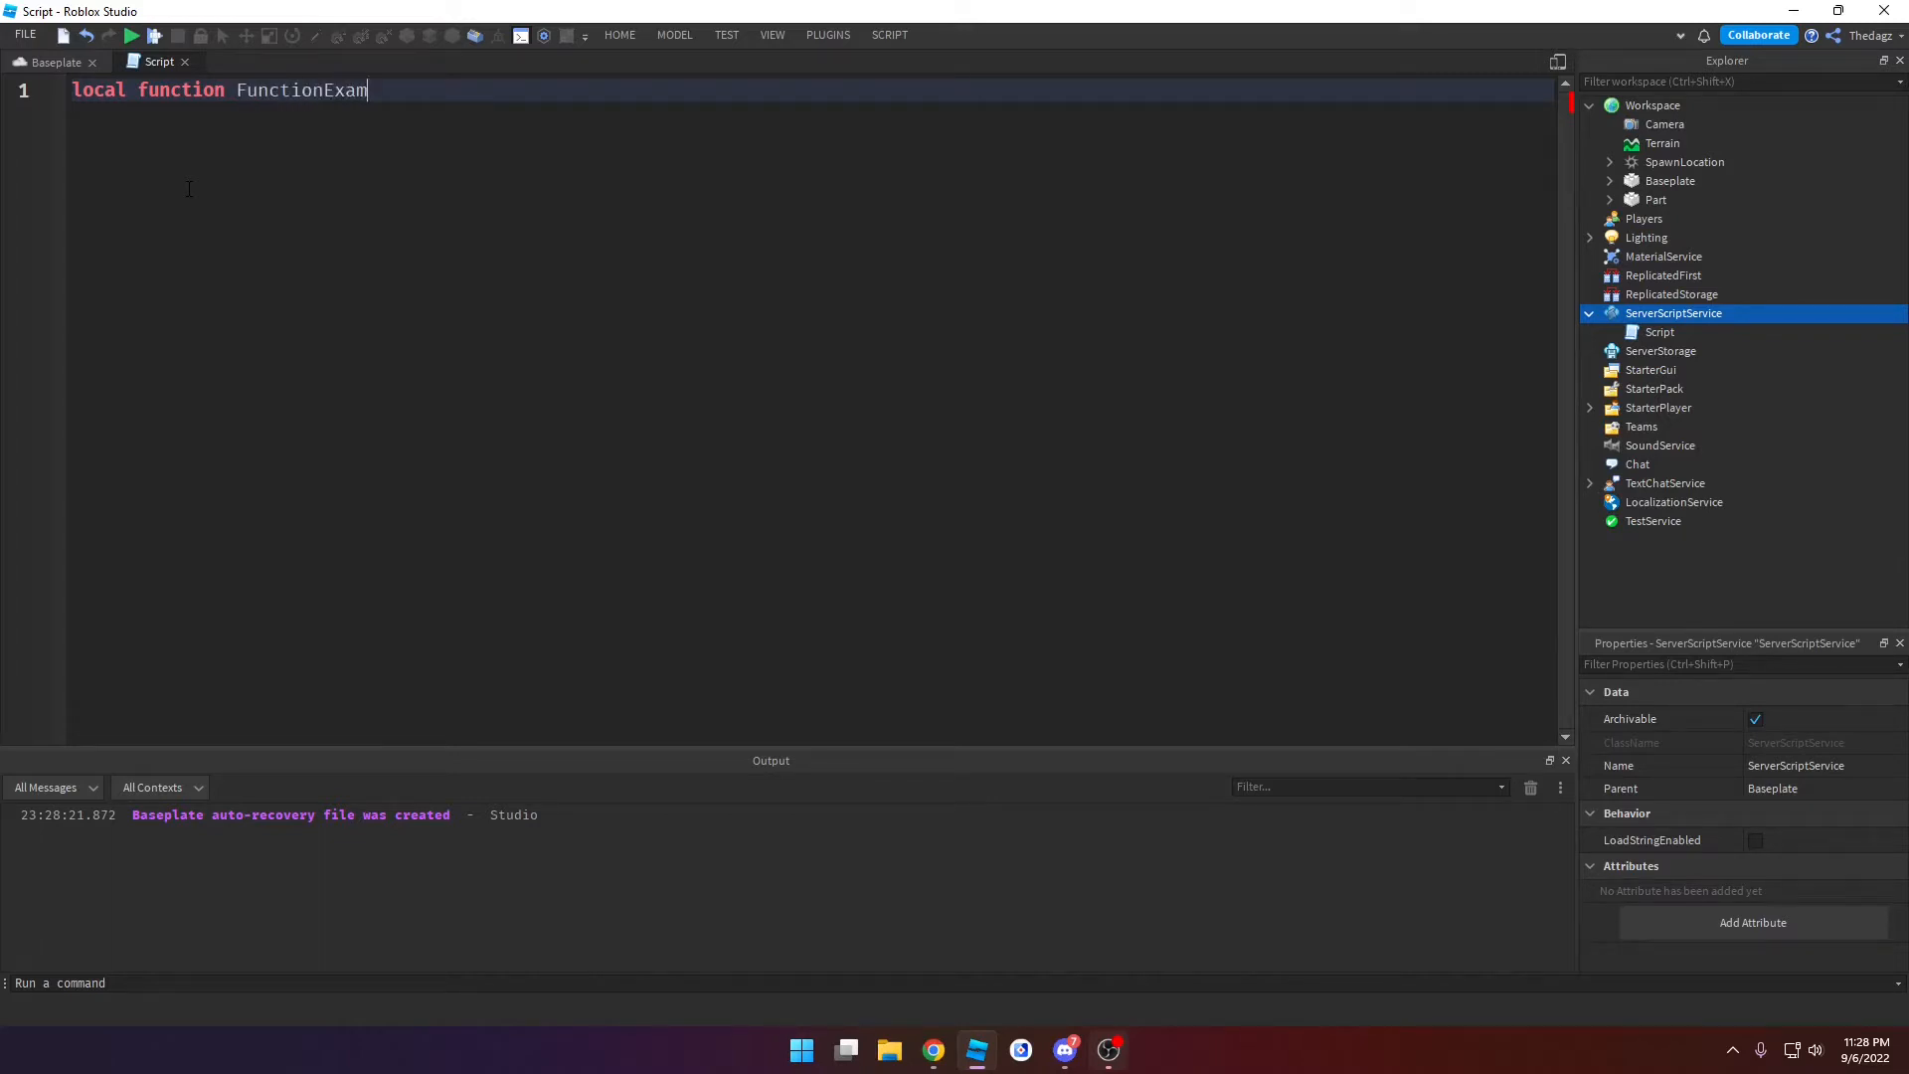
pyautogui.write('ple()')
pyautogui.write('print("')
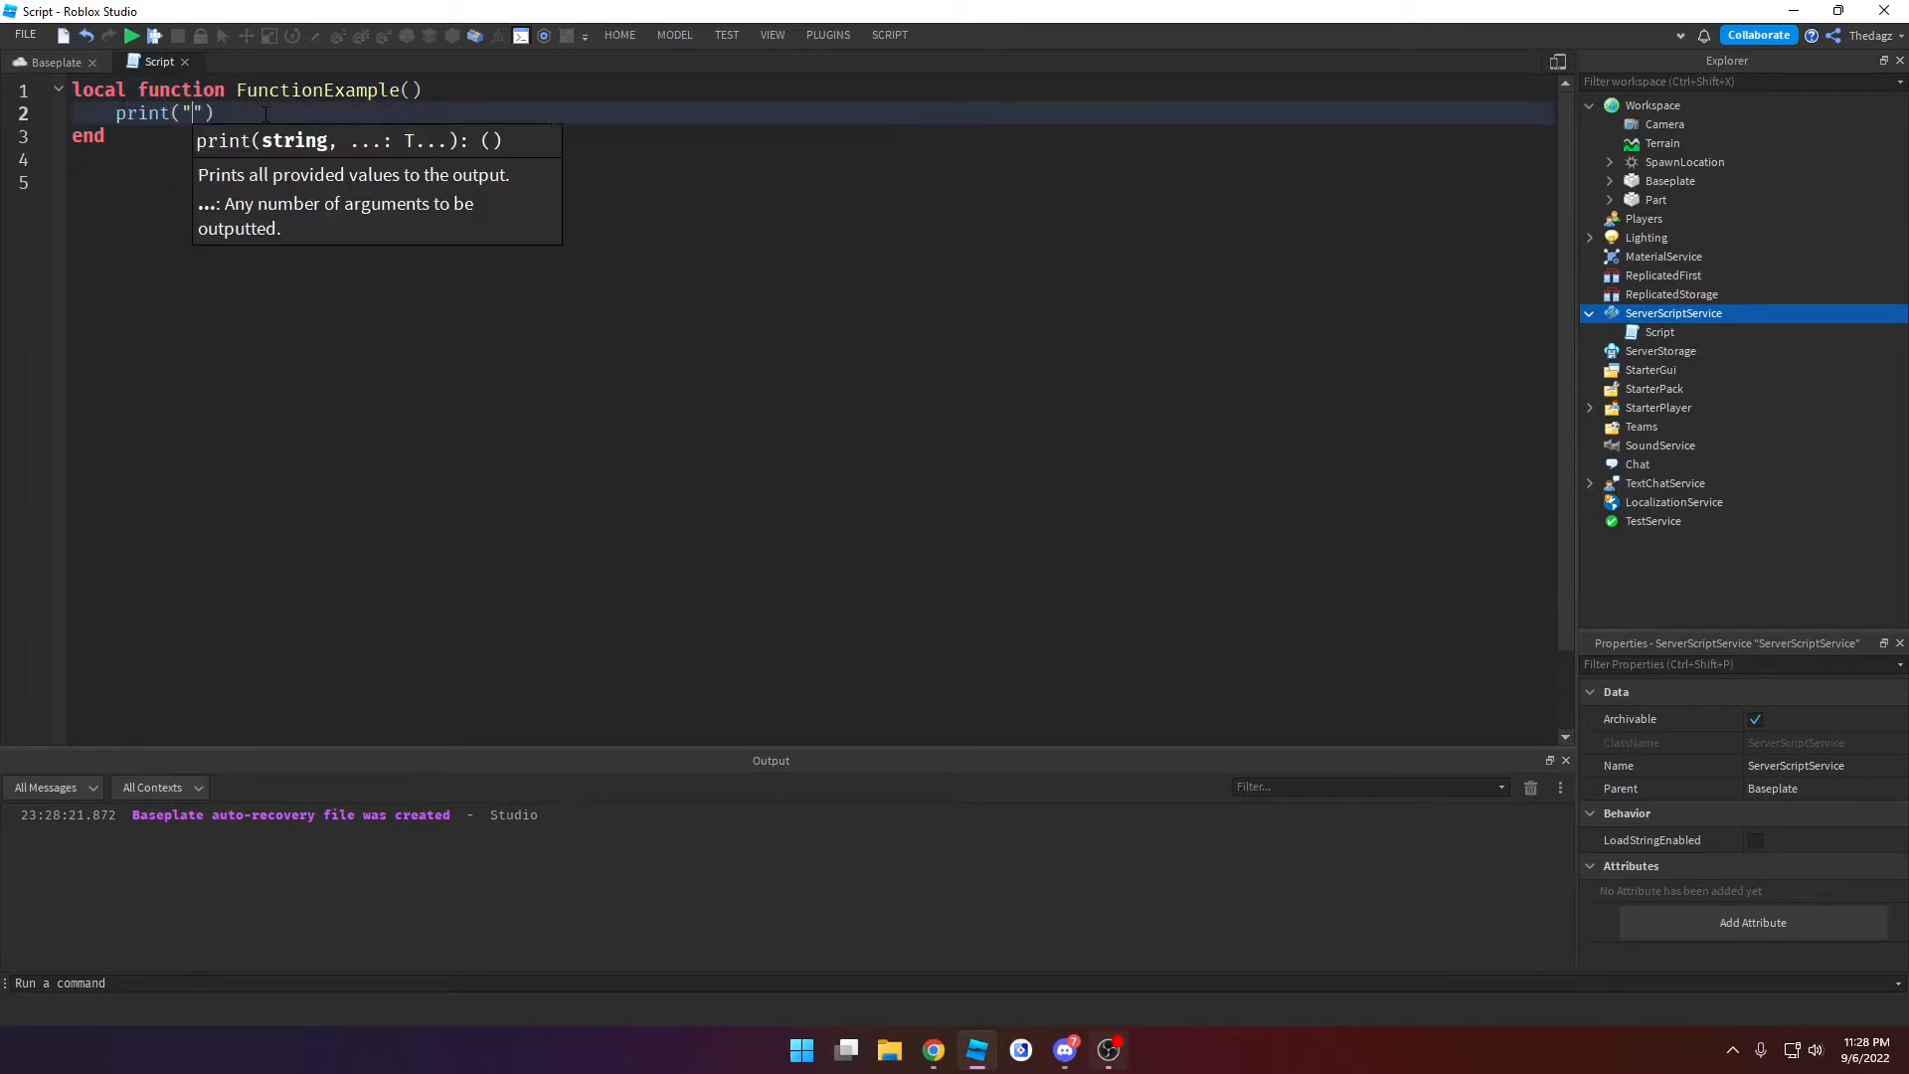
# Step: Give FunctionExample a print("Hello World!") body and test-run the game once
pyautogui.write('Hello World!')
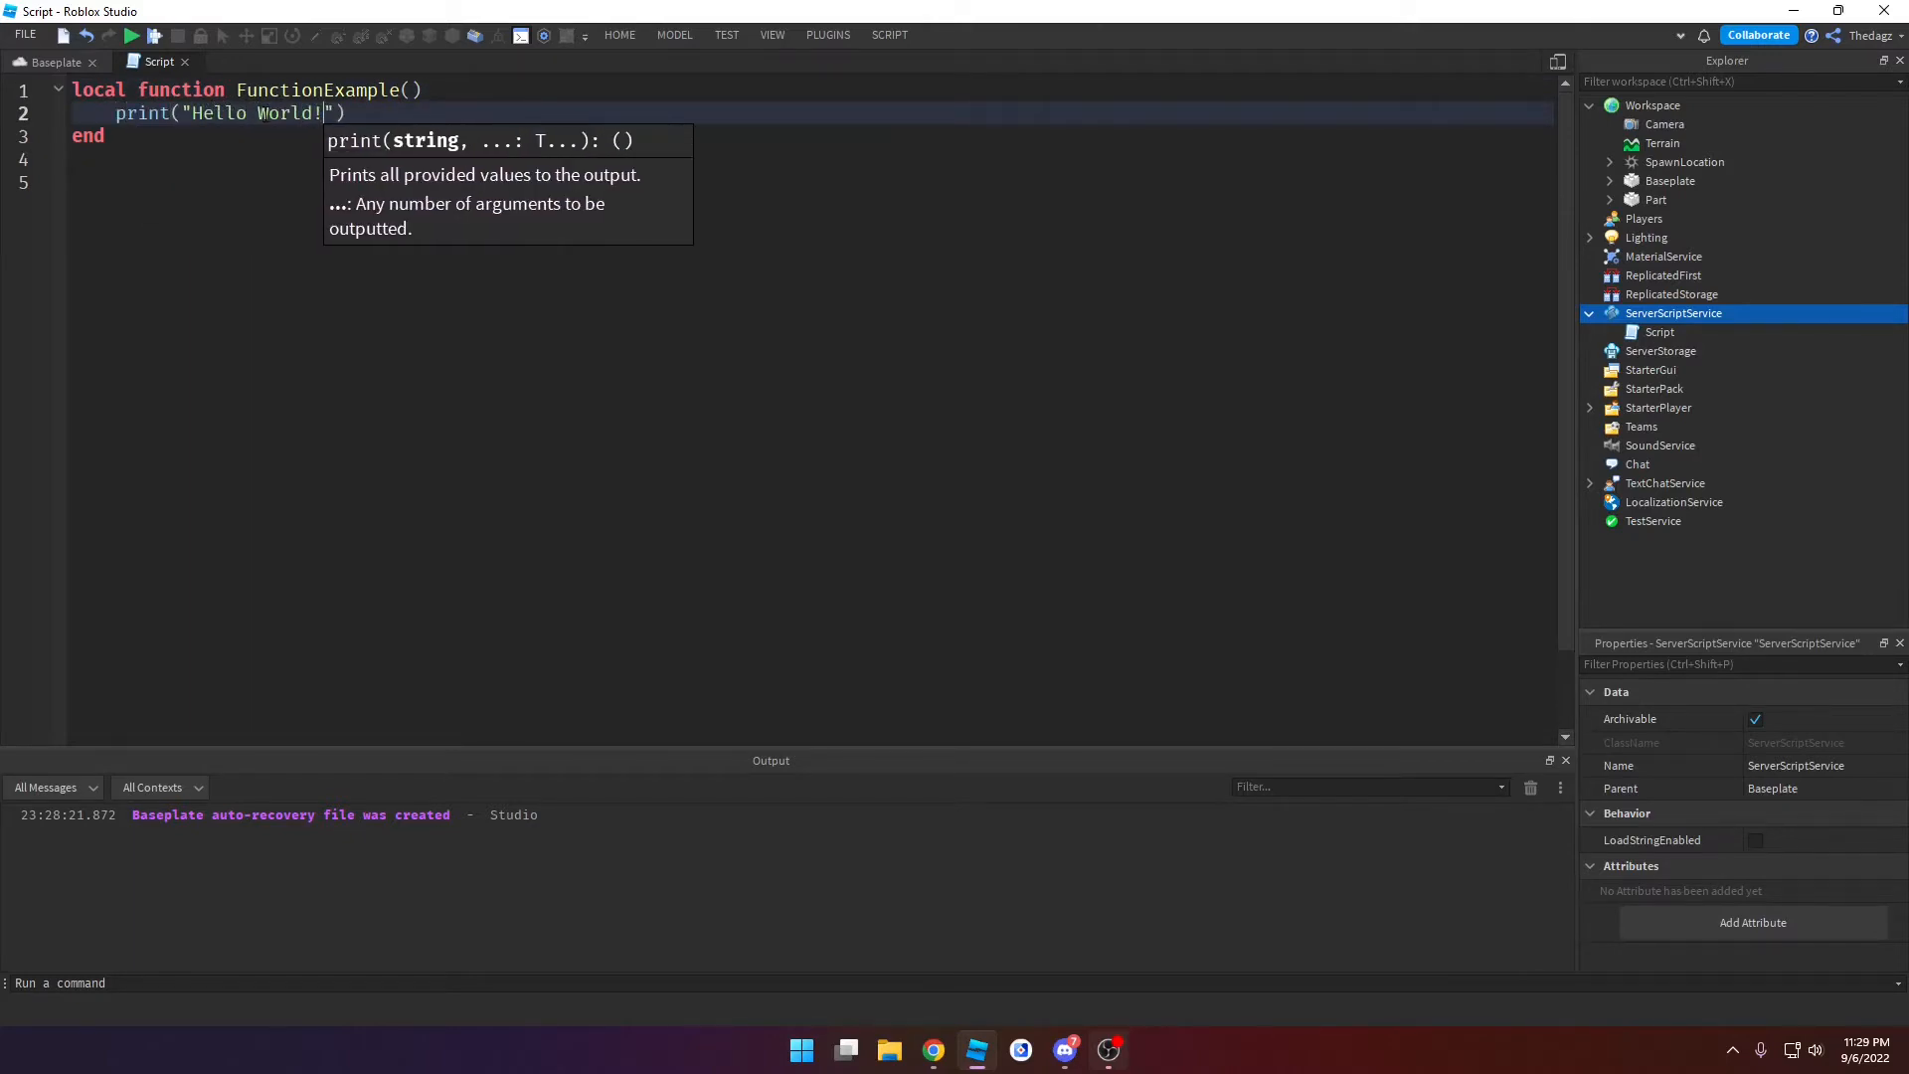
pyautogui.click(131, 33)
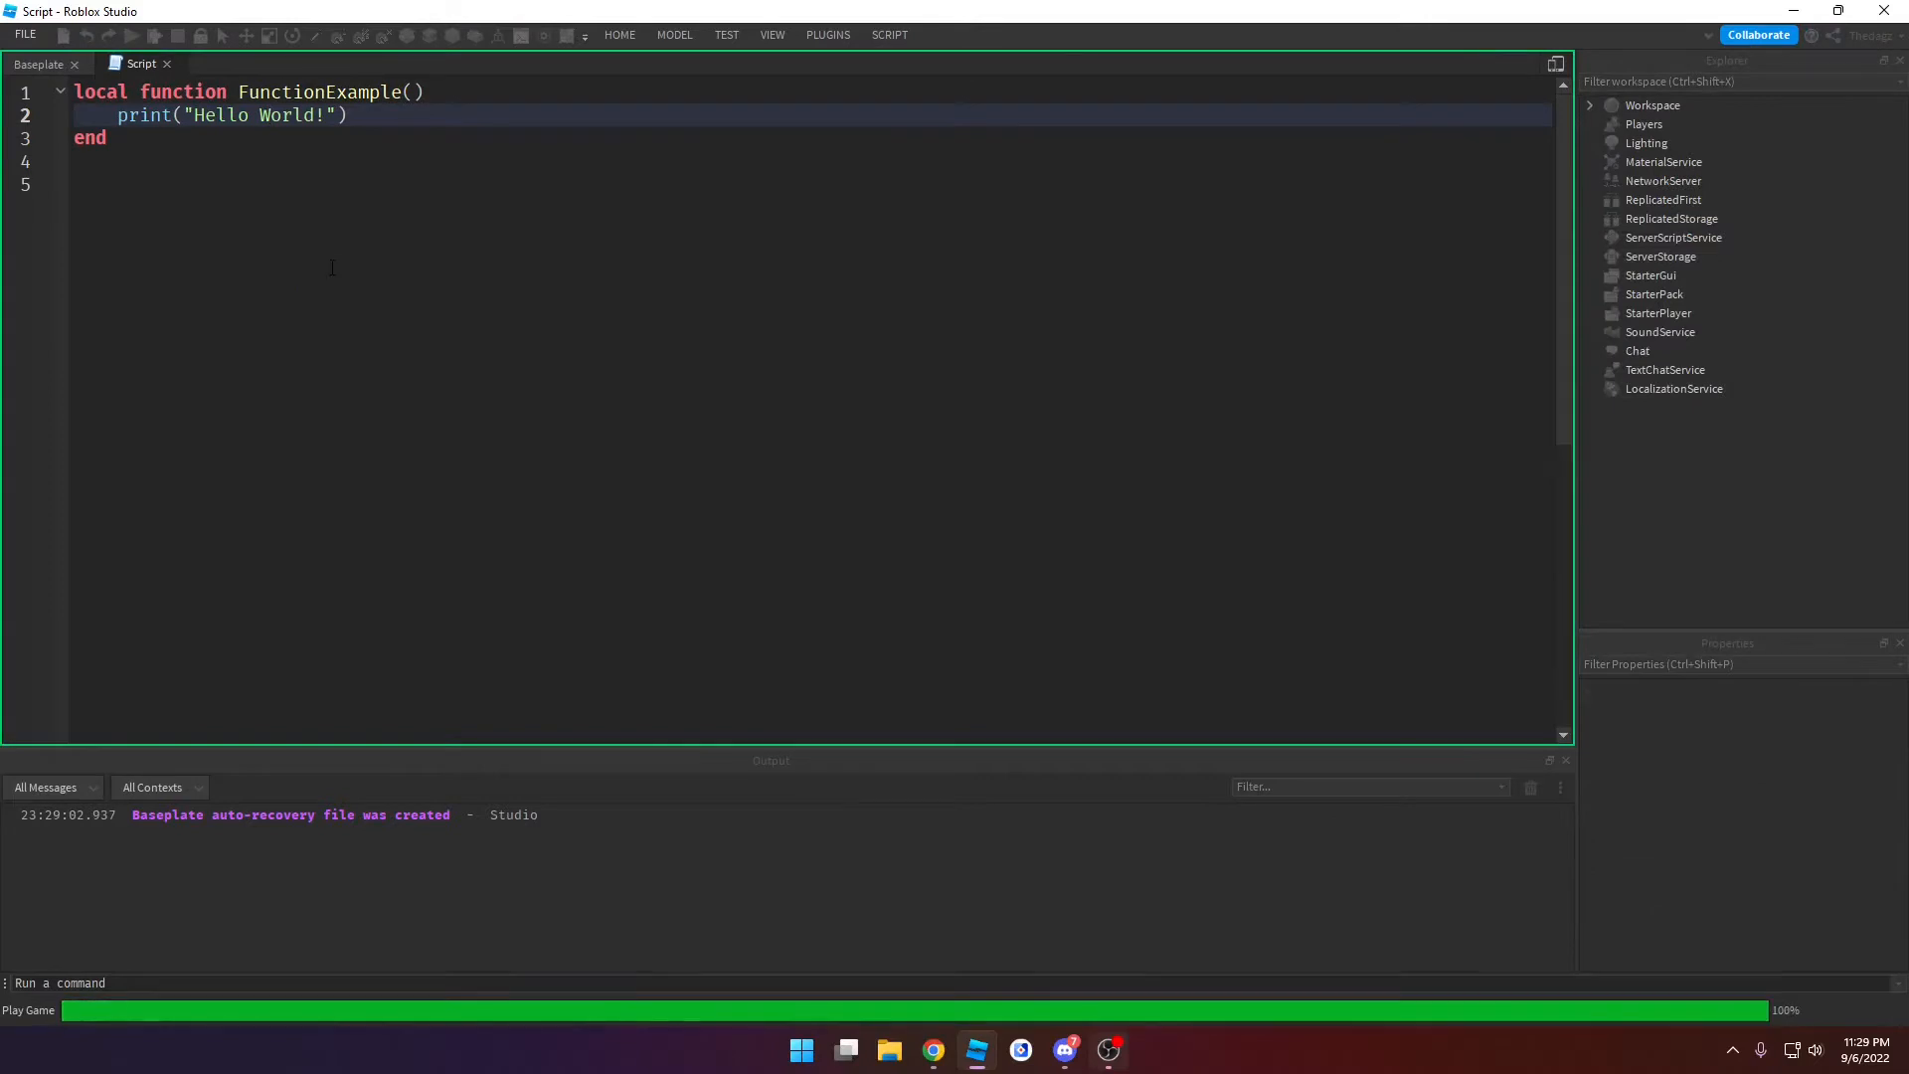
pyautogui.click(40, 63)
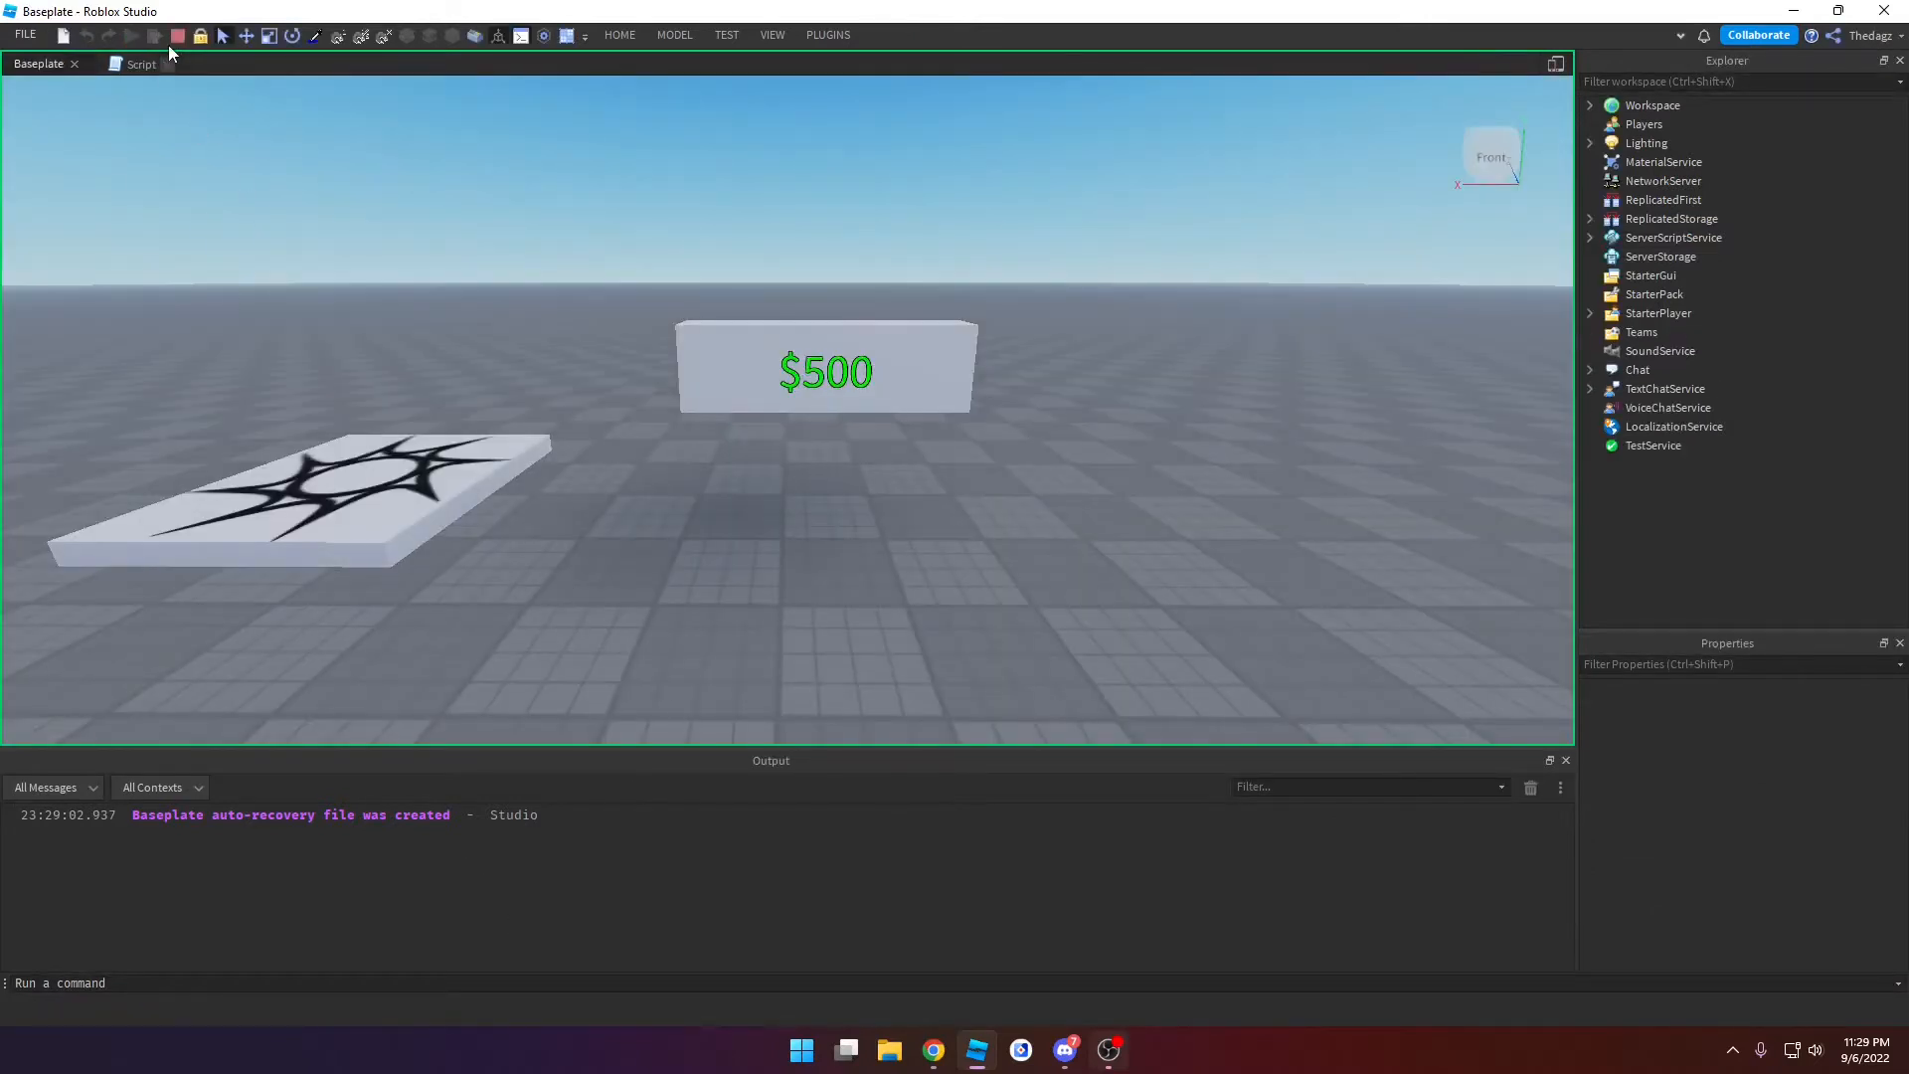
pyautogui.click(159, 61)
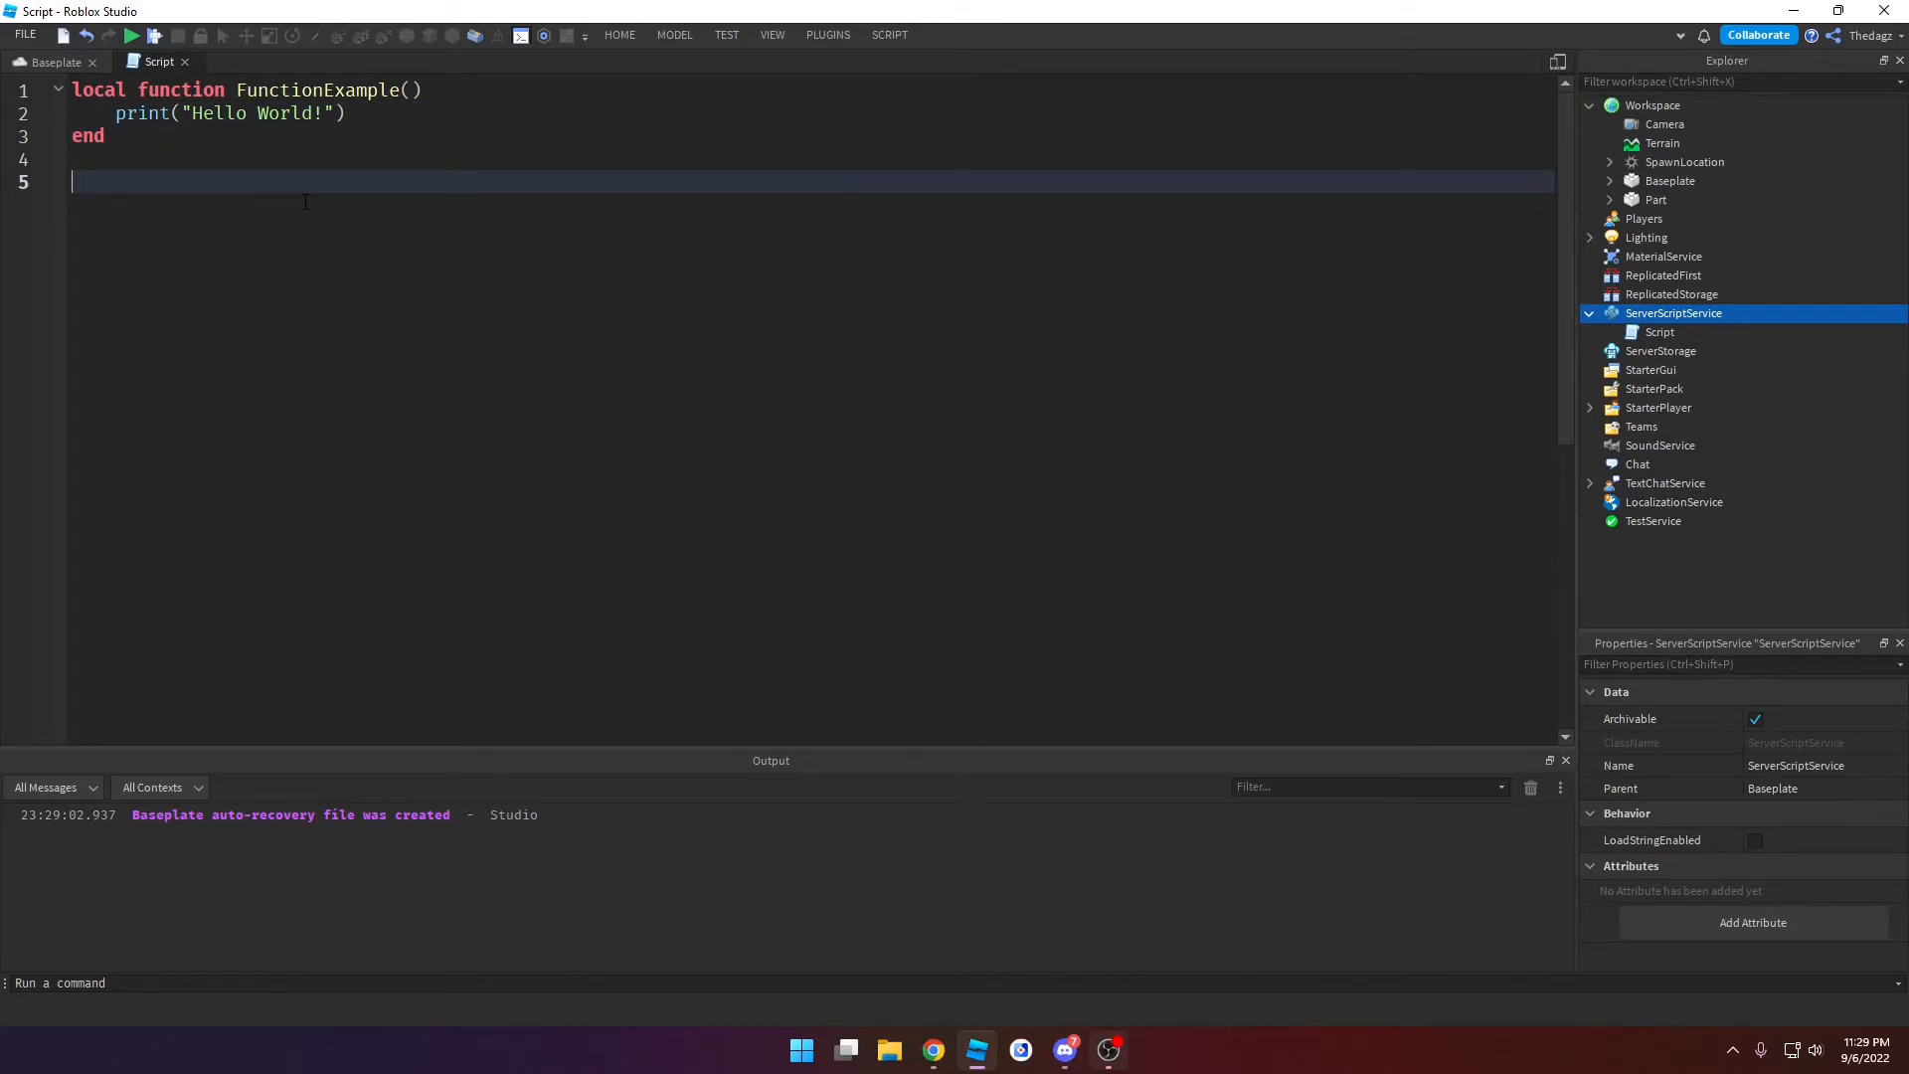
# Step: Call FunctionExample() four times below the function and test so Hello World! prints four times
pyautogui.write('Fun')
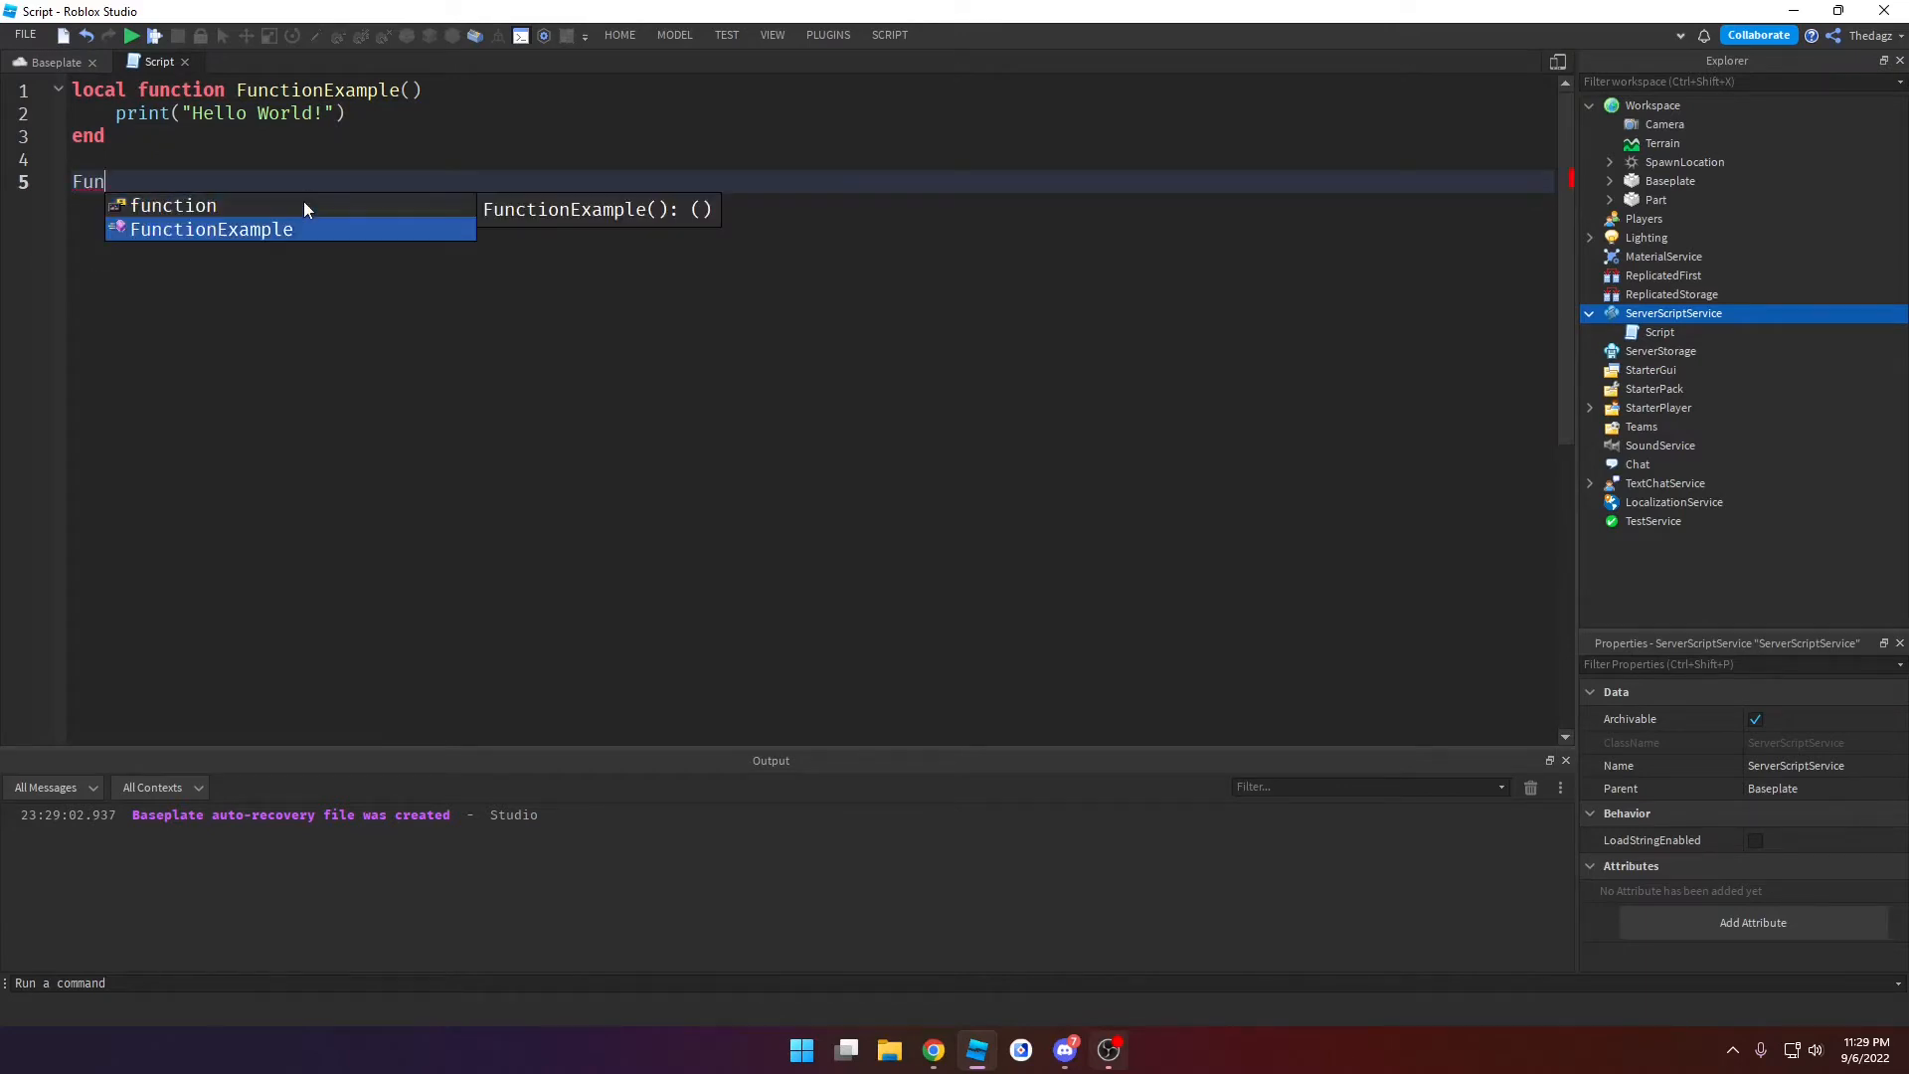
pyautogui.click(211, 231)
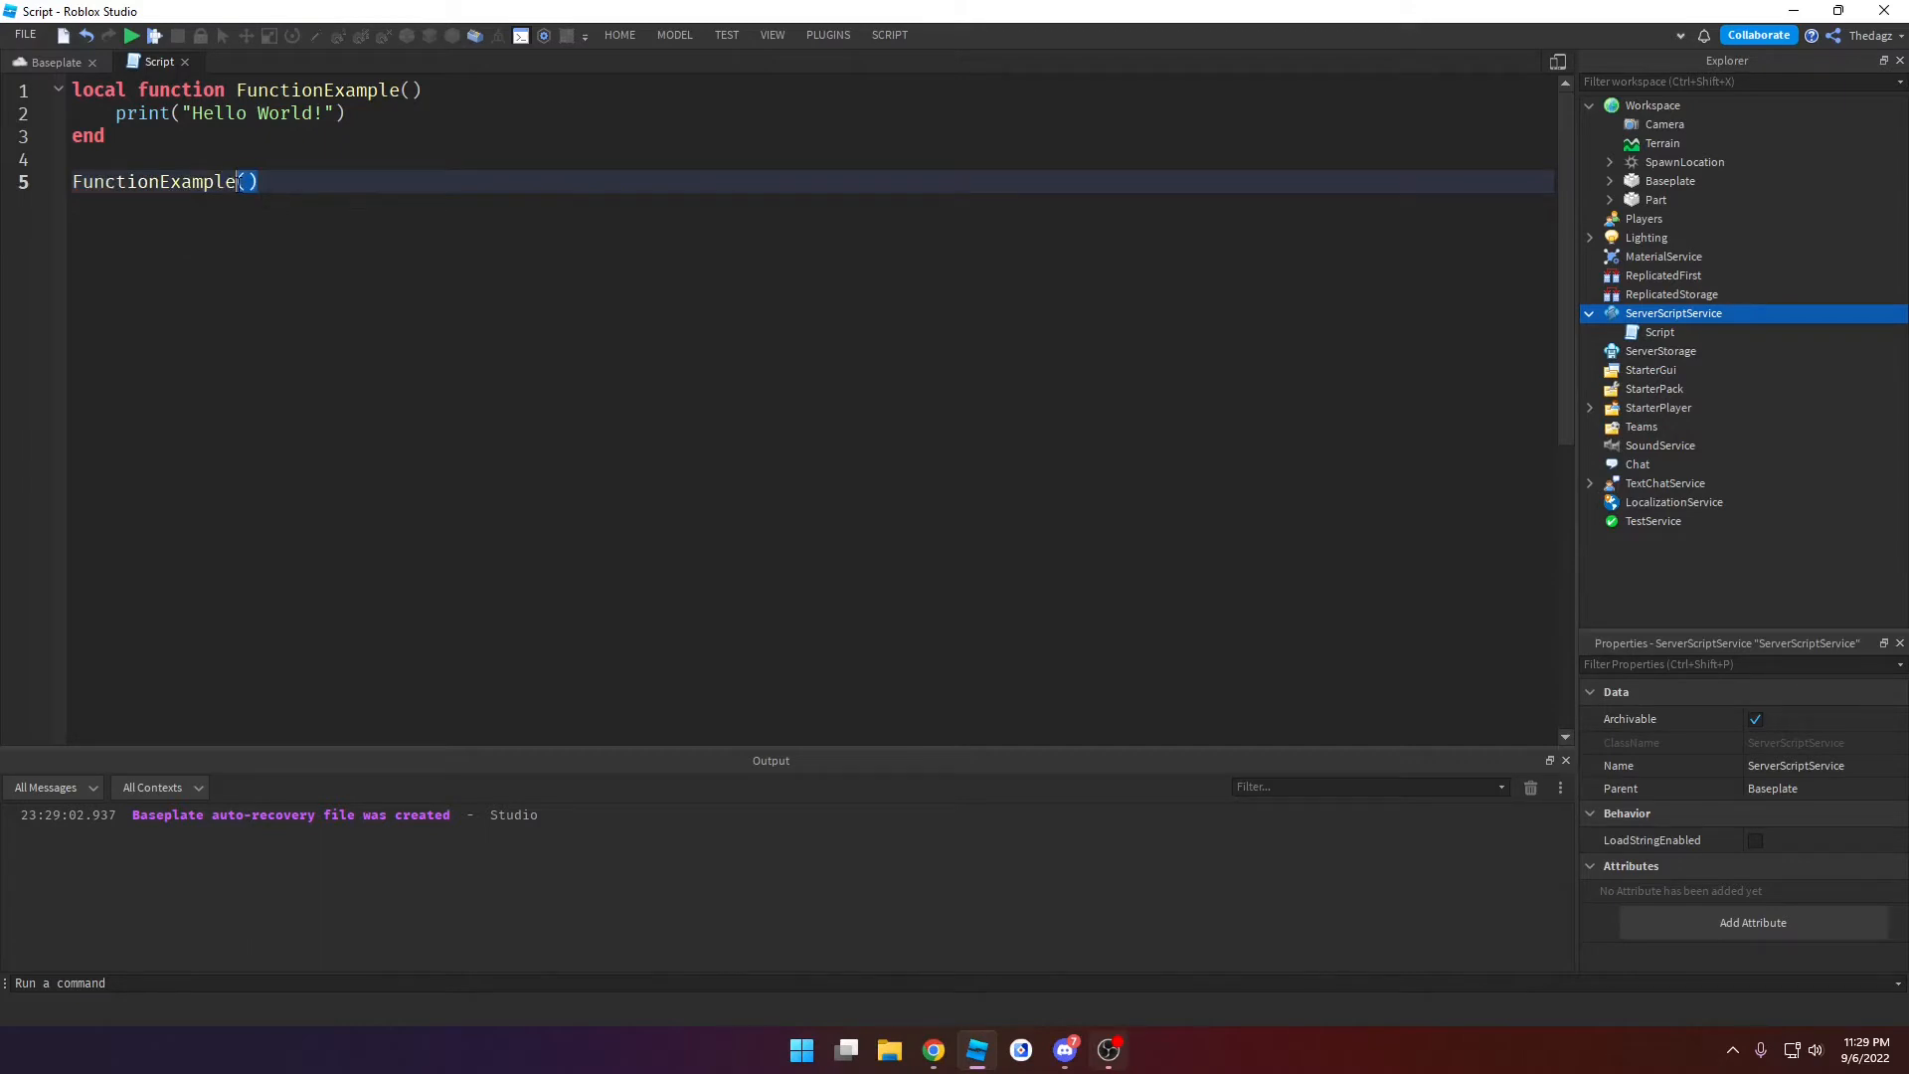
pyautogui.click(132, 34)
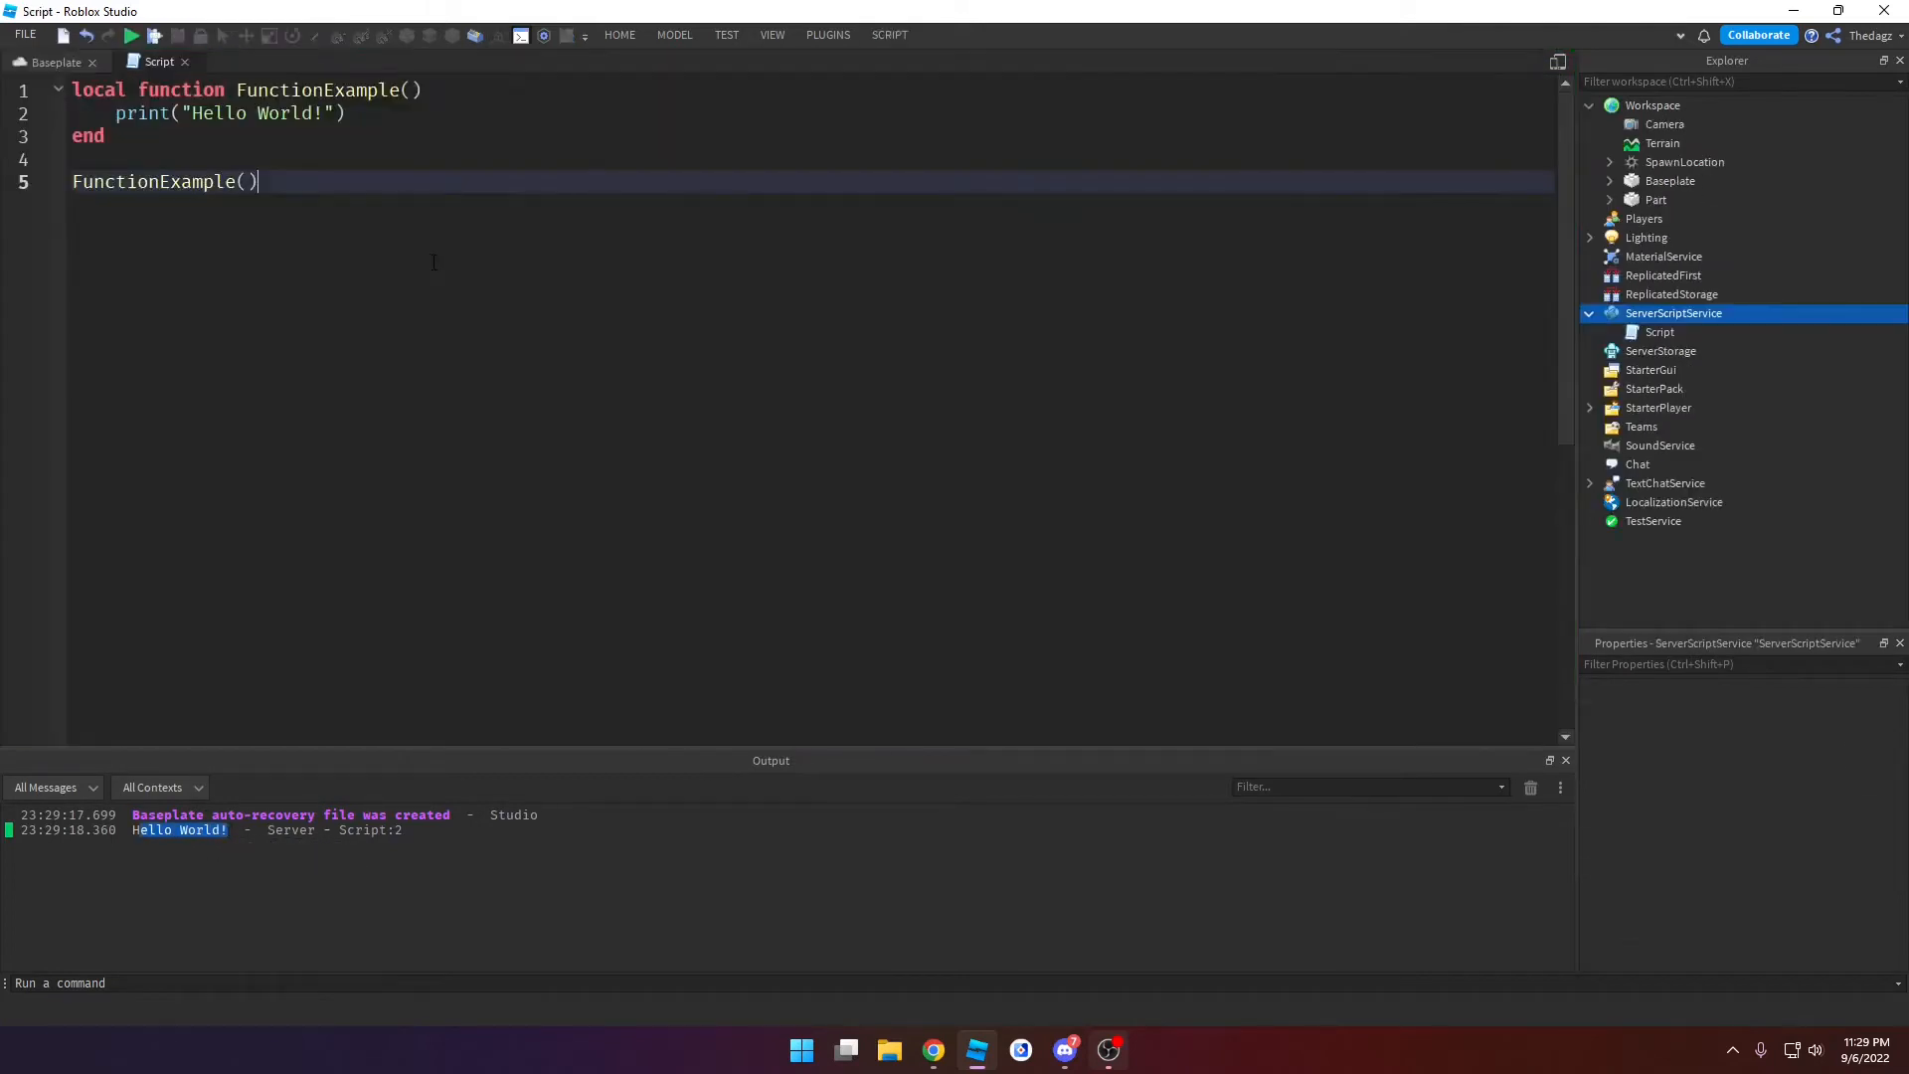
pyautogui.write('FunctionExample()')
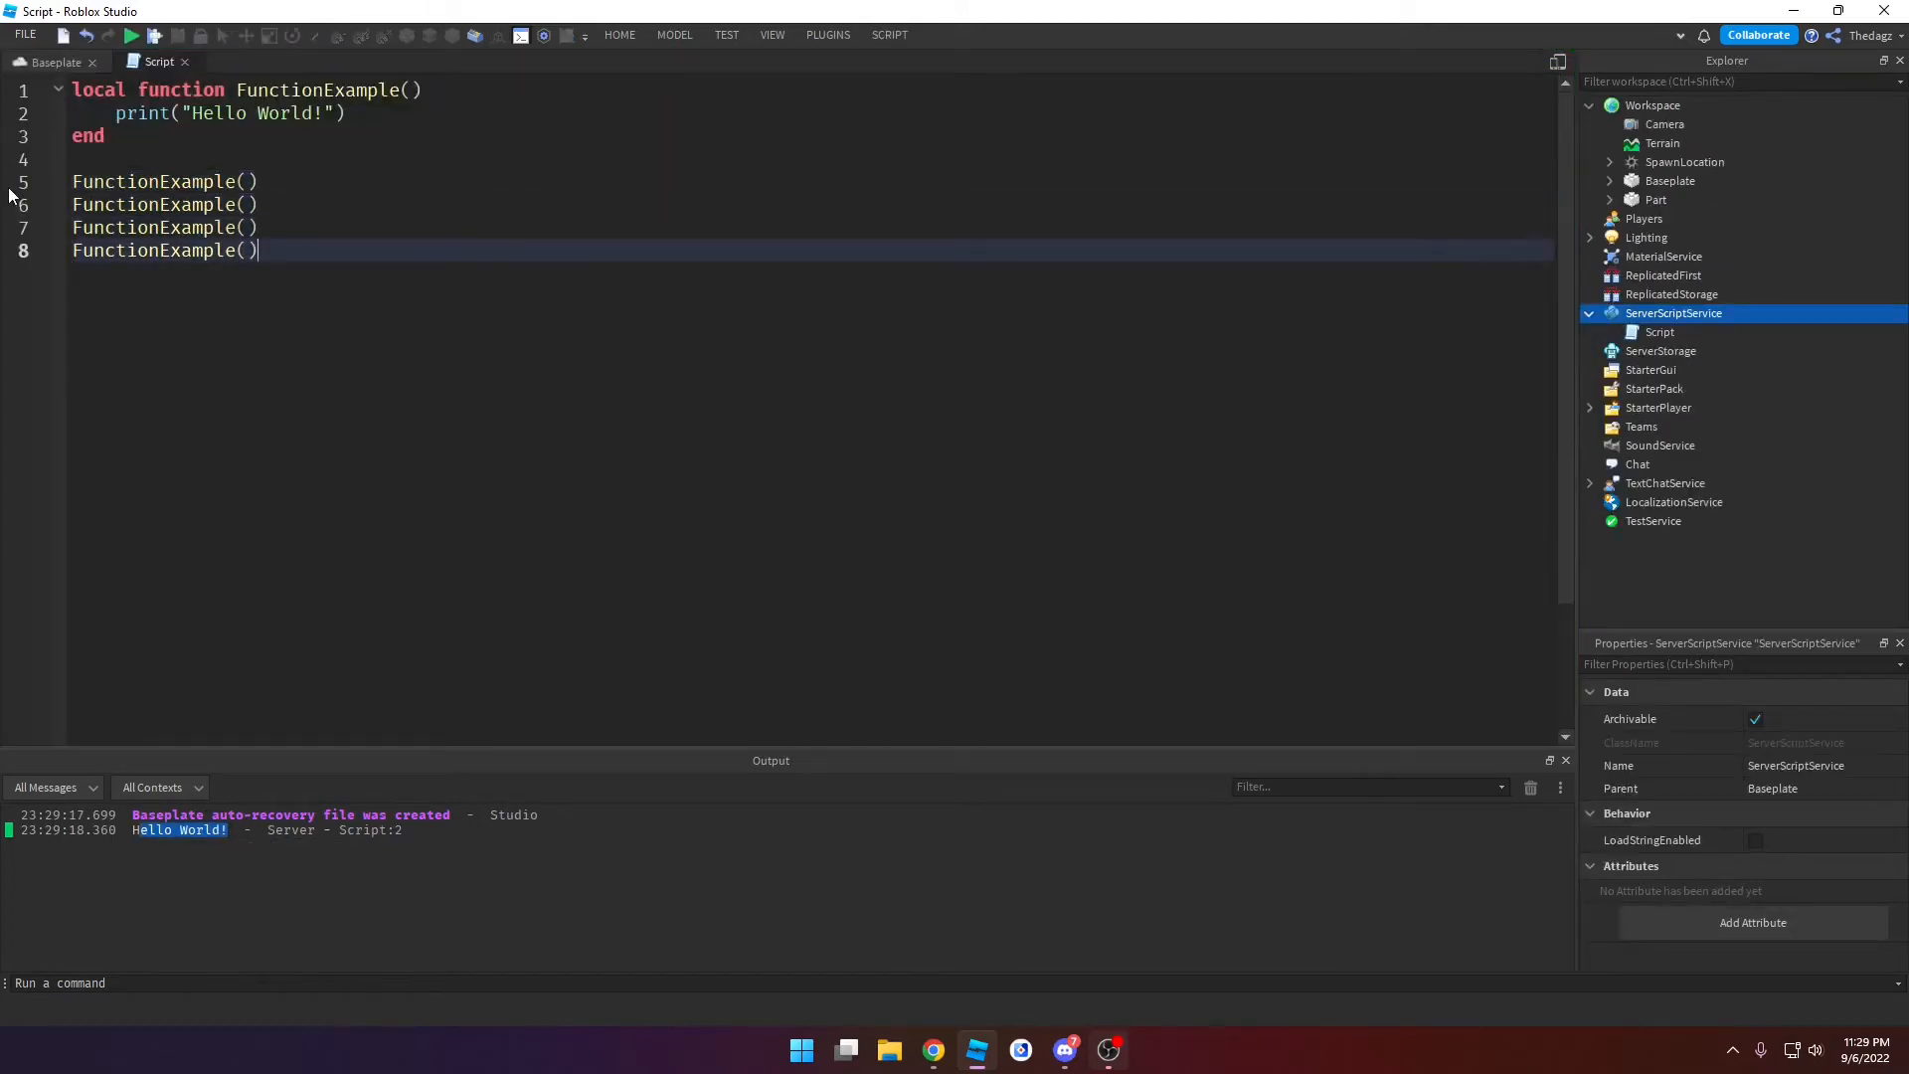
pyautogui.click(131, 34)
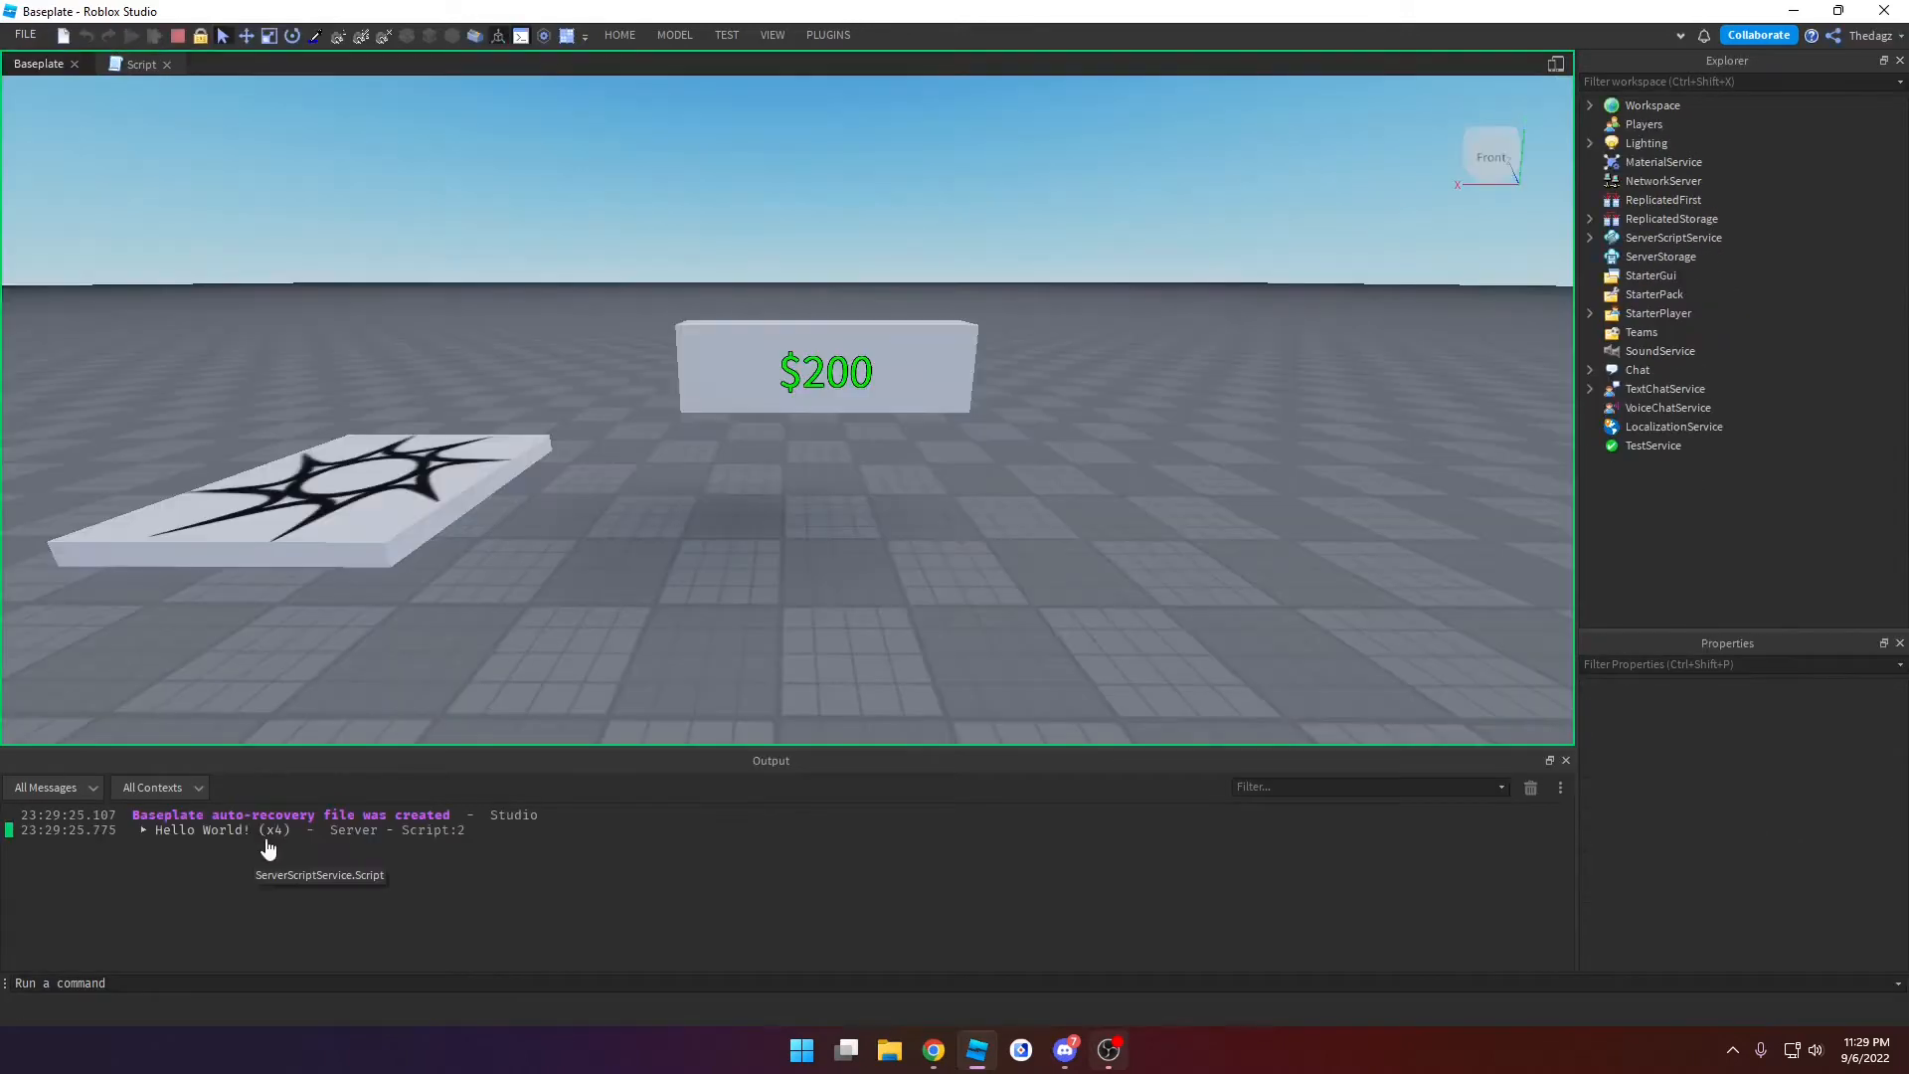
pyautogui.click(142, 62)
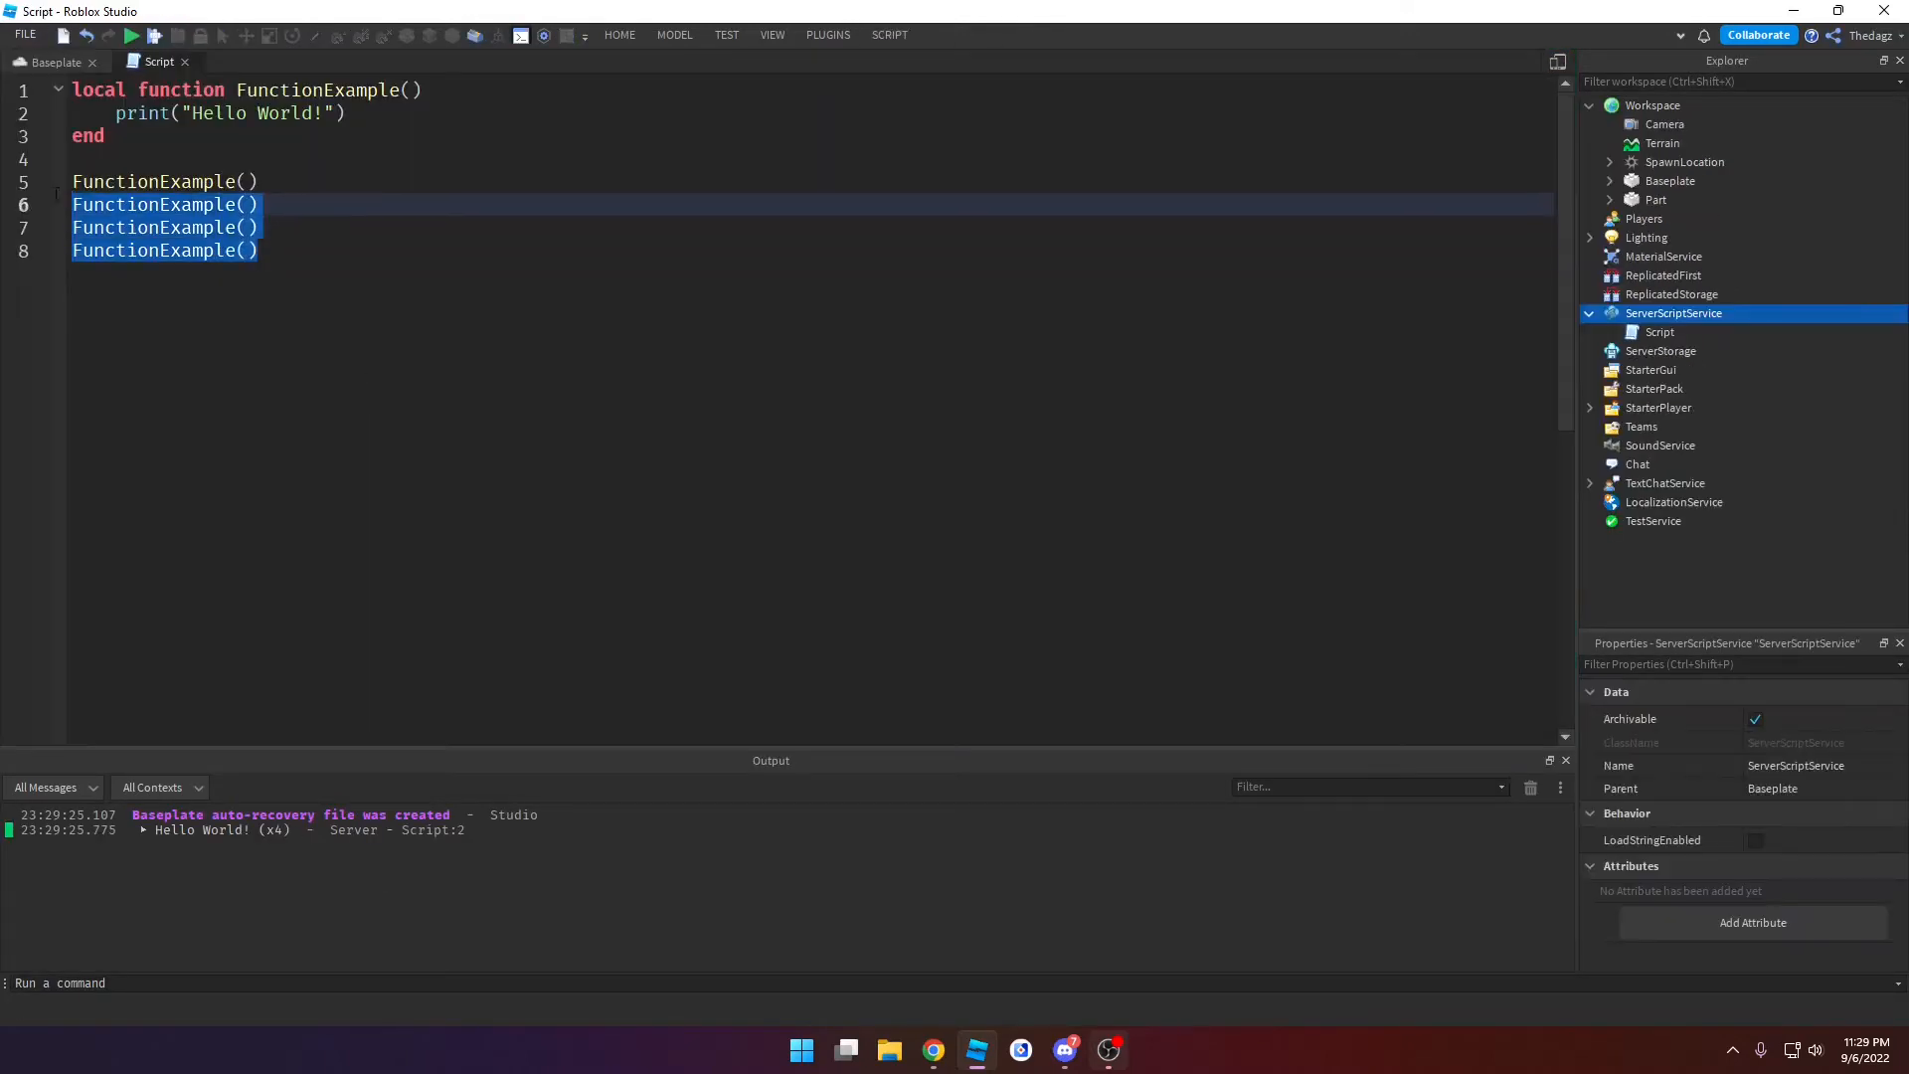
# Step: Replace the extra calls with a Money variable and a GiveMoney function adding 100, called once
pyautogui.press('Delete')
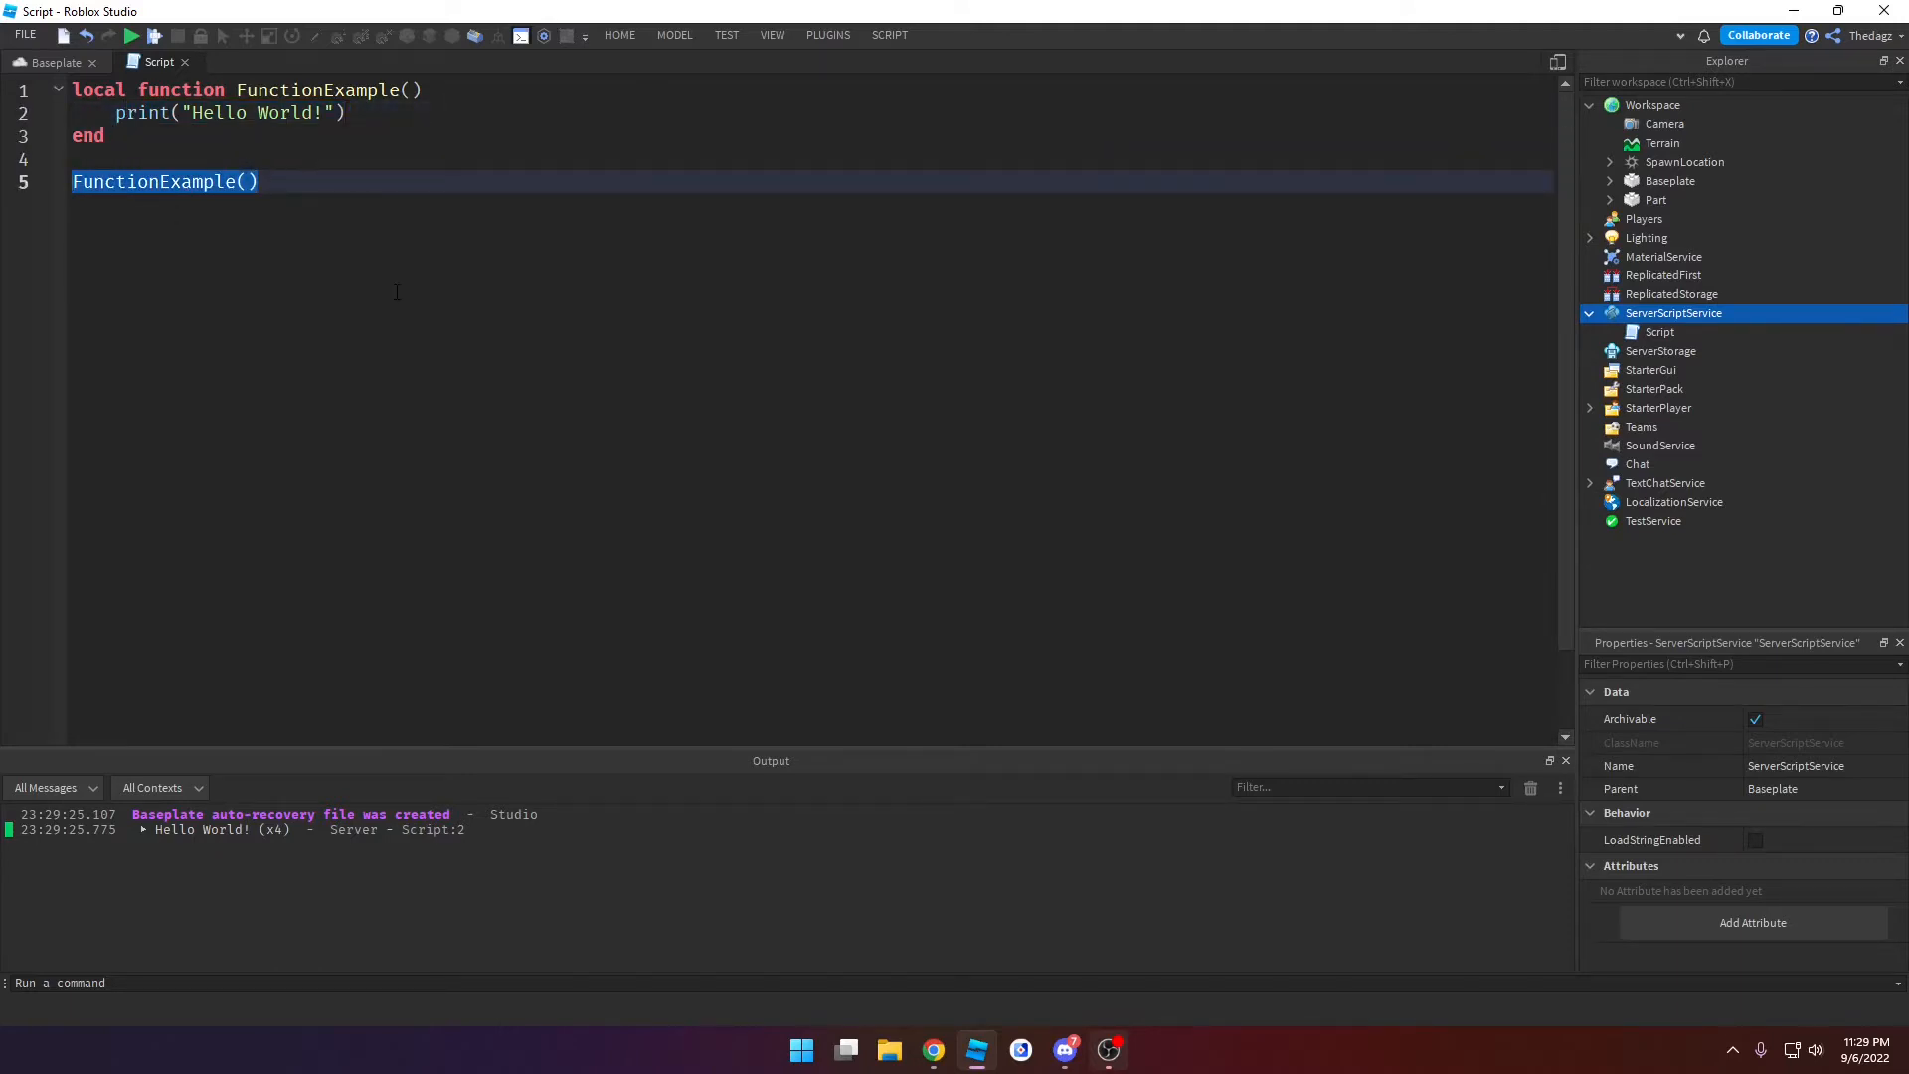
pyautogui.click(256, 181)
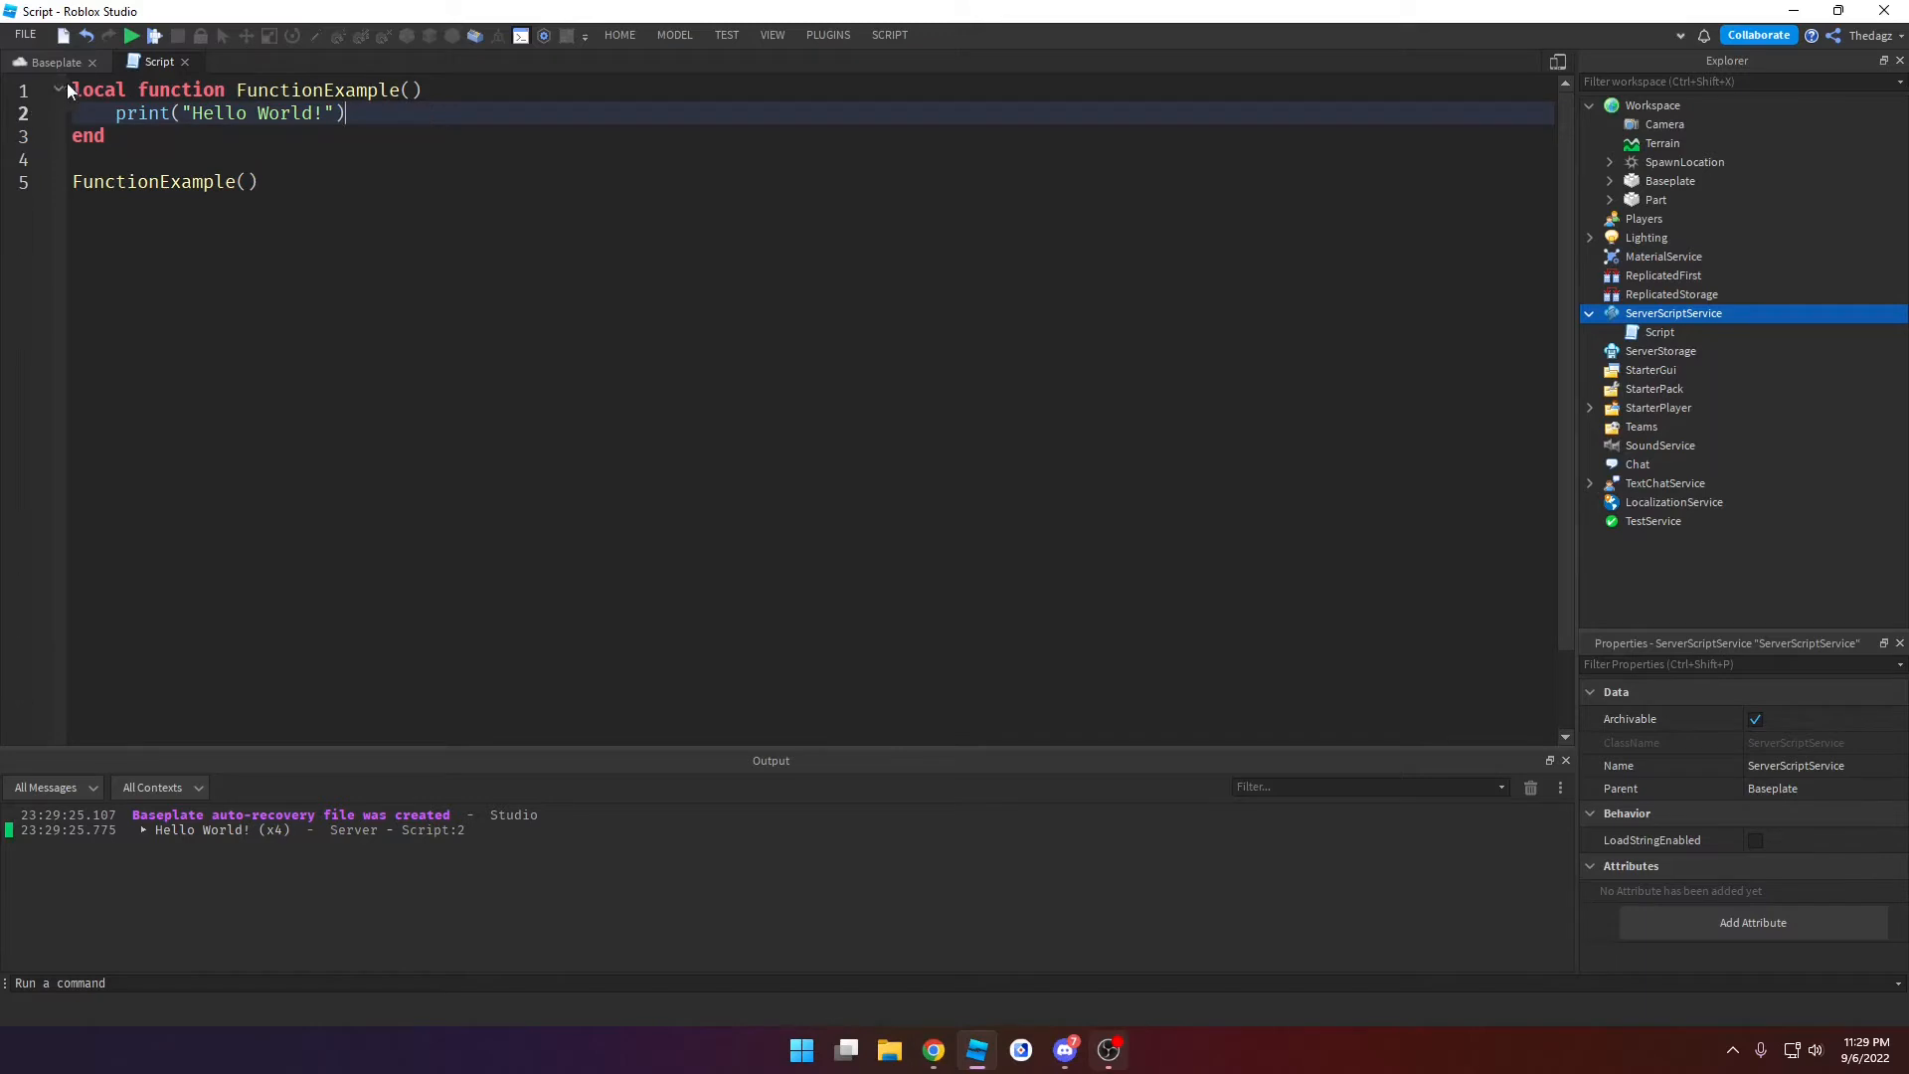
pyautogui.write('local Money = 0')
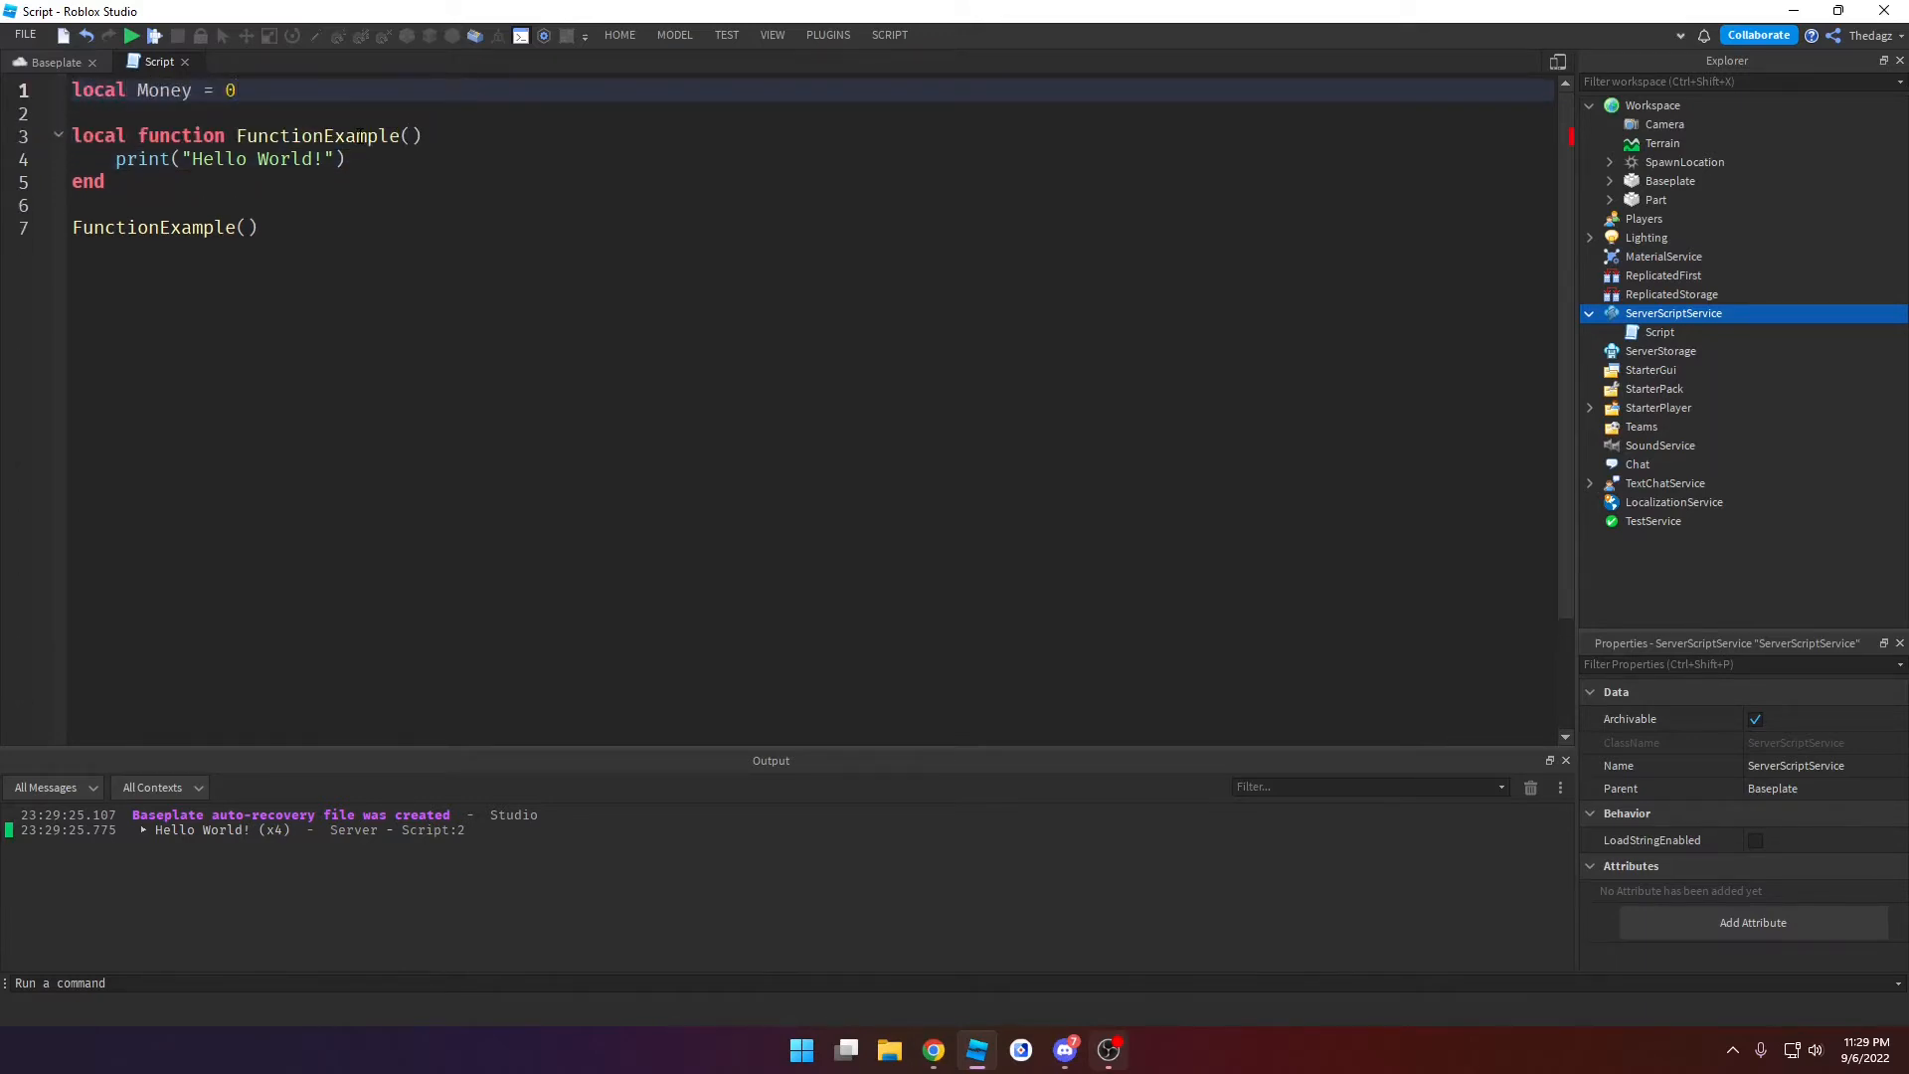
pyautogui.write('Giv')
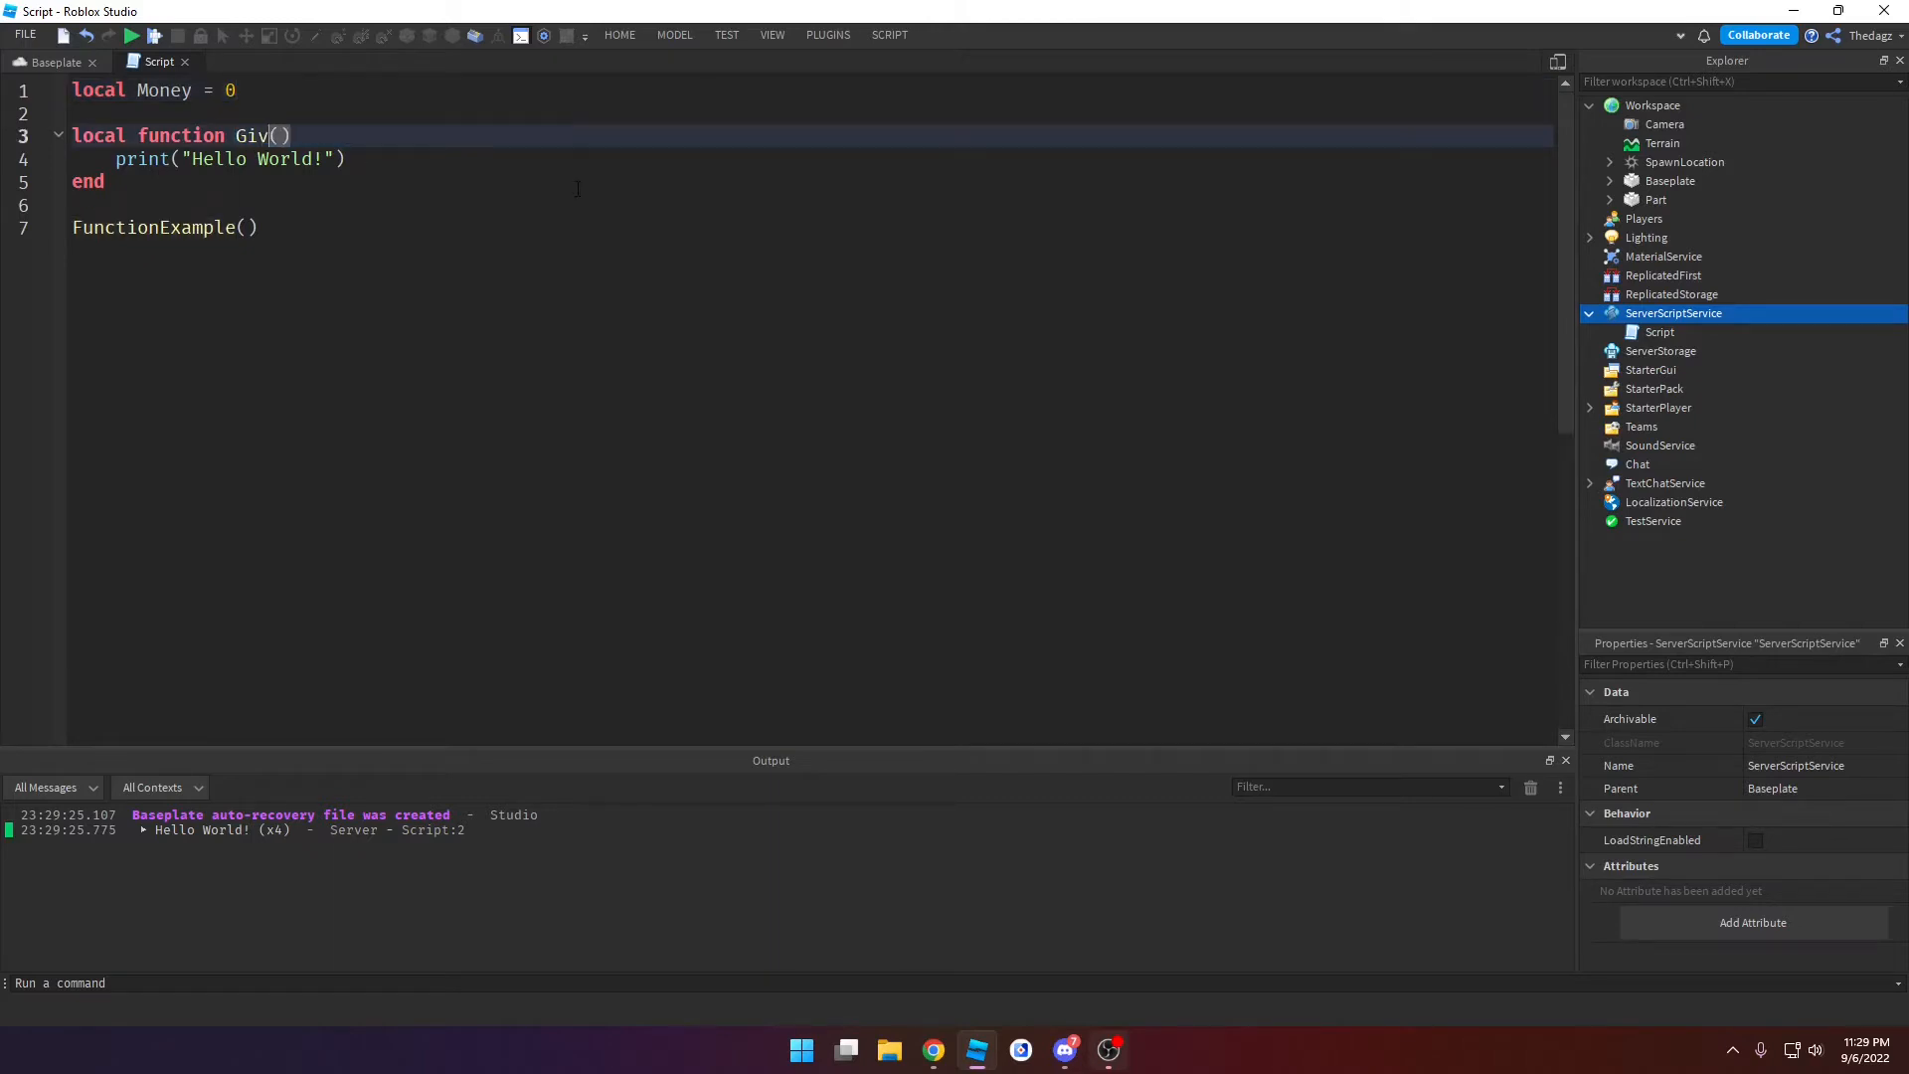
pyautogui.write('eMoney')
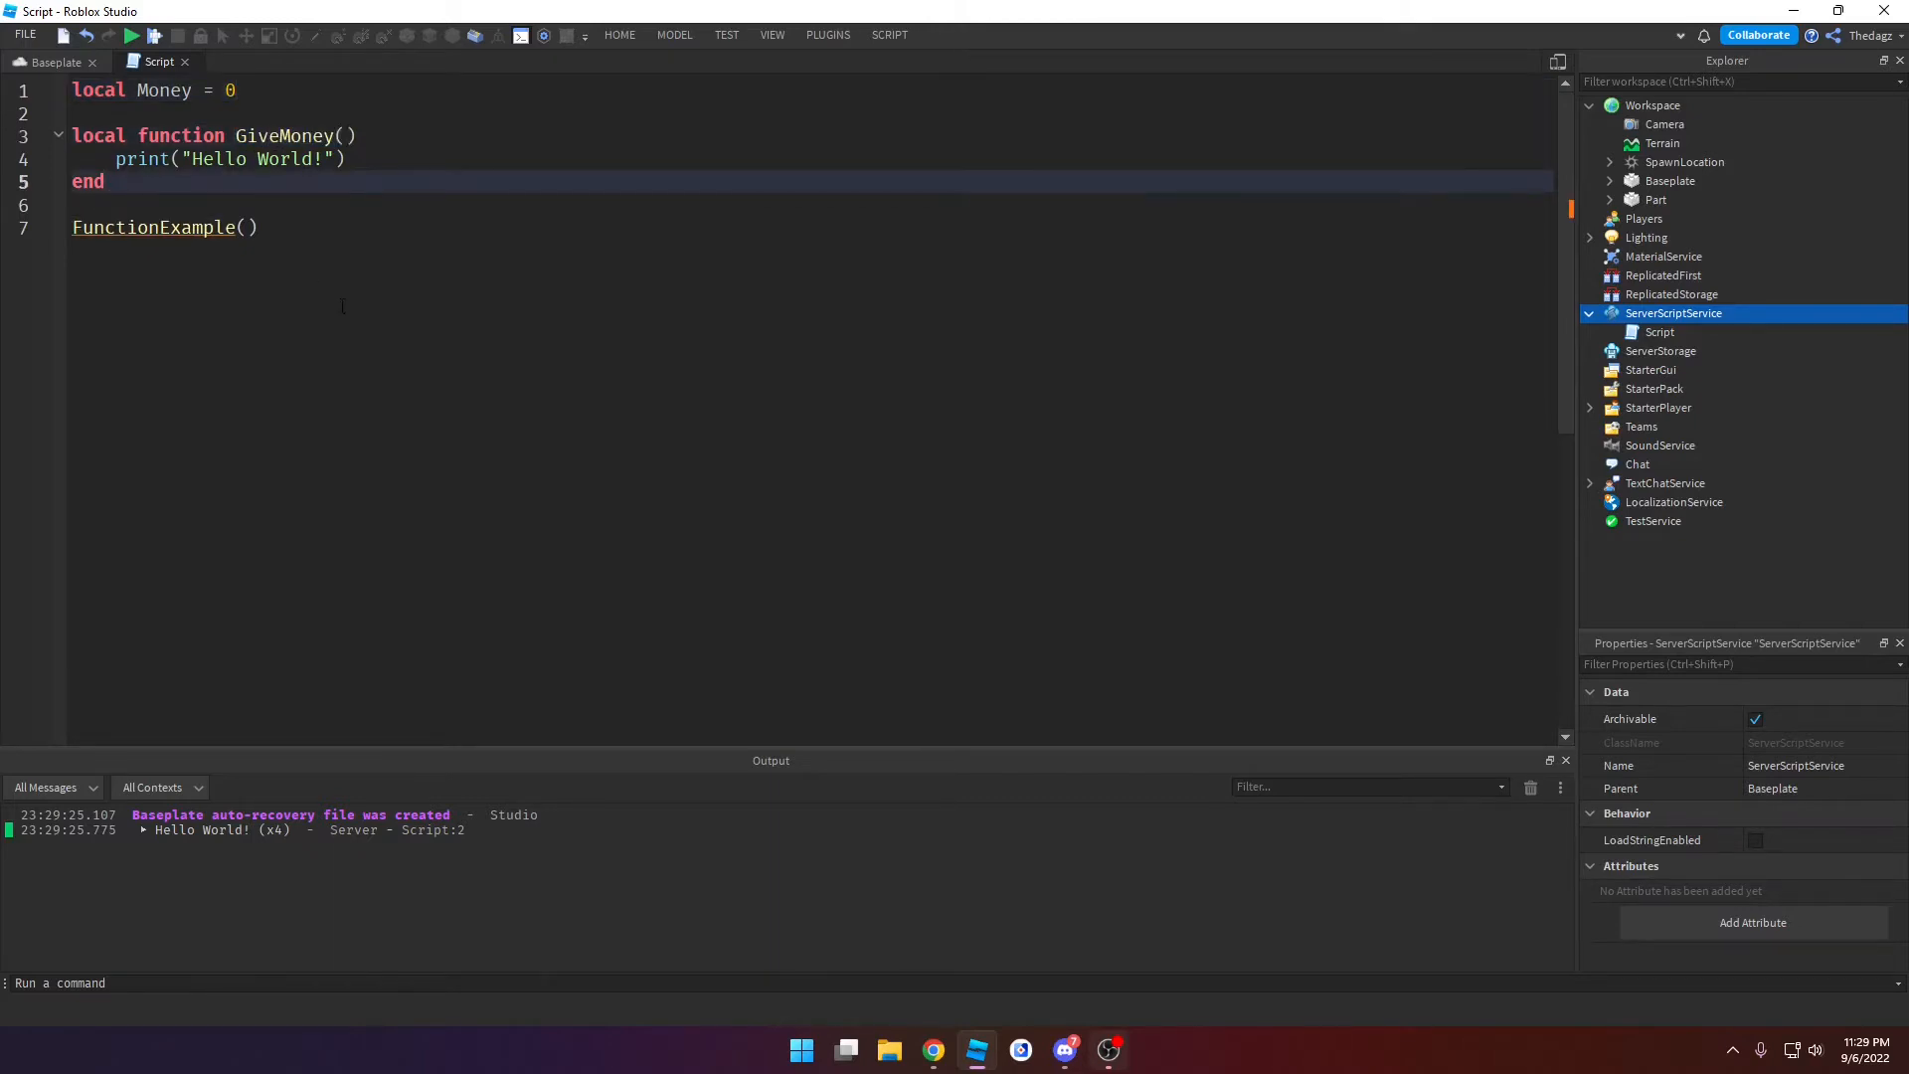
pyautogui.write('GiveMoneyGiveMoney')
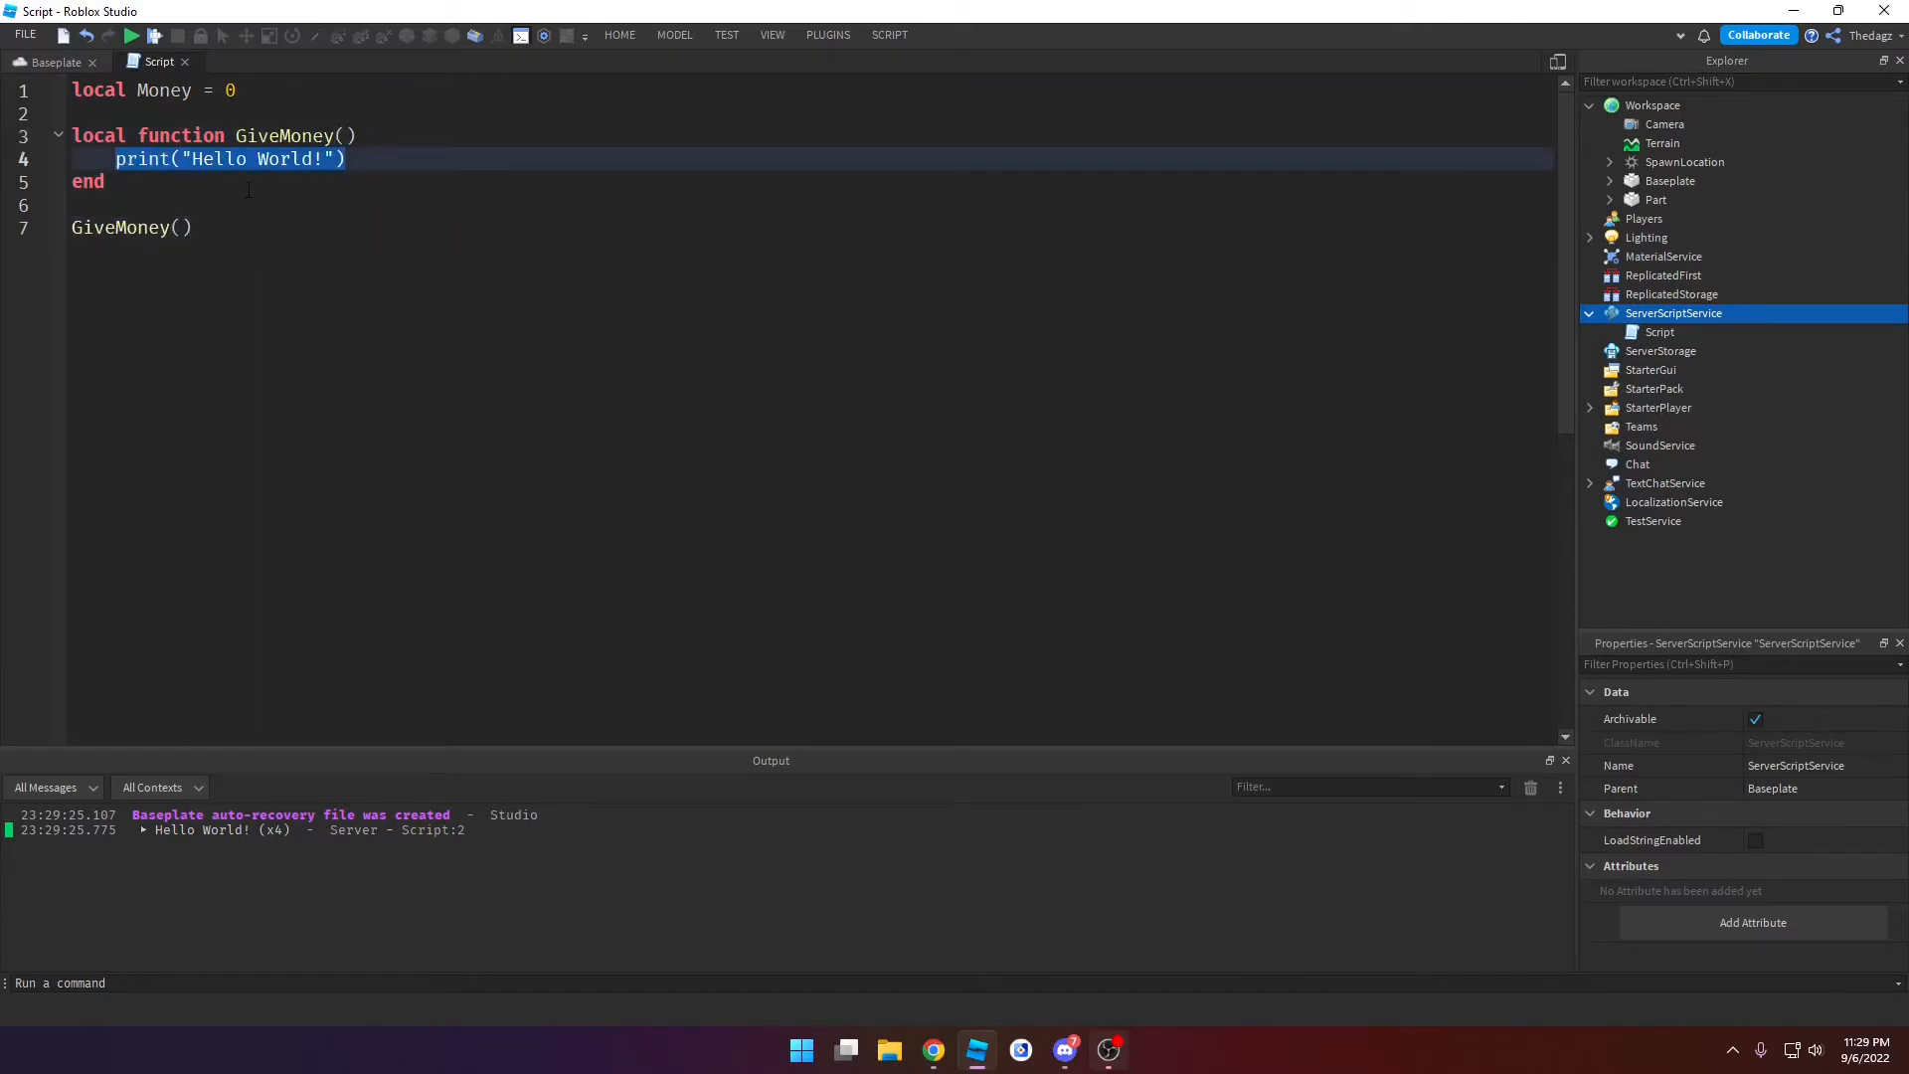
pyautogui.write('Money = Money + 100')
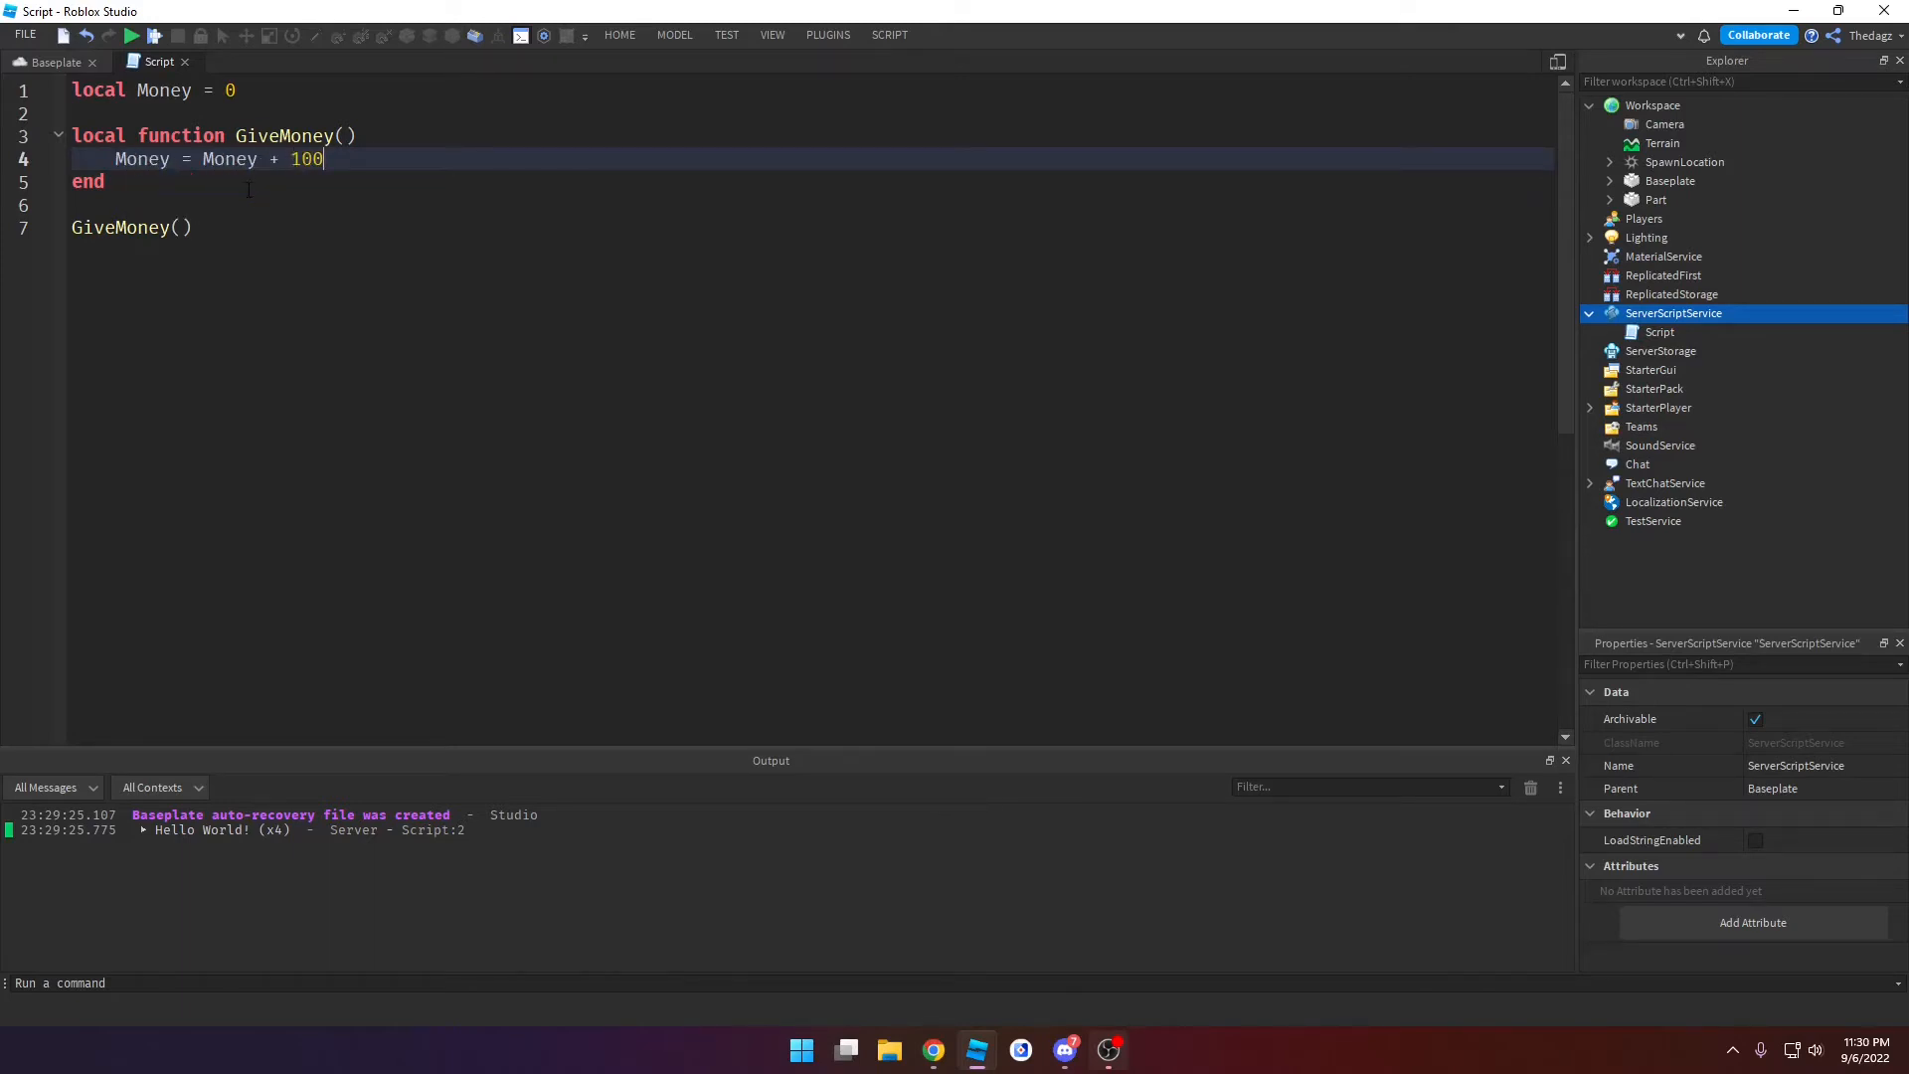
# Step: Add print("Player now has",Money,"money") inside GiveMoney
pyautogui.press('Return')
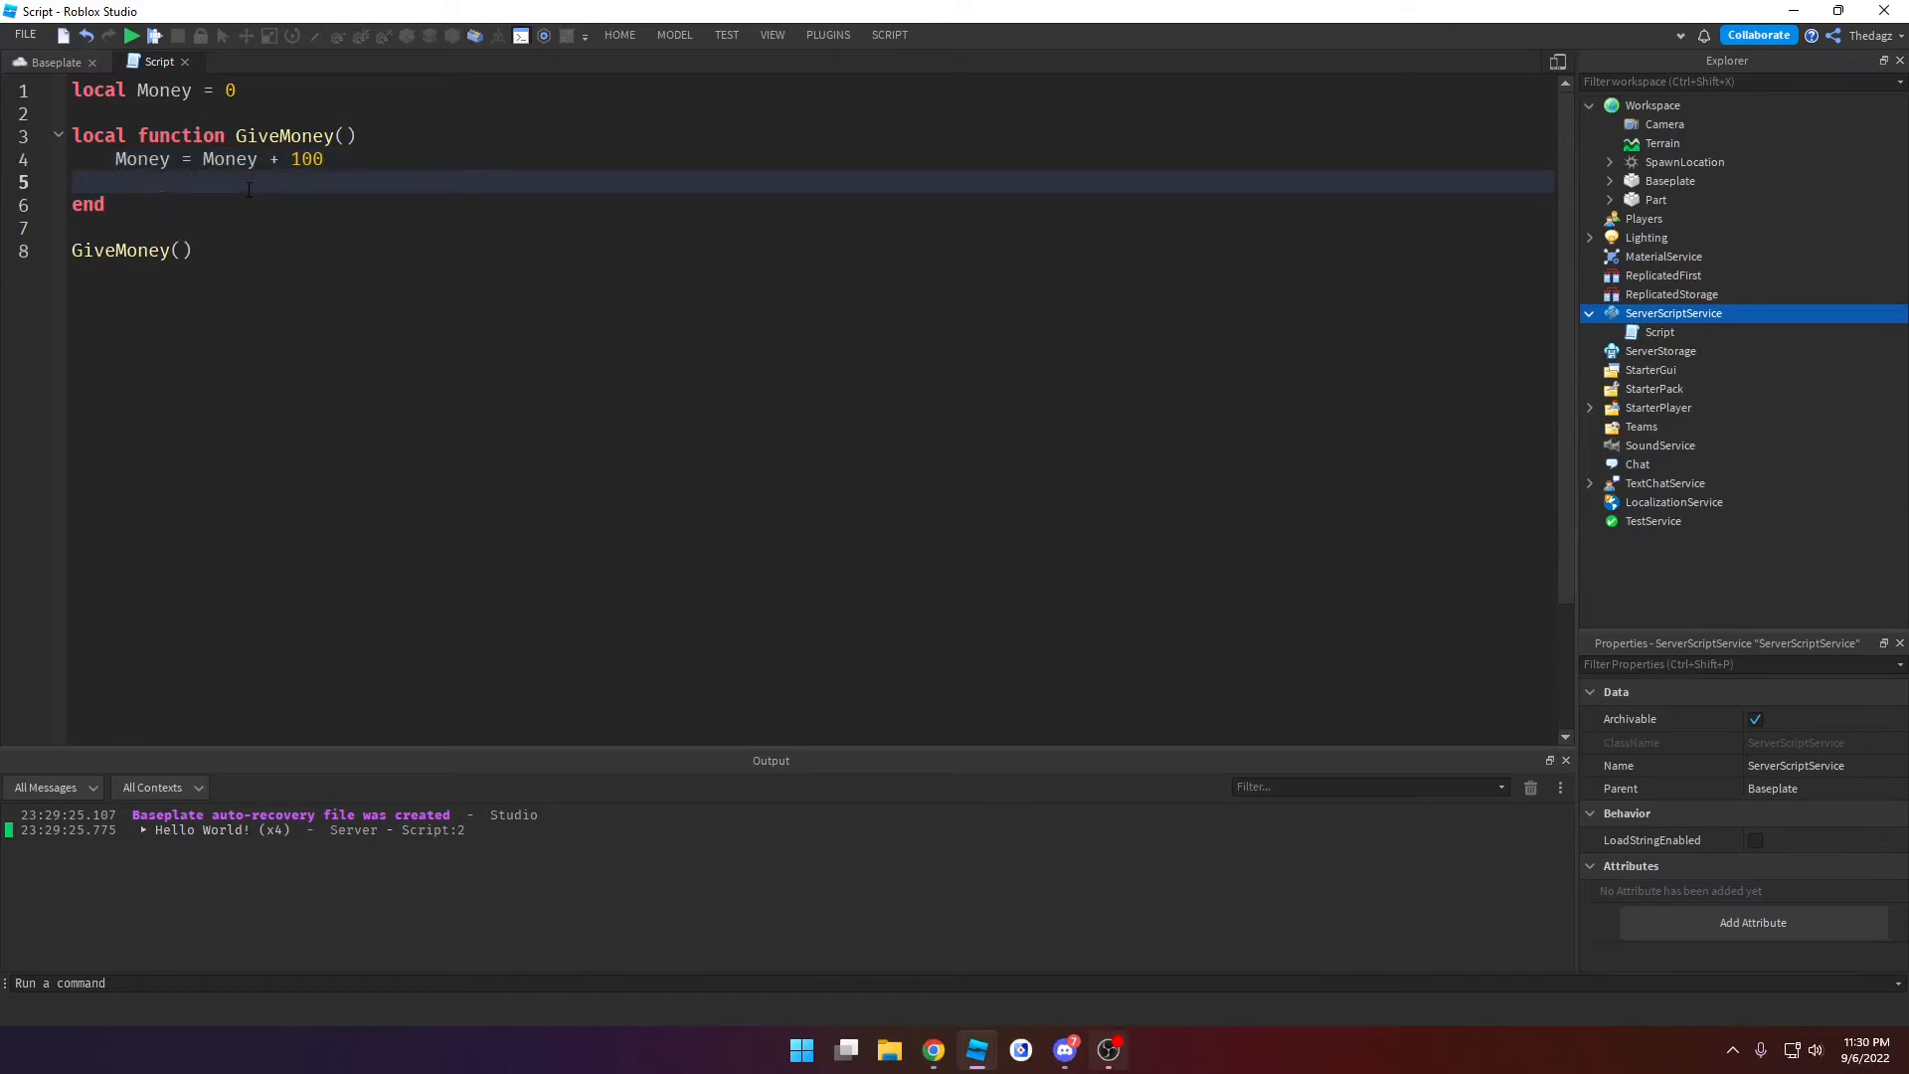
pyautogui.write('print()')
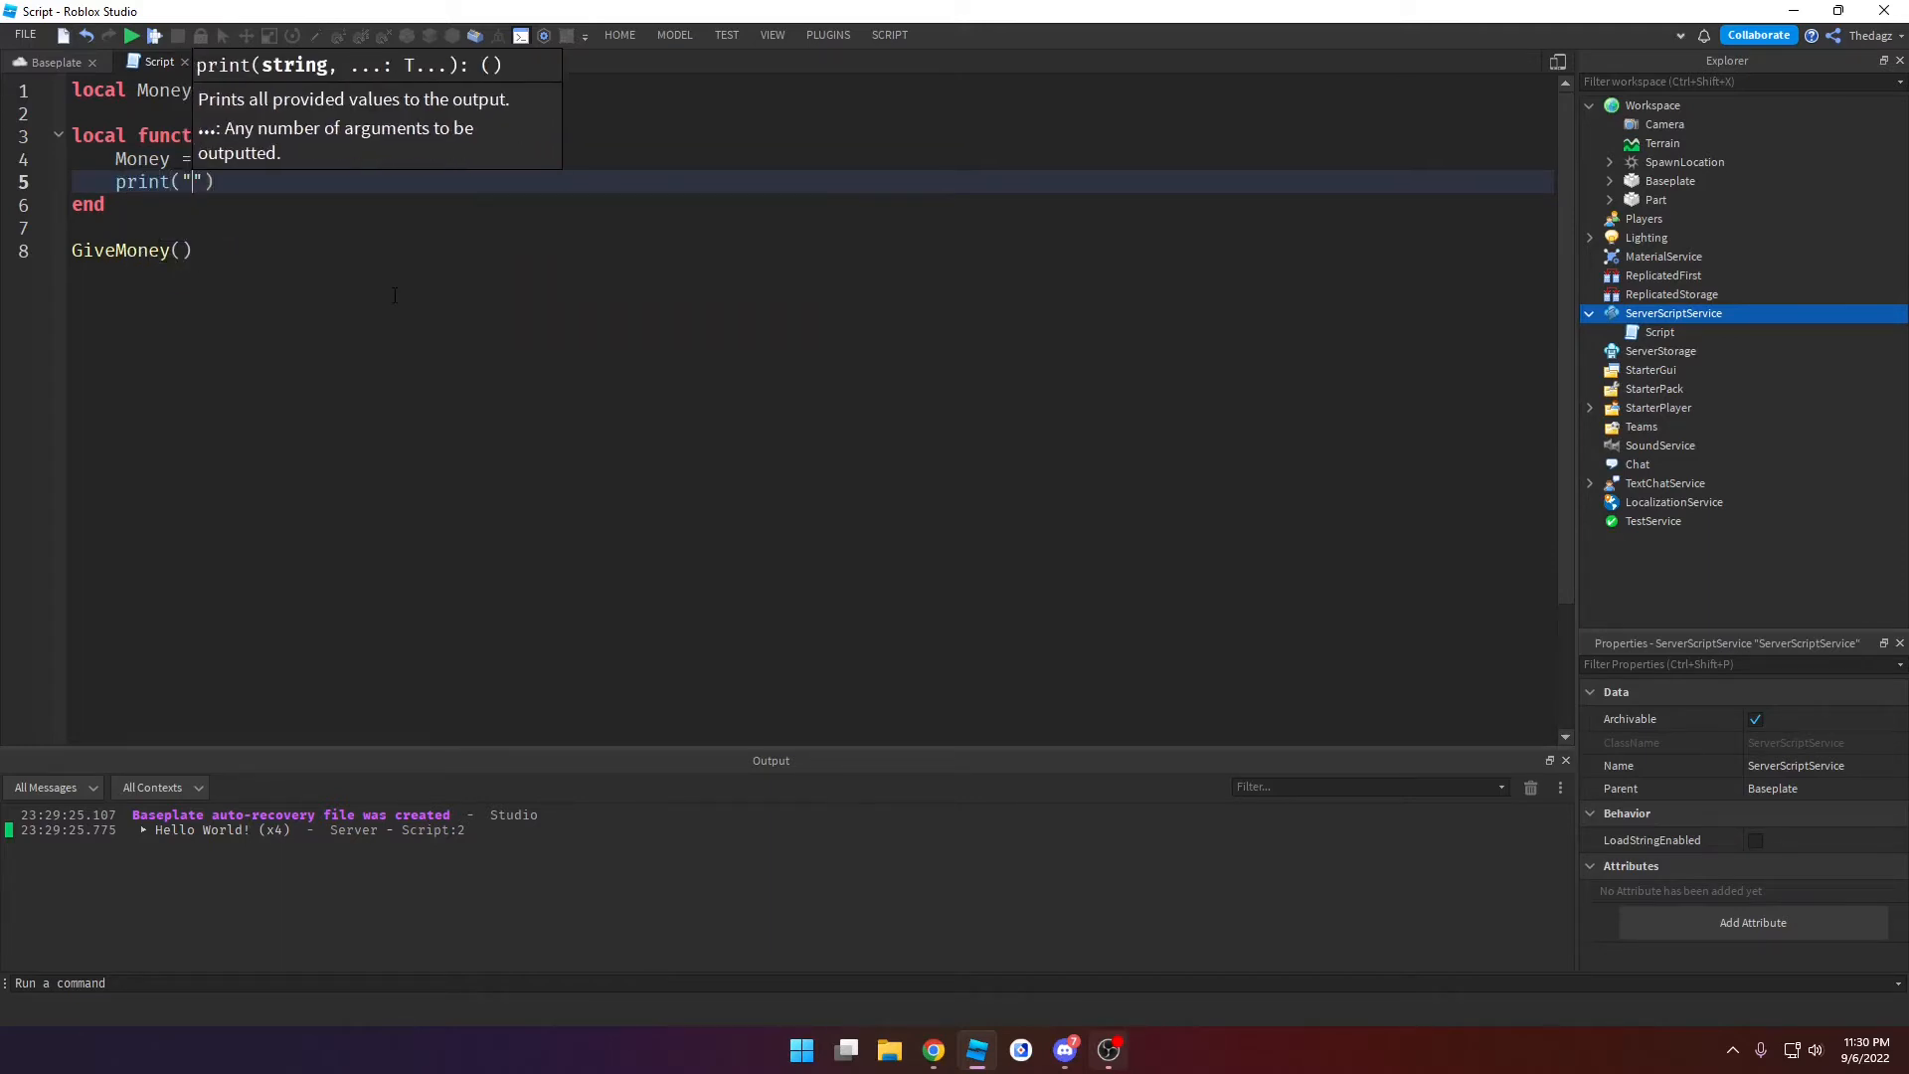
pyautogui.write('Player now has')
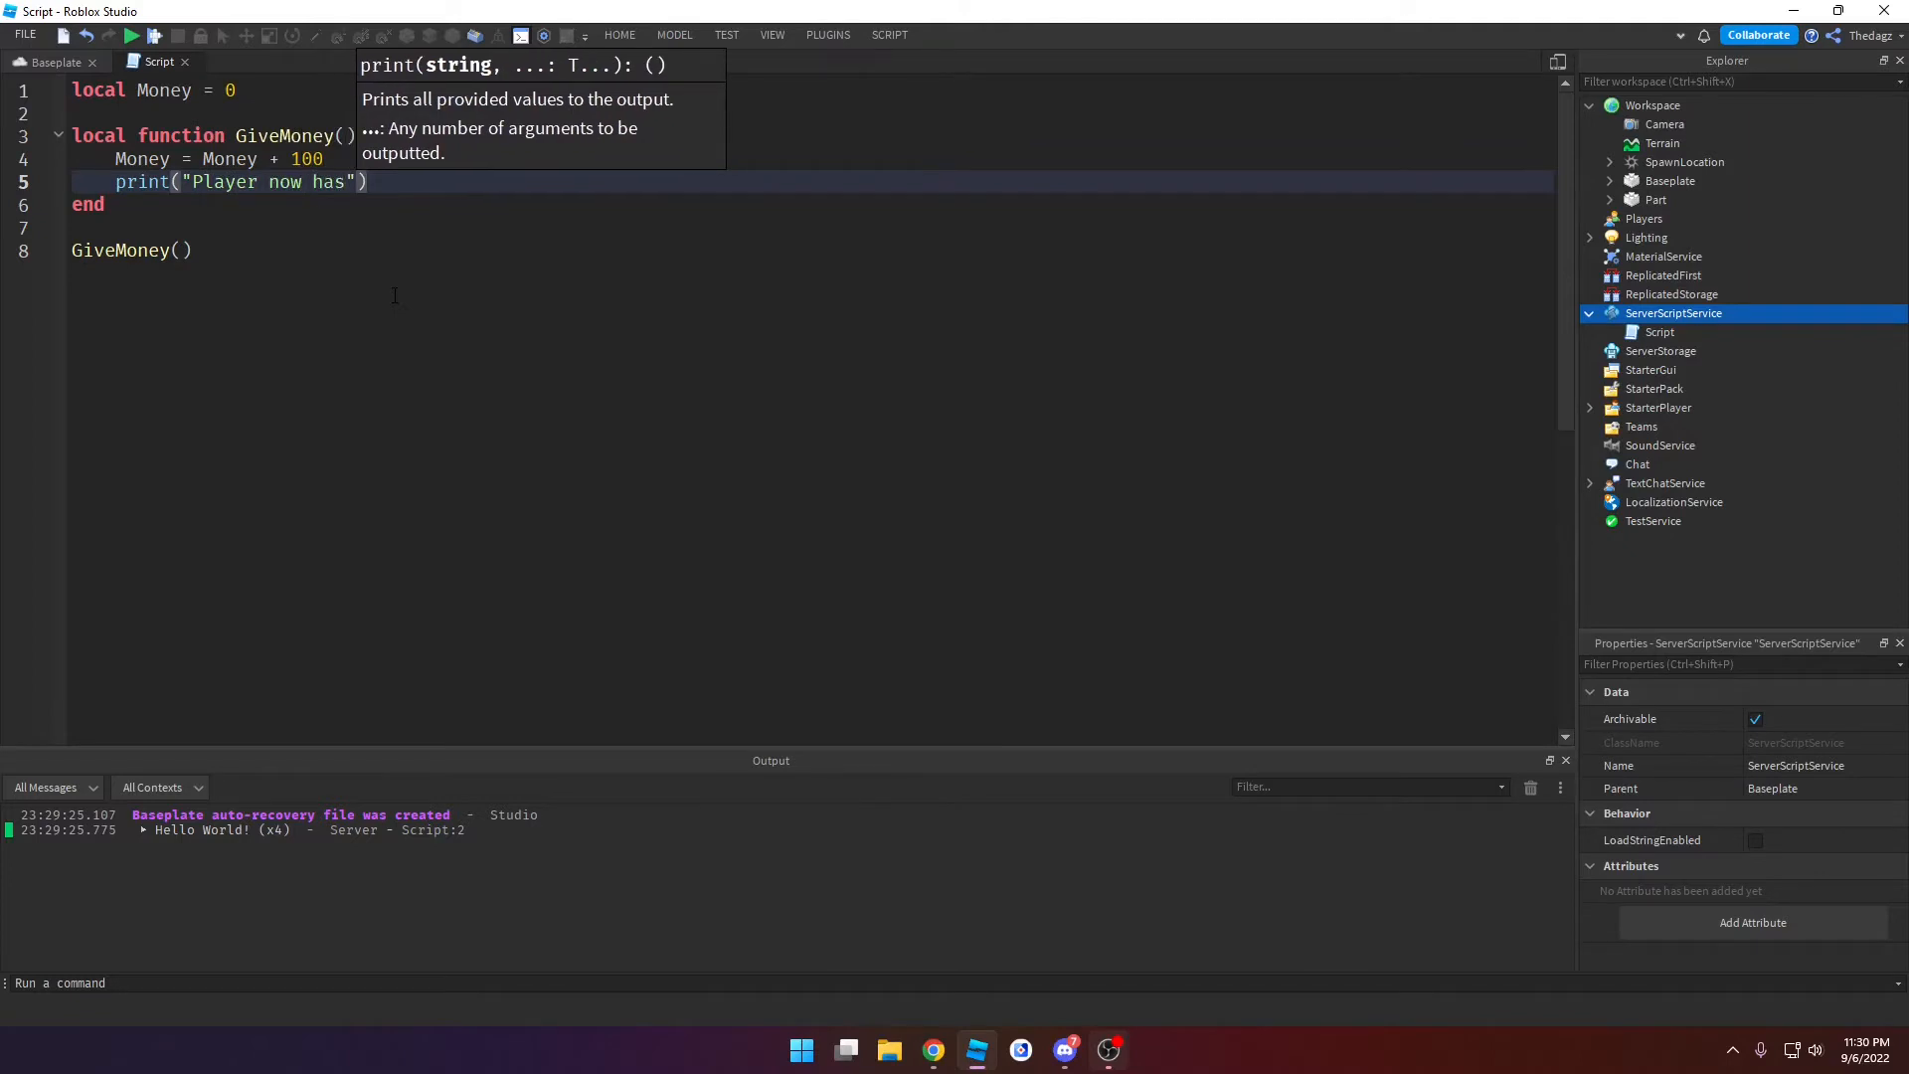
pyautogui.write(',Money,"money')
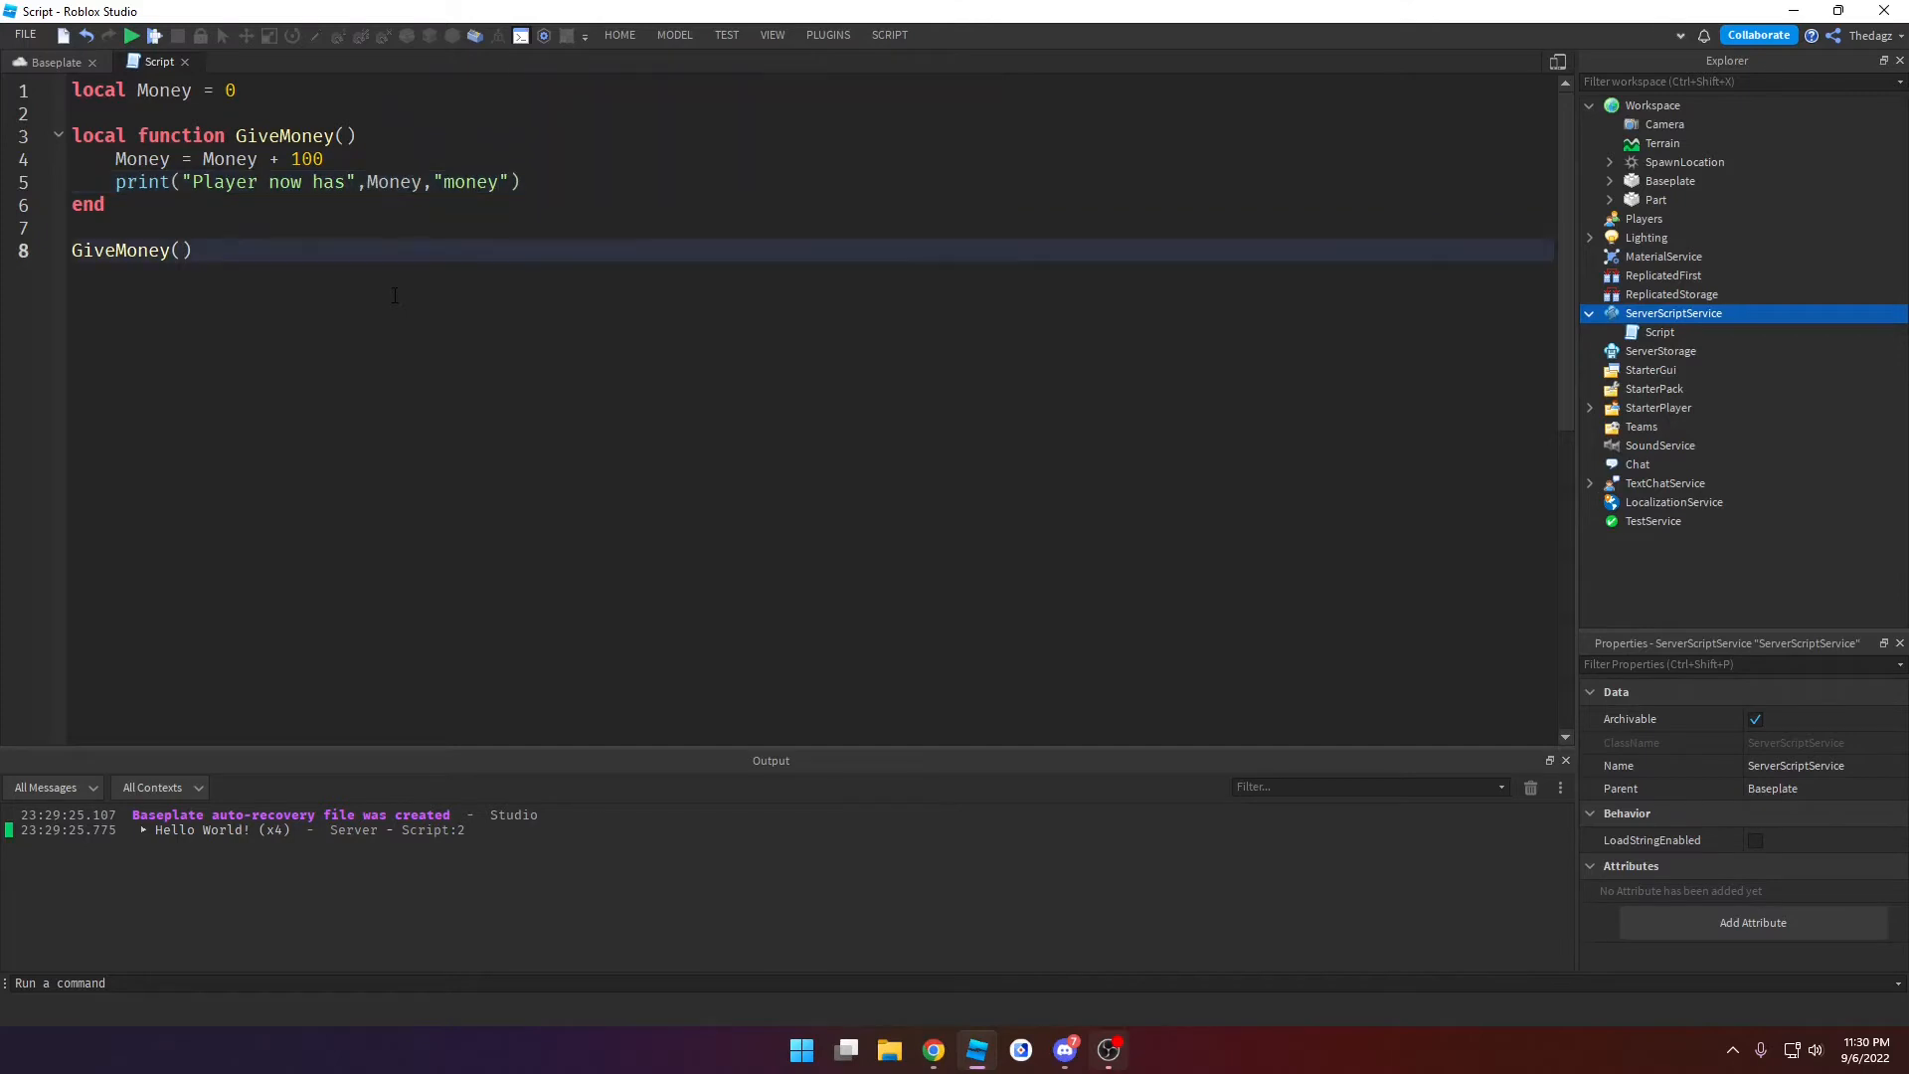
# Step: Duplicate GiveMoney() to four calls and test so money rises from 100 to 400
pyautogui.click(131, 34)
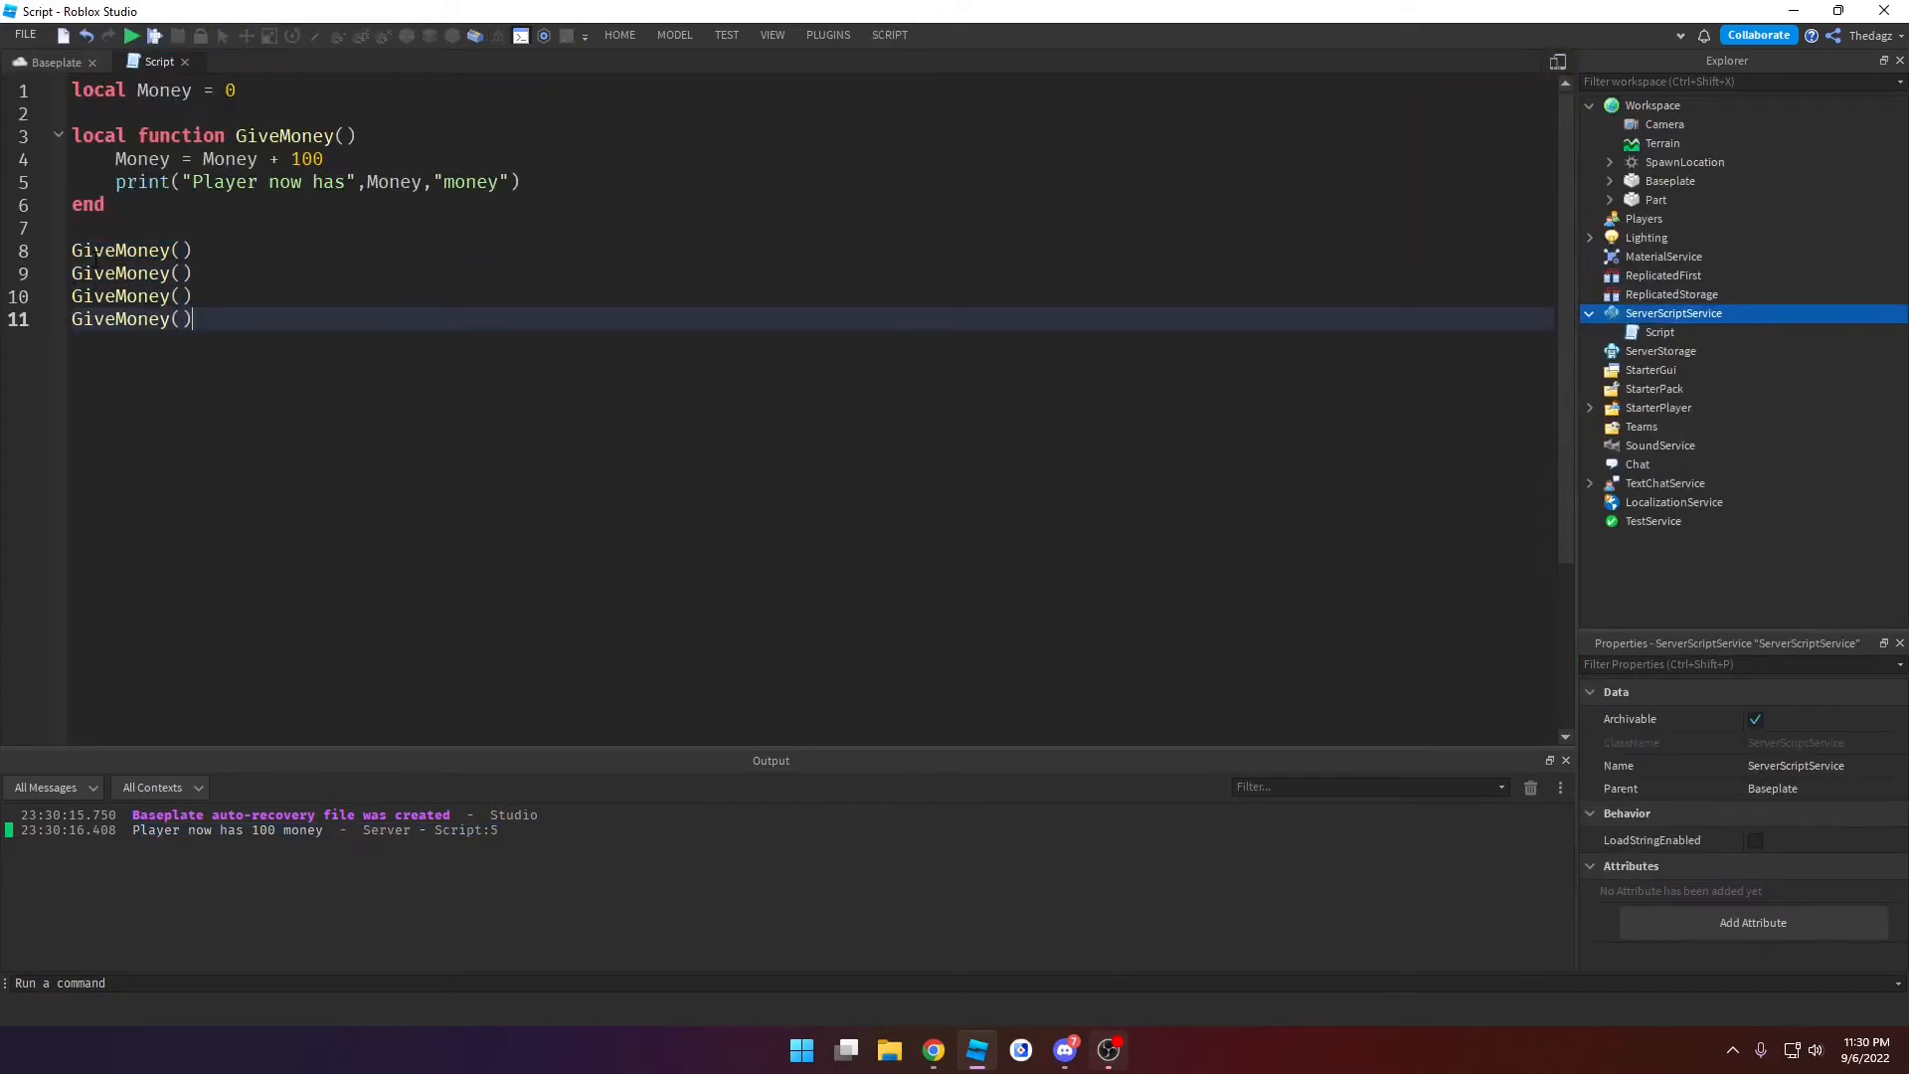
pyautogui.click(131, 34)
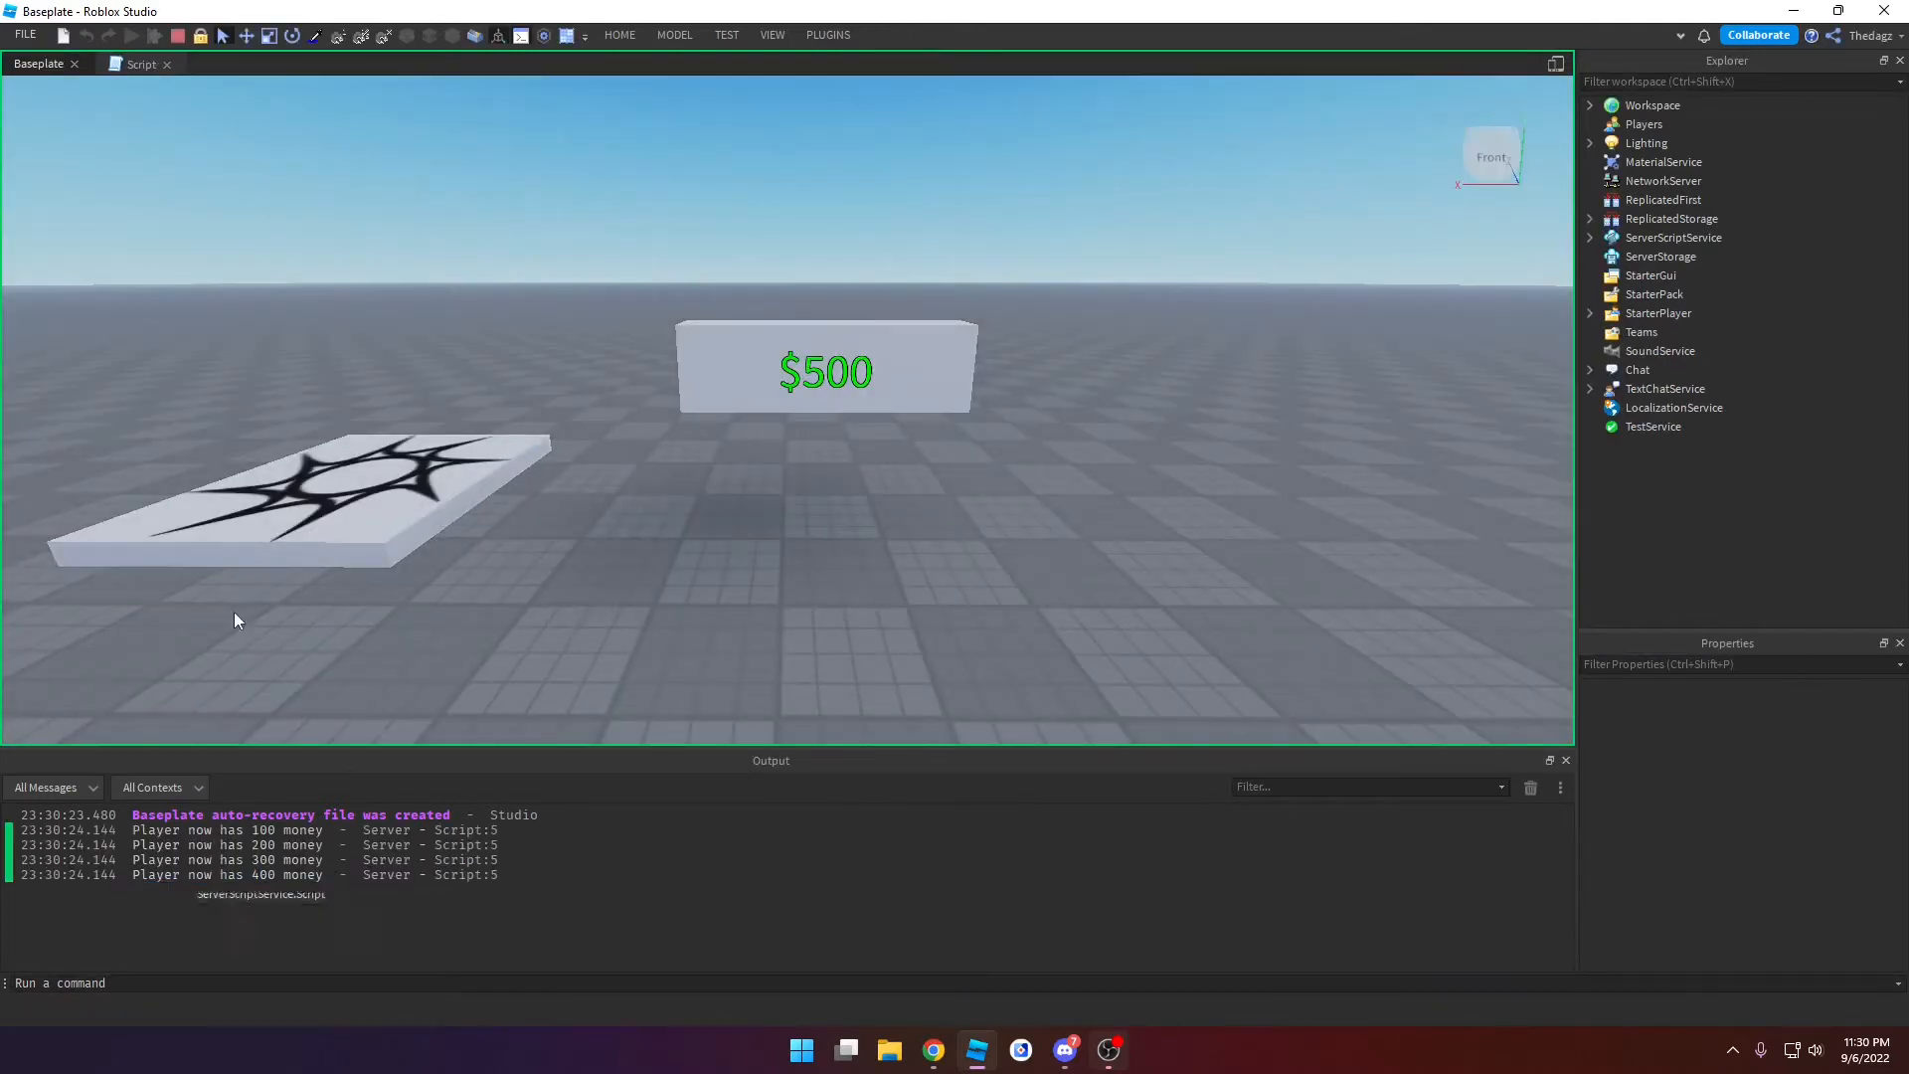
pyautogui.click(131, 34)
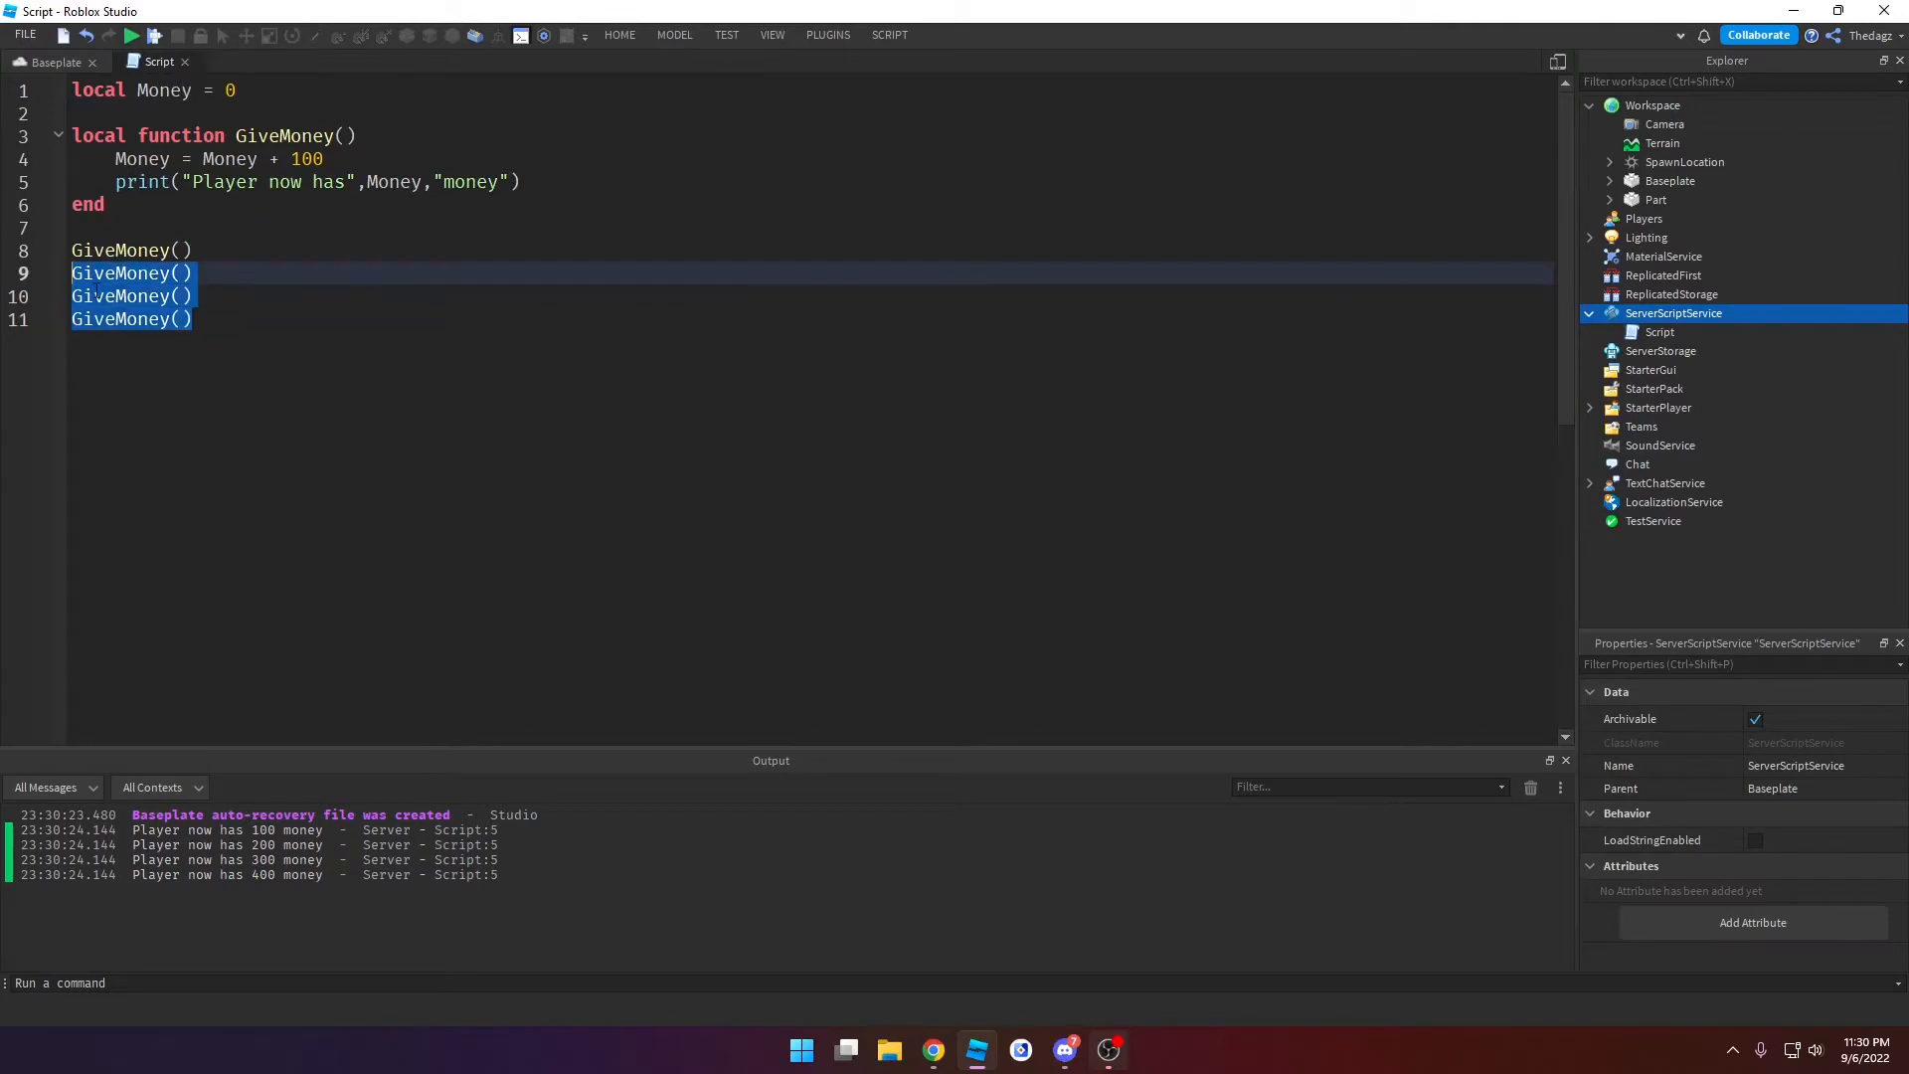
# Step: Trim to three GiveMoney() calls commented as slaying a monster, selling an item and buying something
pyautogui.press('Delete')
pyautogui.write('-- Wh')
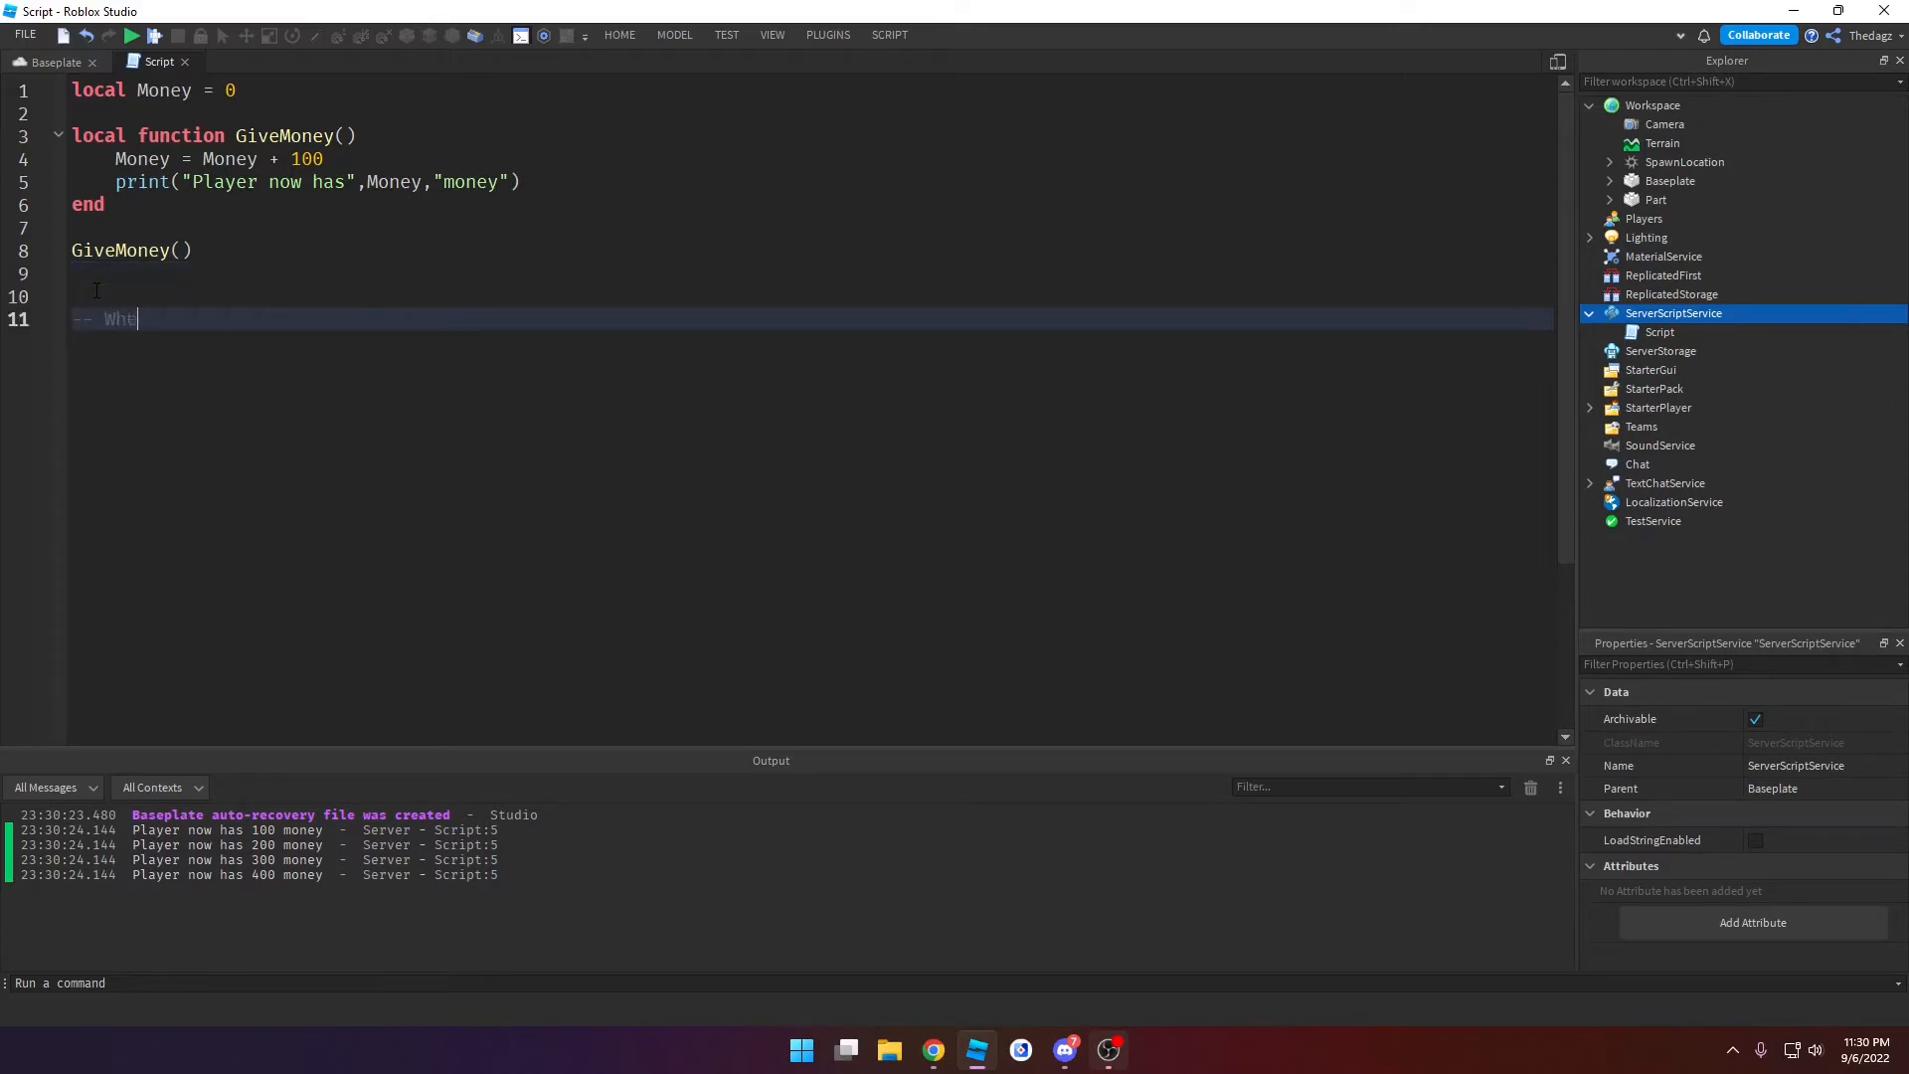
pyautogui.write('enever a player slays a monster')
pyautogui.write('-- whenever')
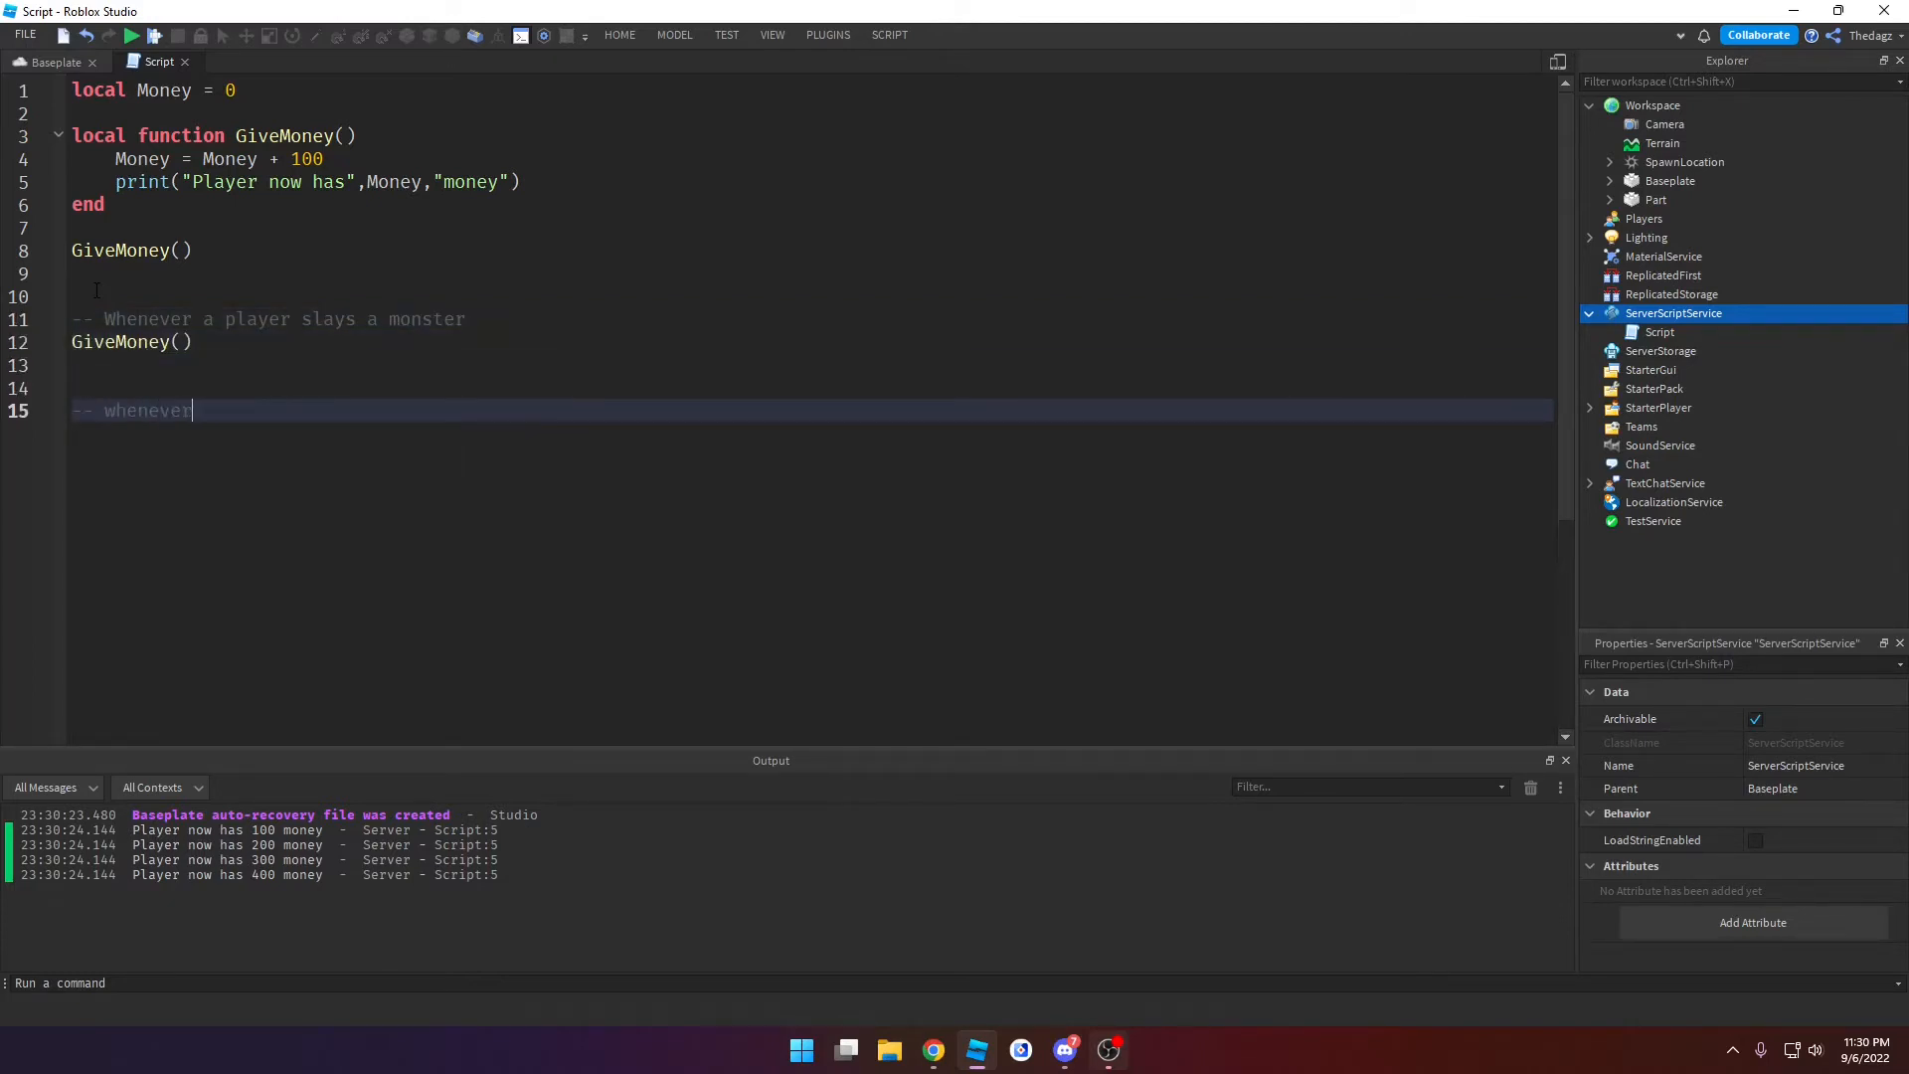
pyautogui.write('aplayer sells a item')
pyautogui.write('GiveMoney(')
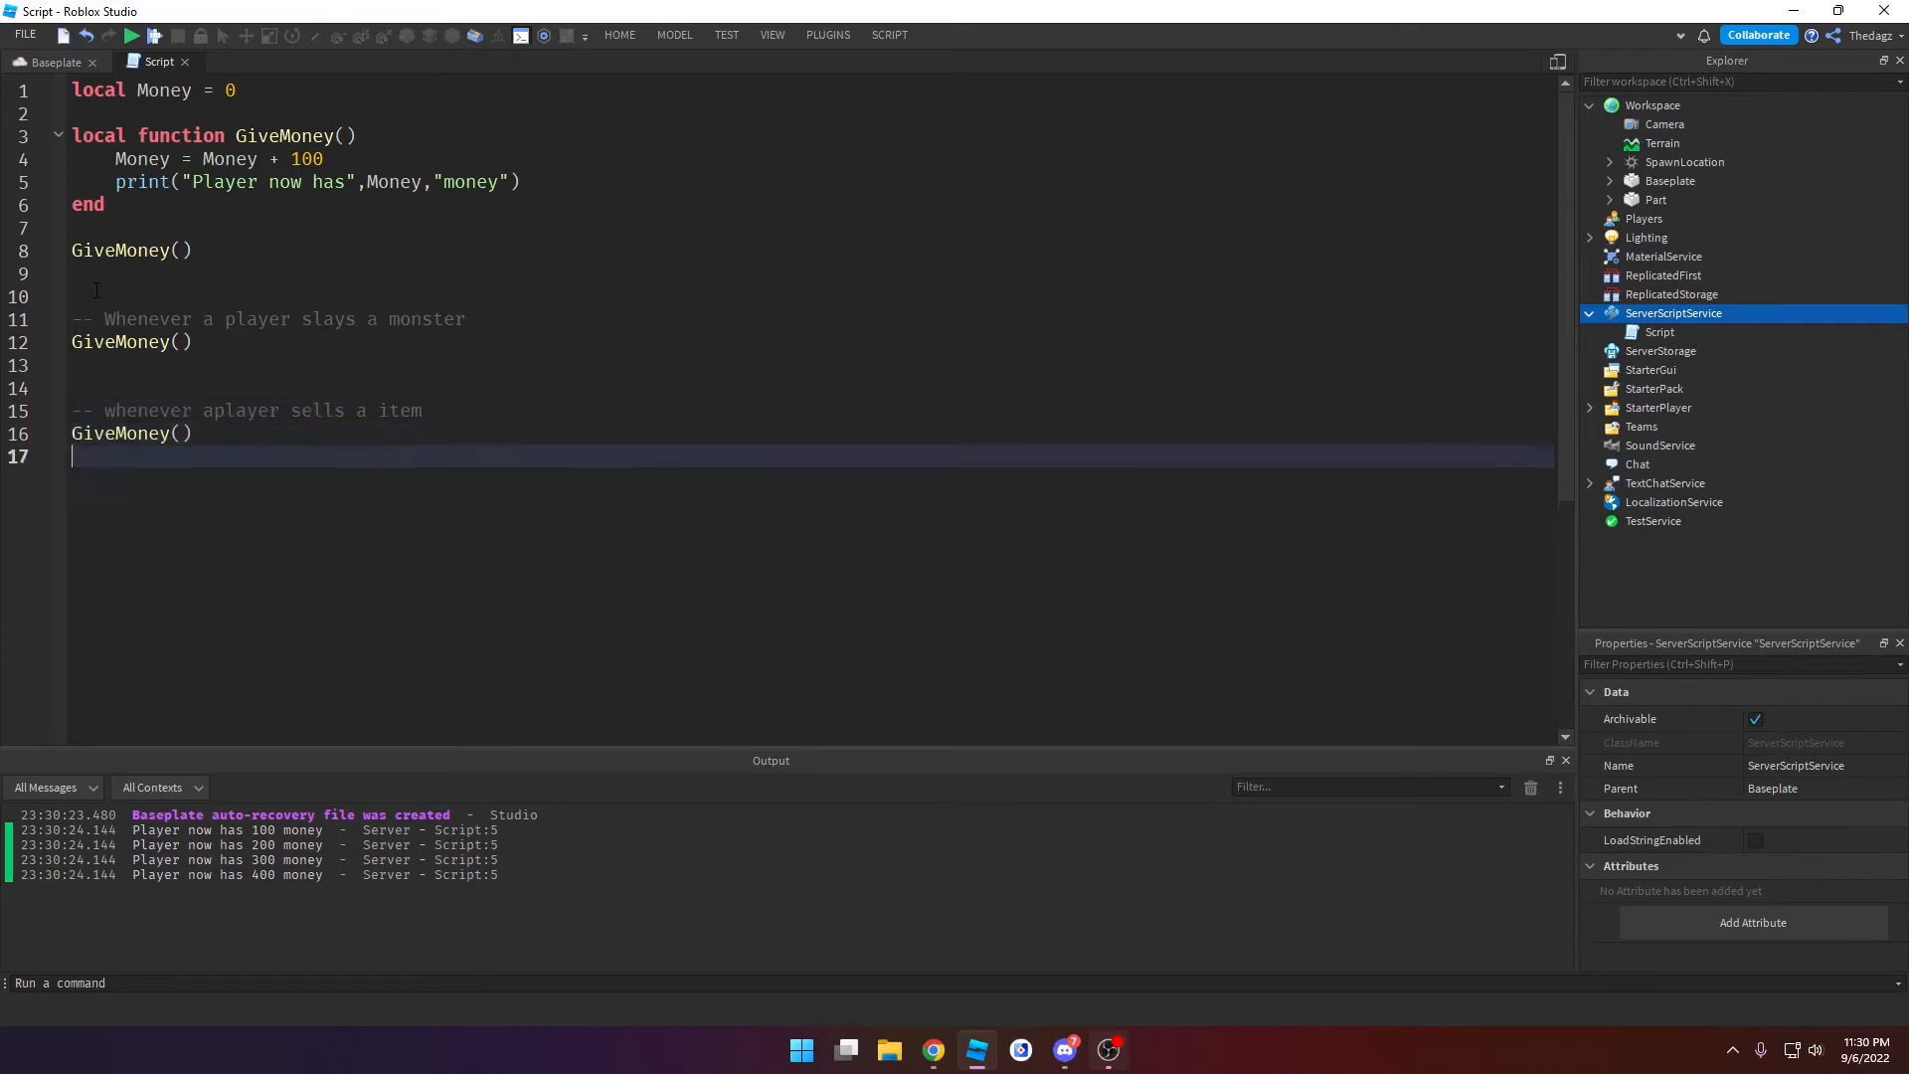
pyautogui.write('--')
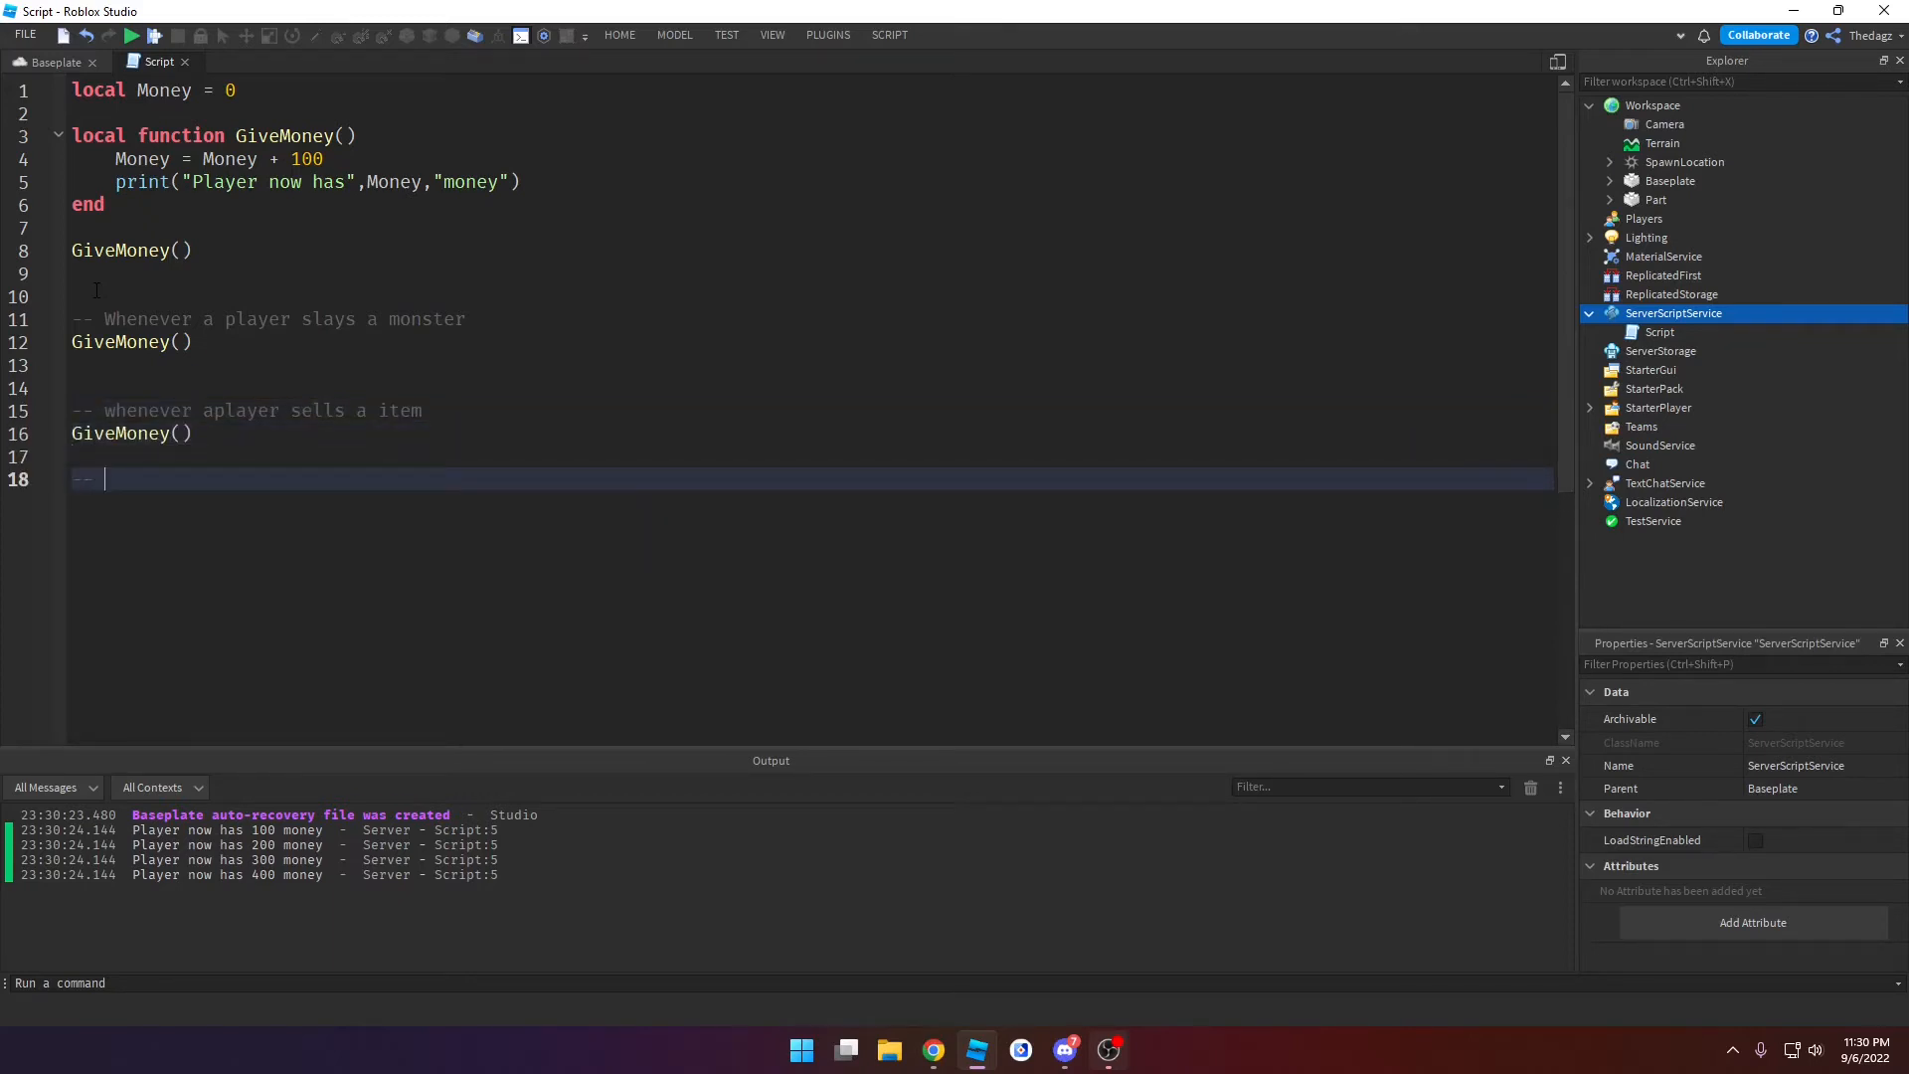
pyautogui.write('Whenever player buys something')
pyautogui.write('GiveMoney()')
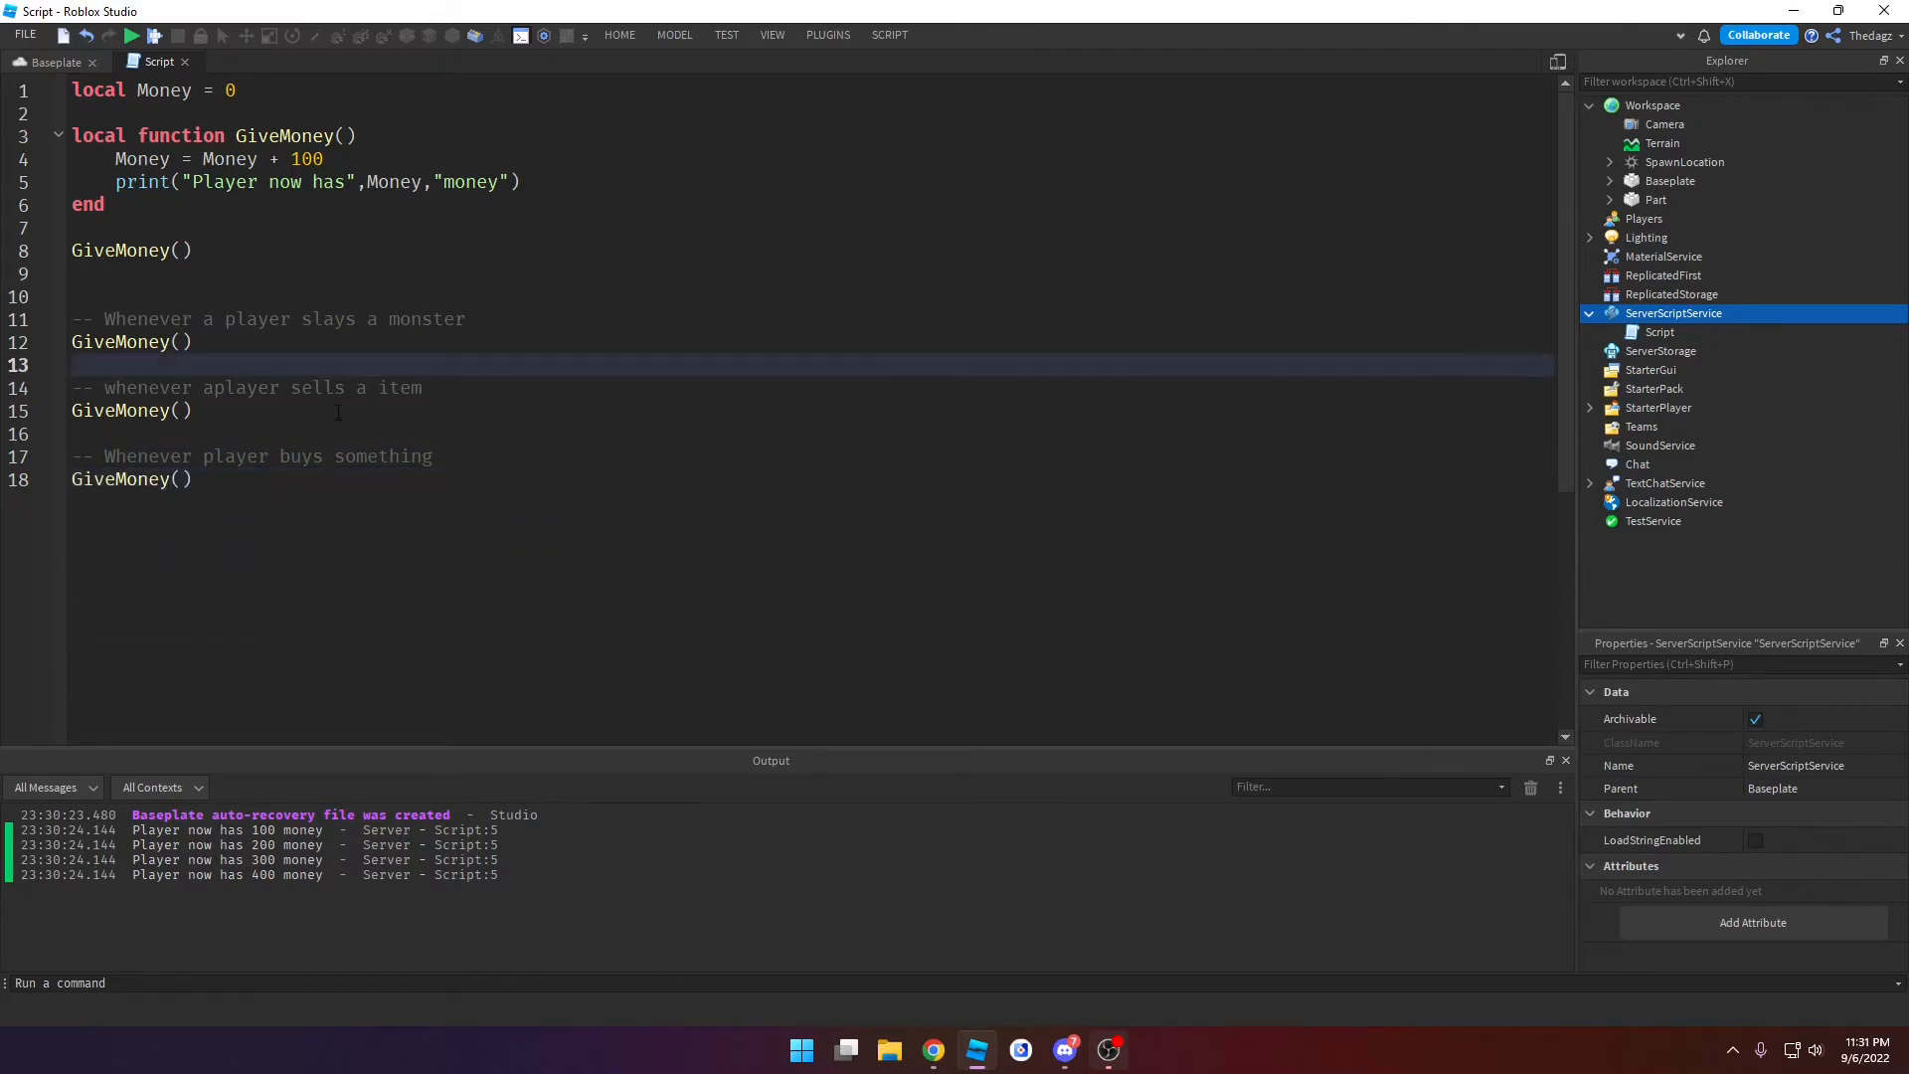
pyautogui.click(504, 388)
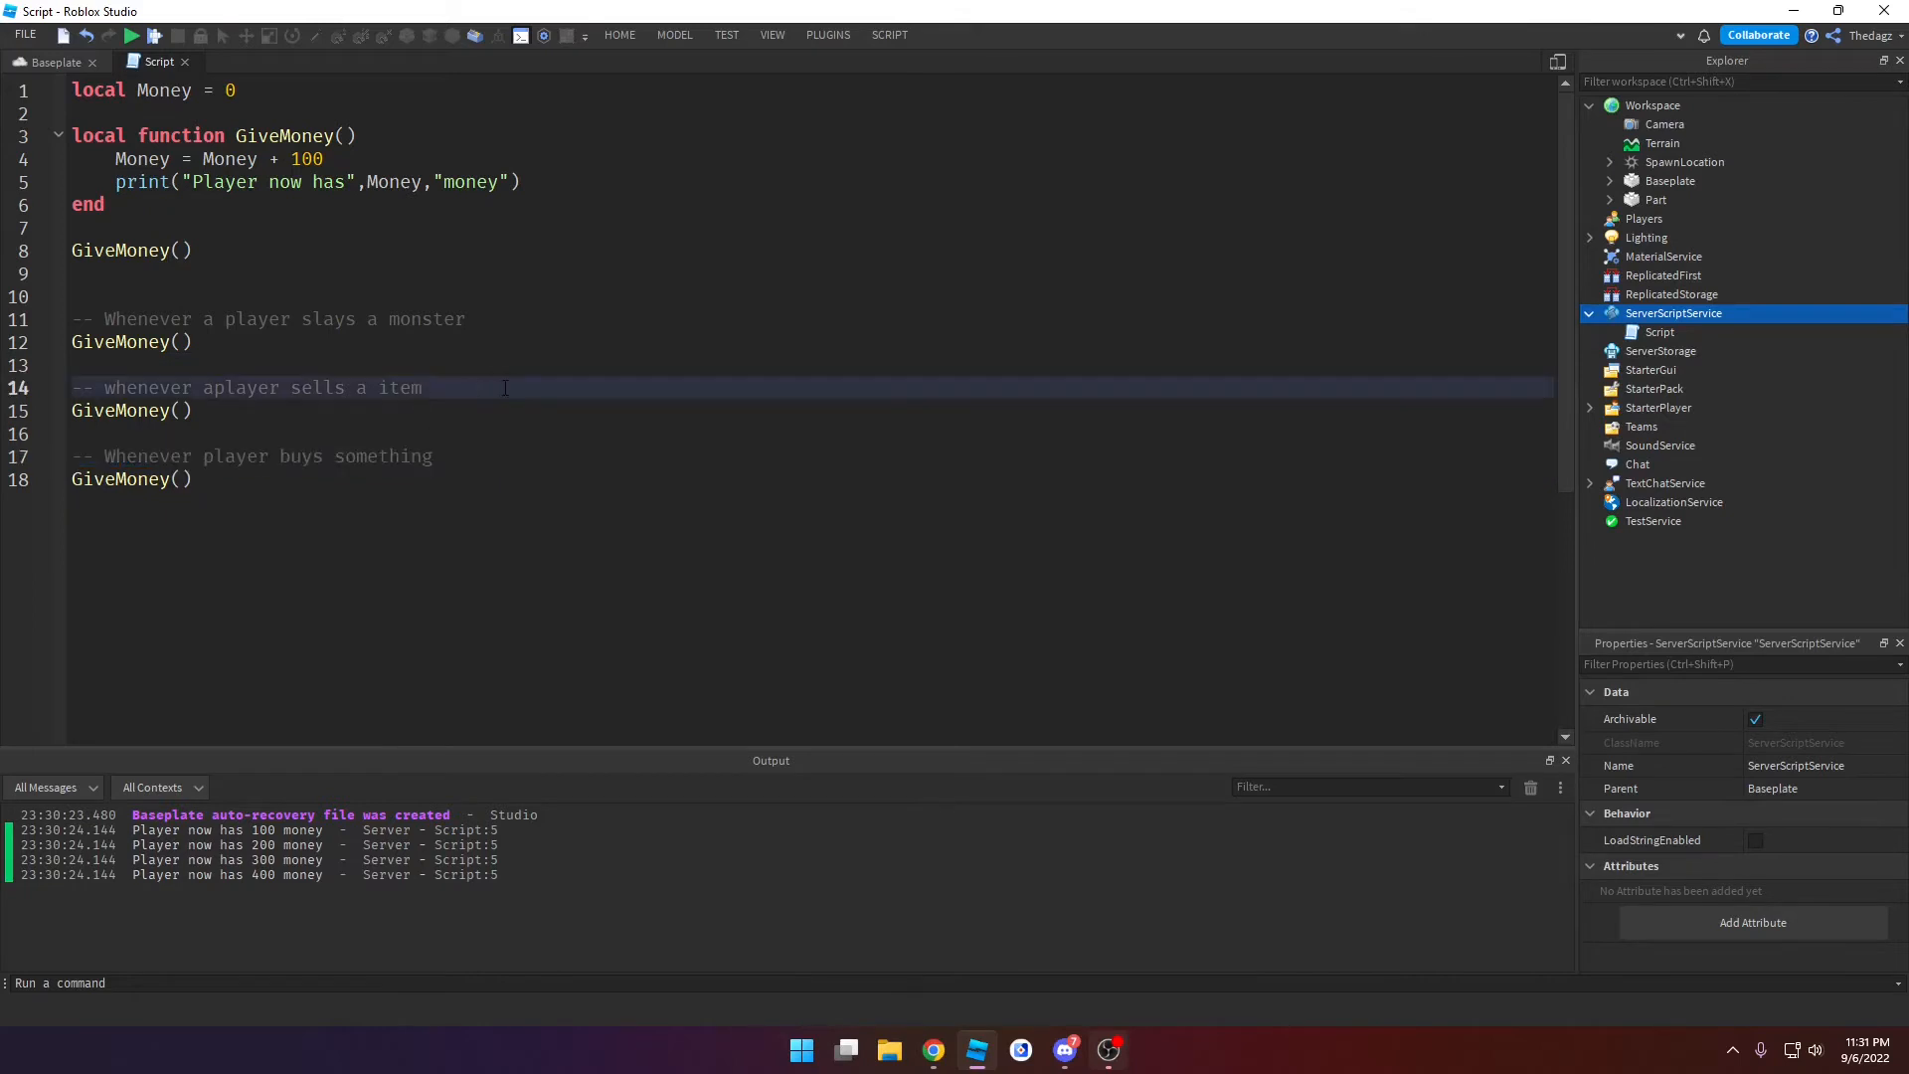
pyautogui.click(300, 296)
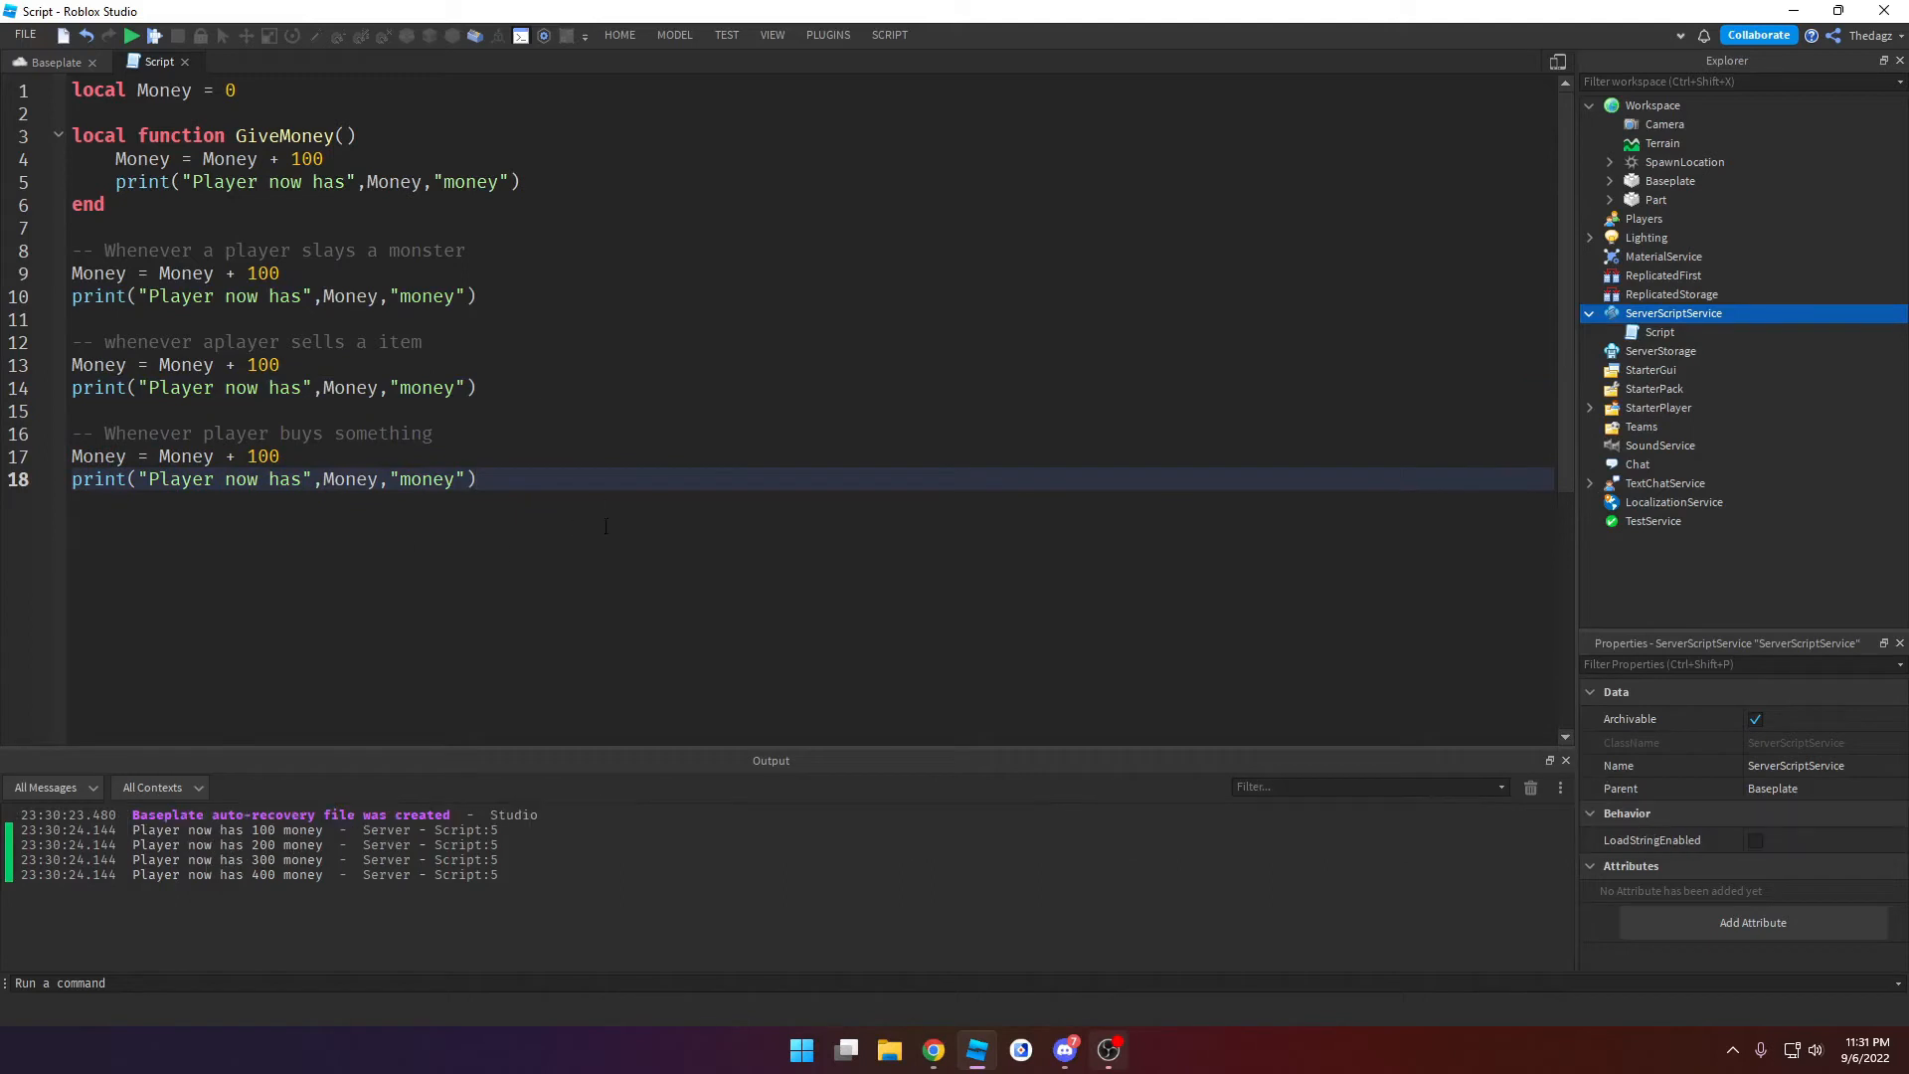
# Step: Change the added amount from 100 to 50 in the inlined scenario code
pyautogui.doubleClick(260, 272)
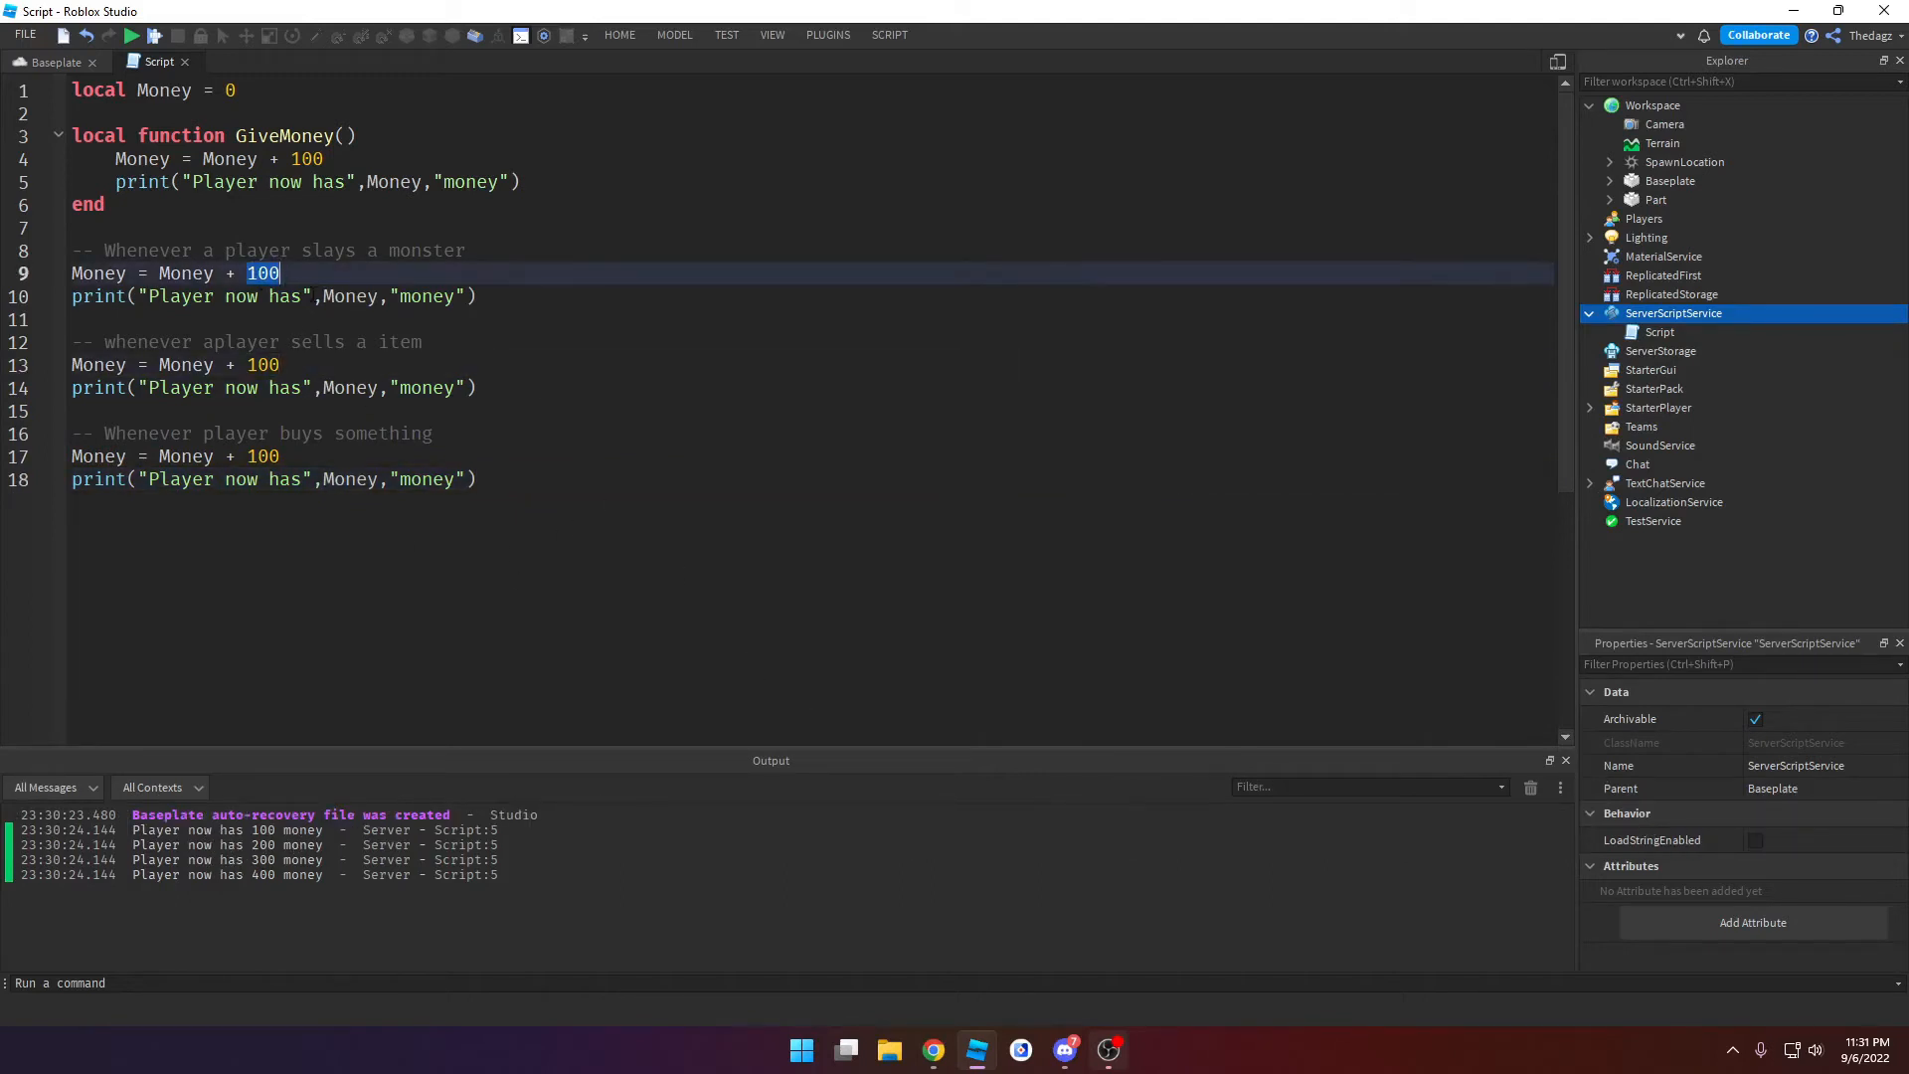
pyautogui.write('50')
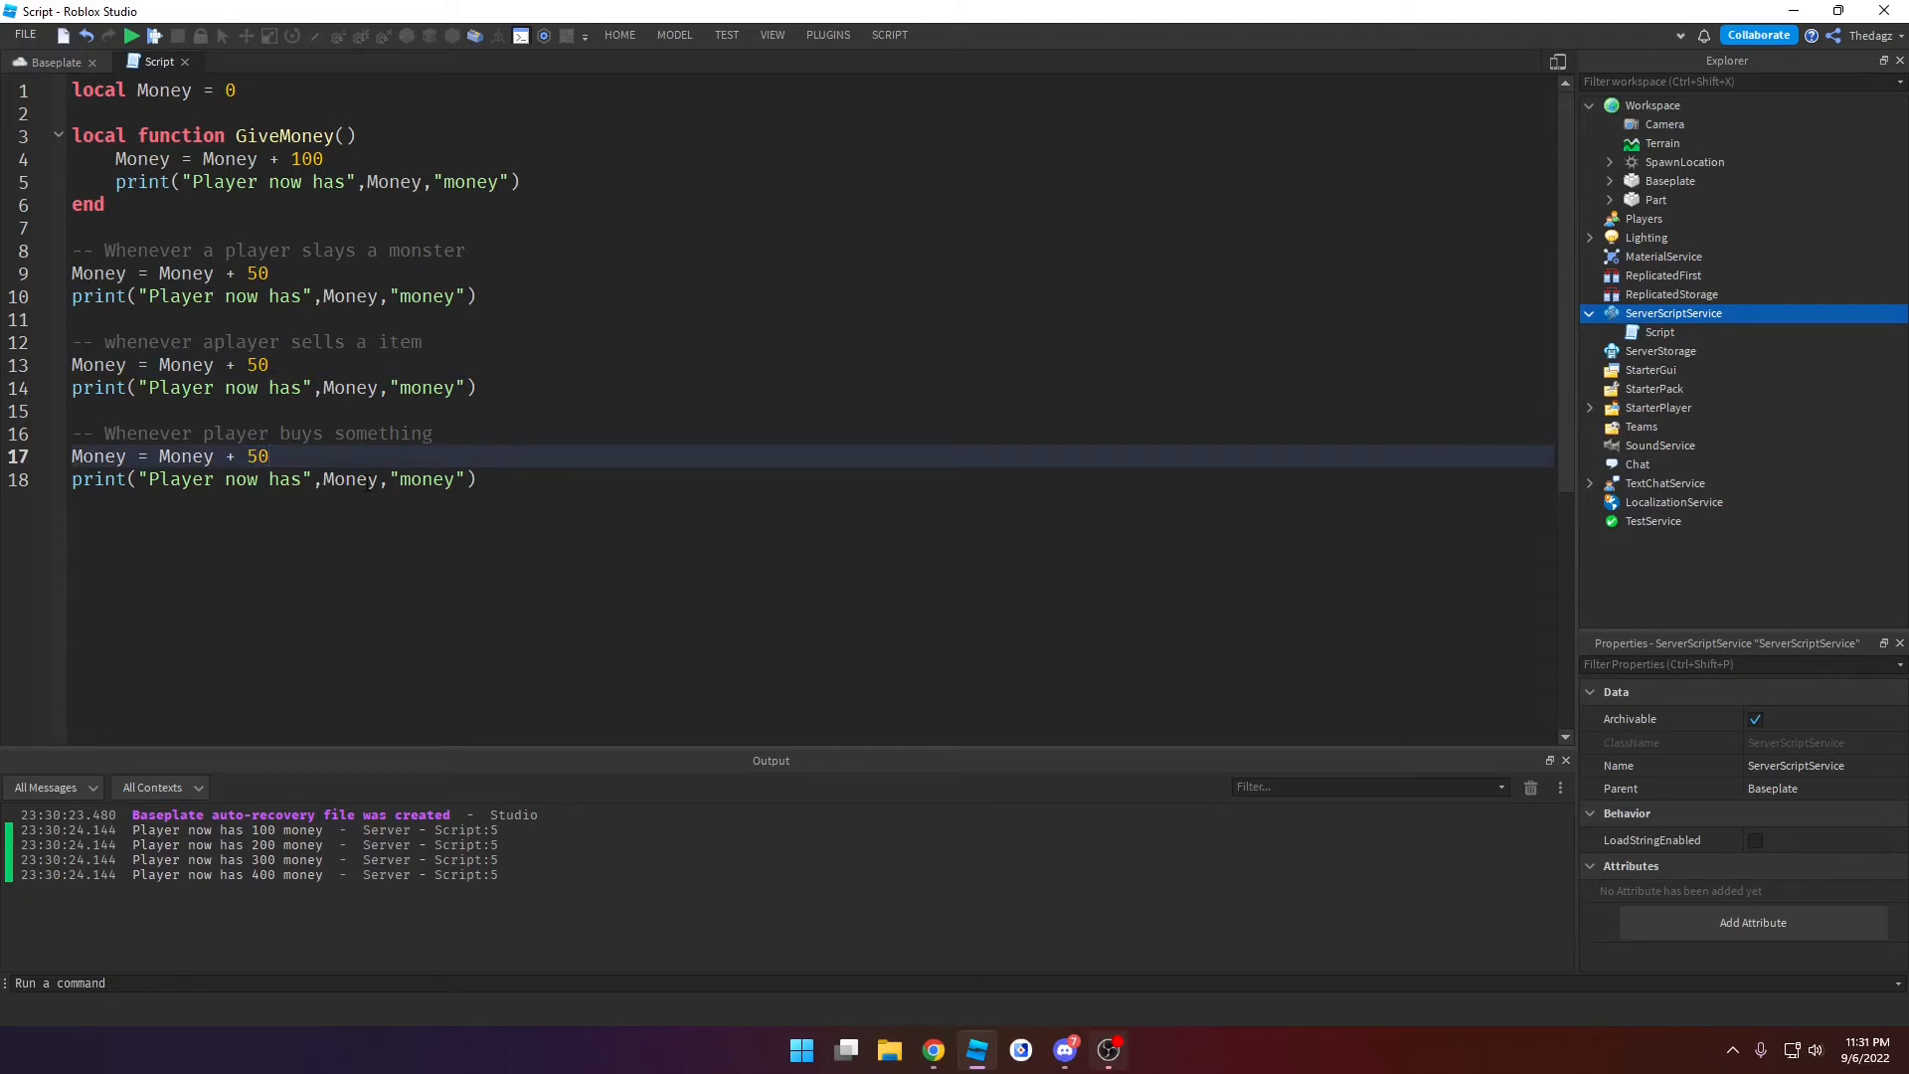
pyautogui.click(583, 479)
pyautogui.write('GiveMoney(')
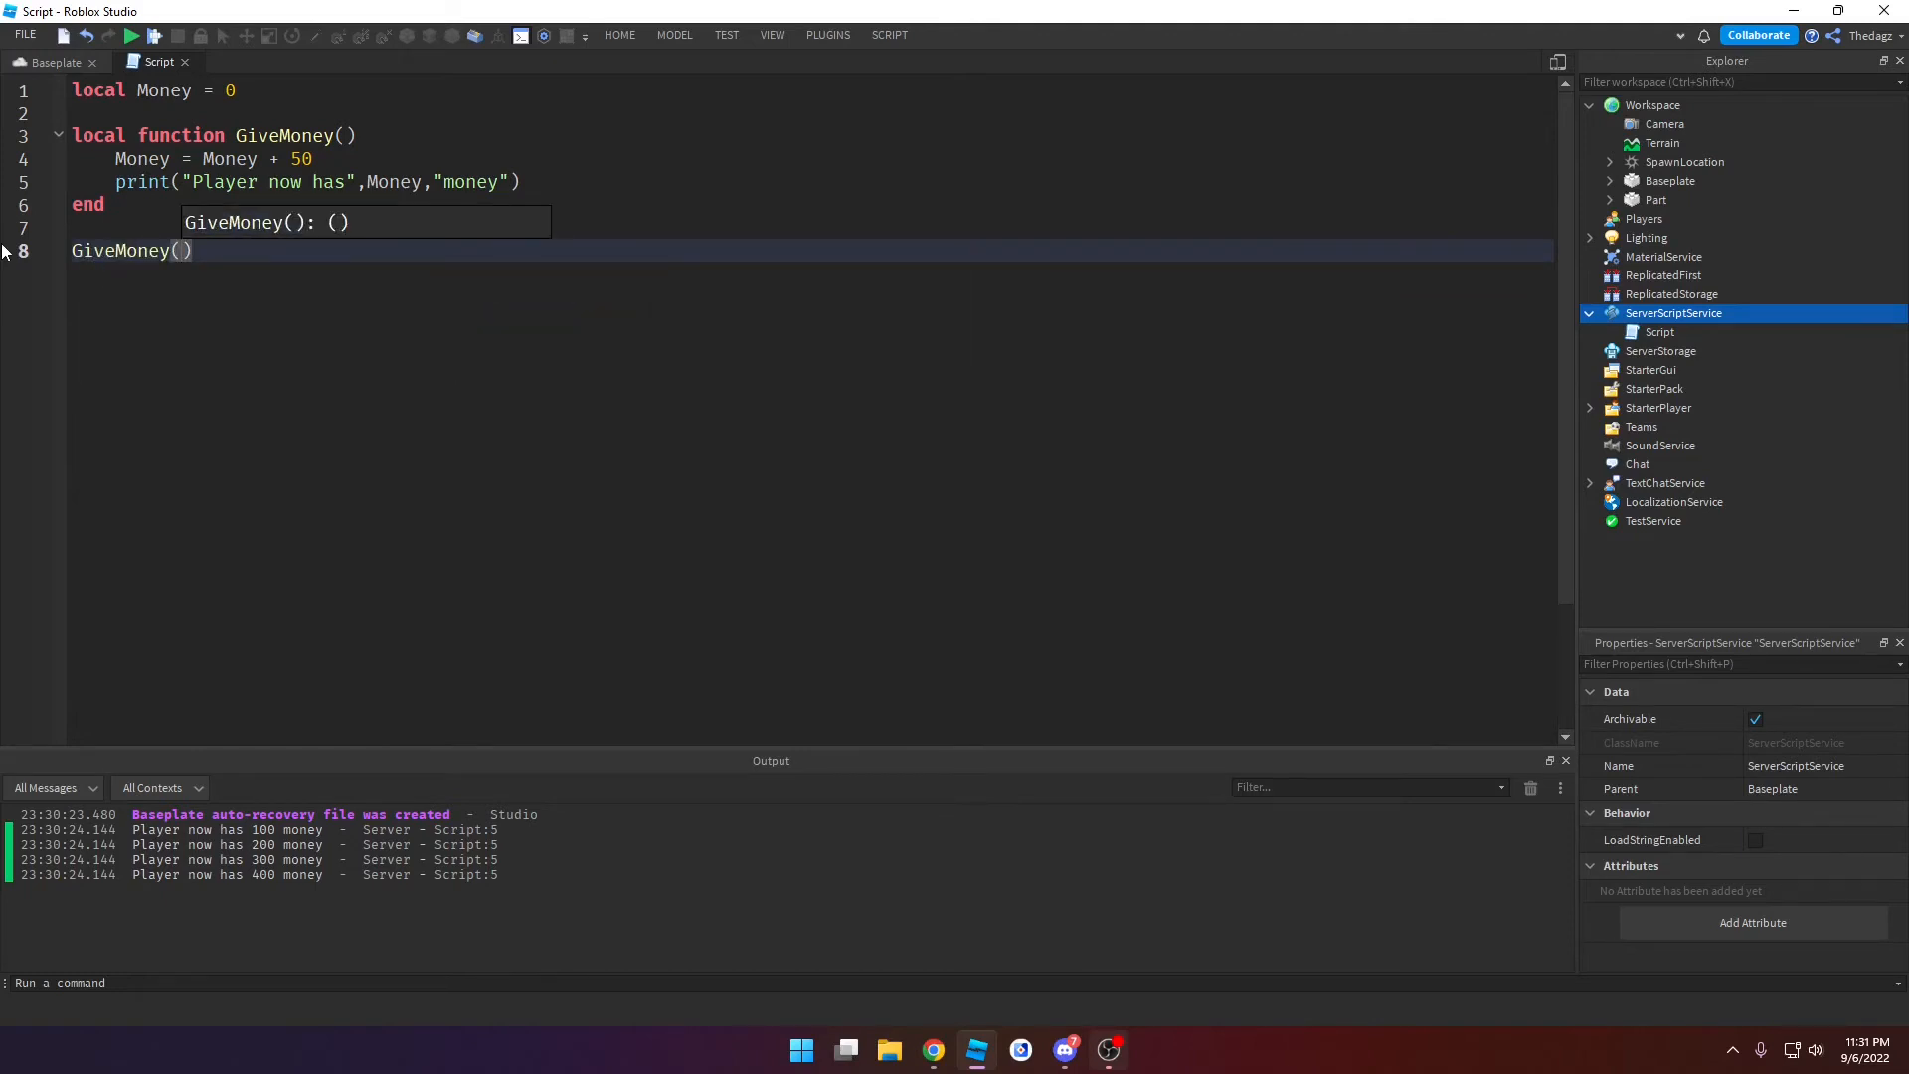
# Step: Call GiveMoney(100) with an Argument comment and add a HowMuchGain parameter added to Money
pyautogui.write('100')
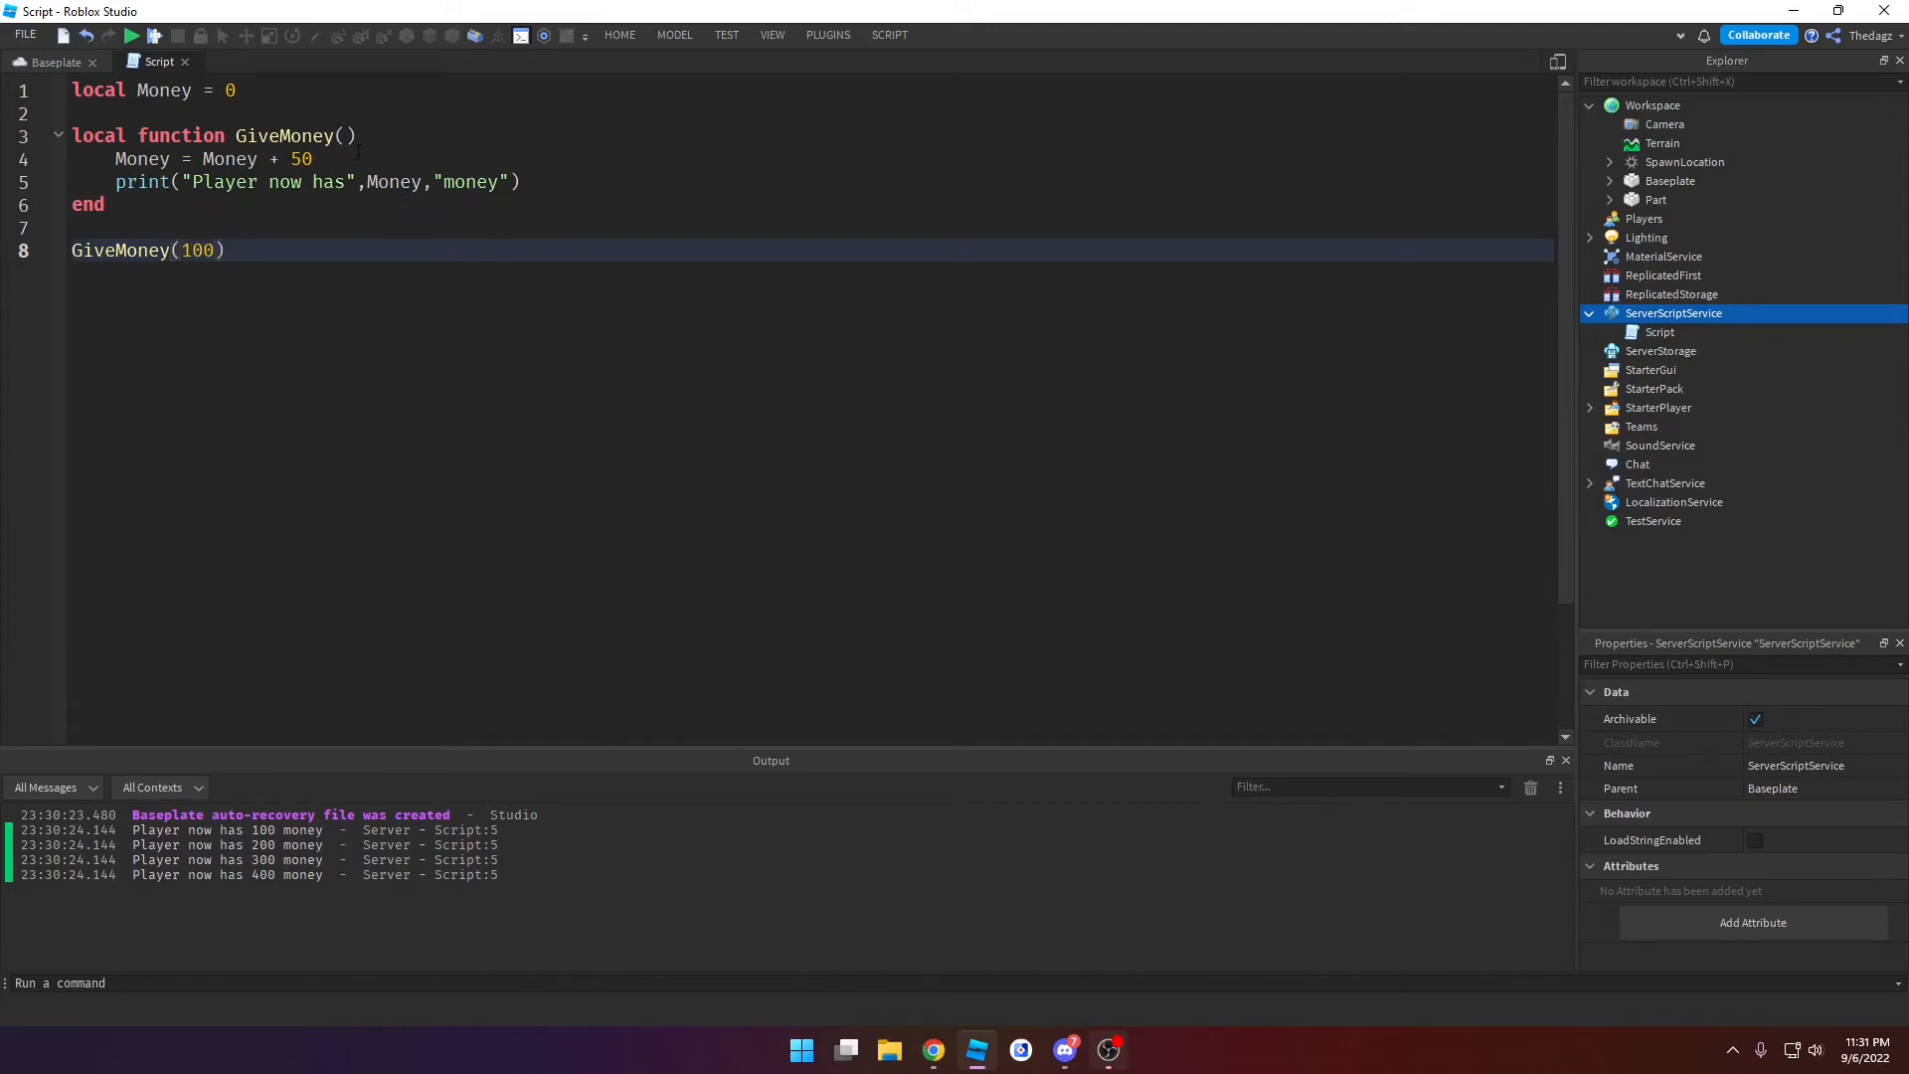
pyautogui.write('-- Ar')
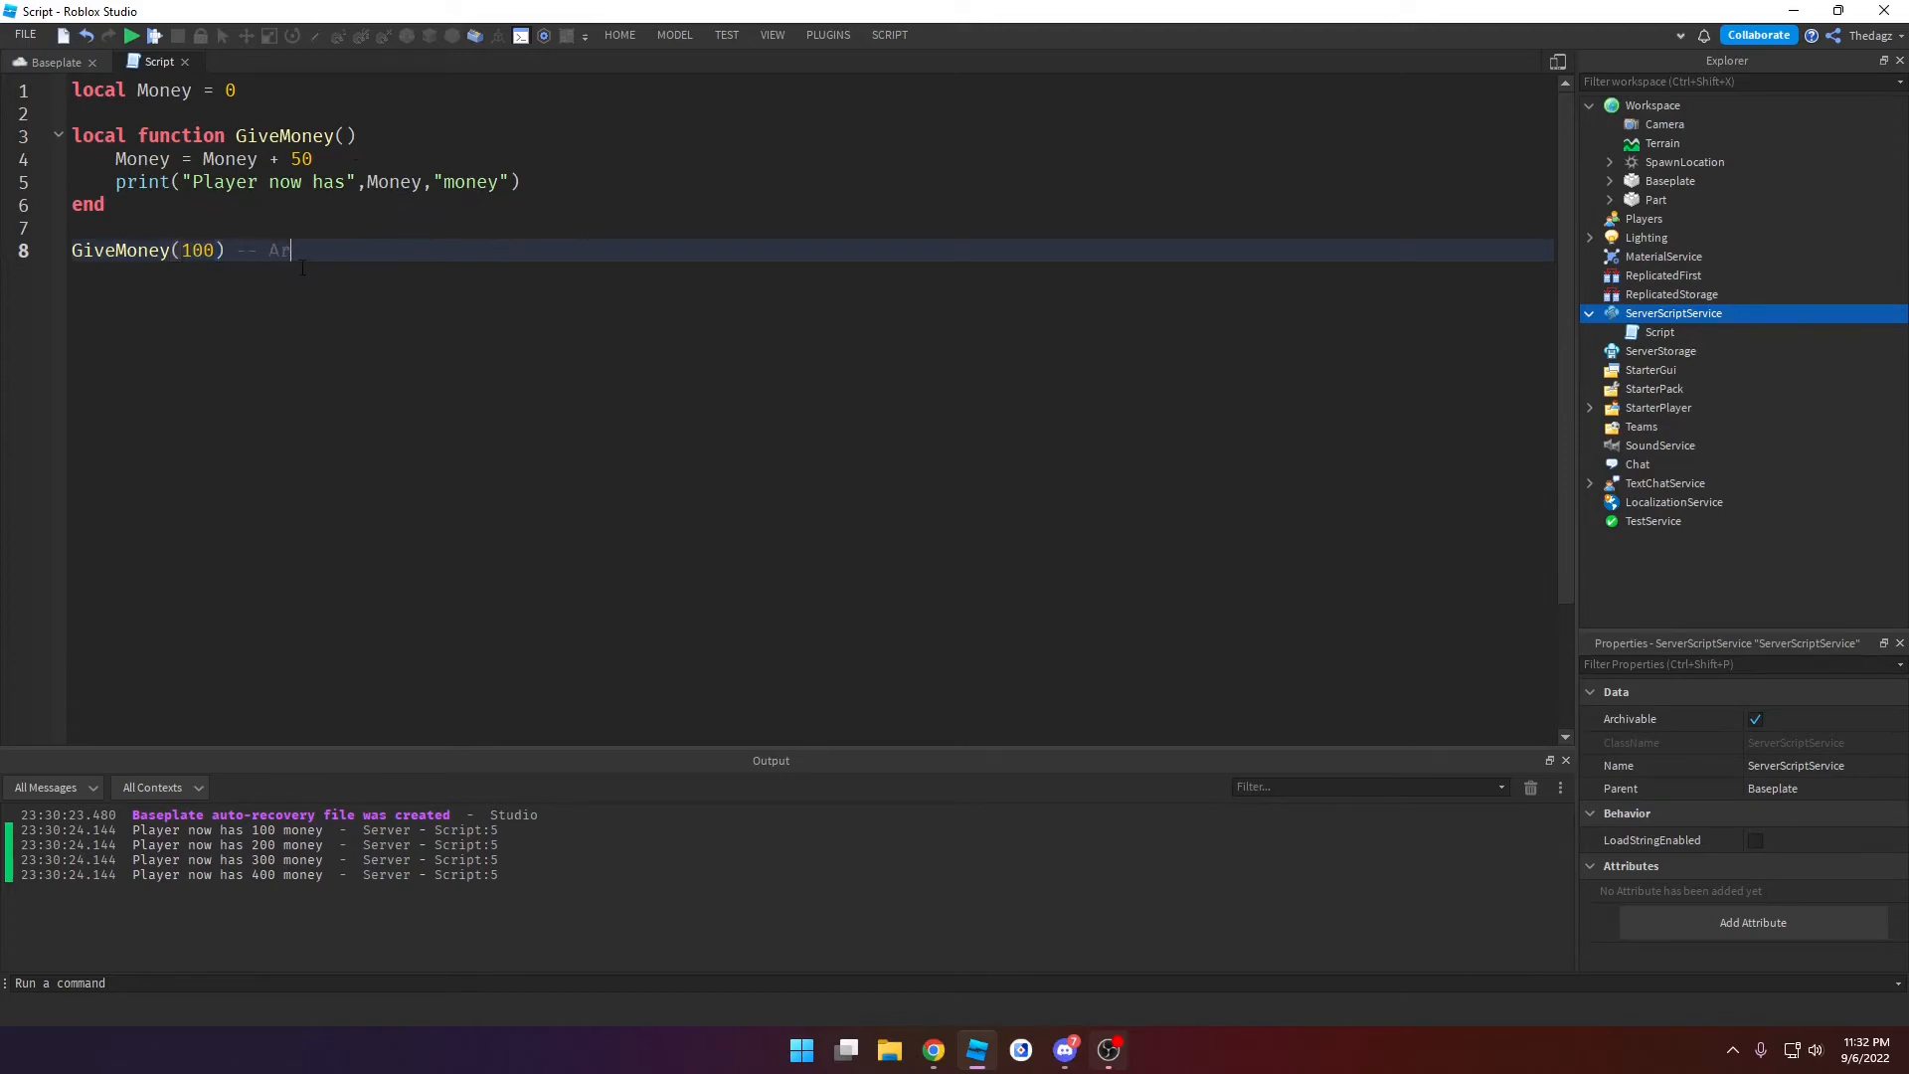
pyautogui.write('gument')
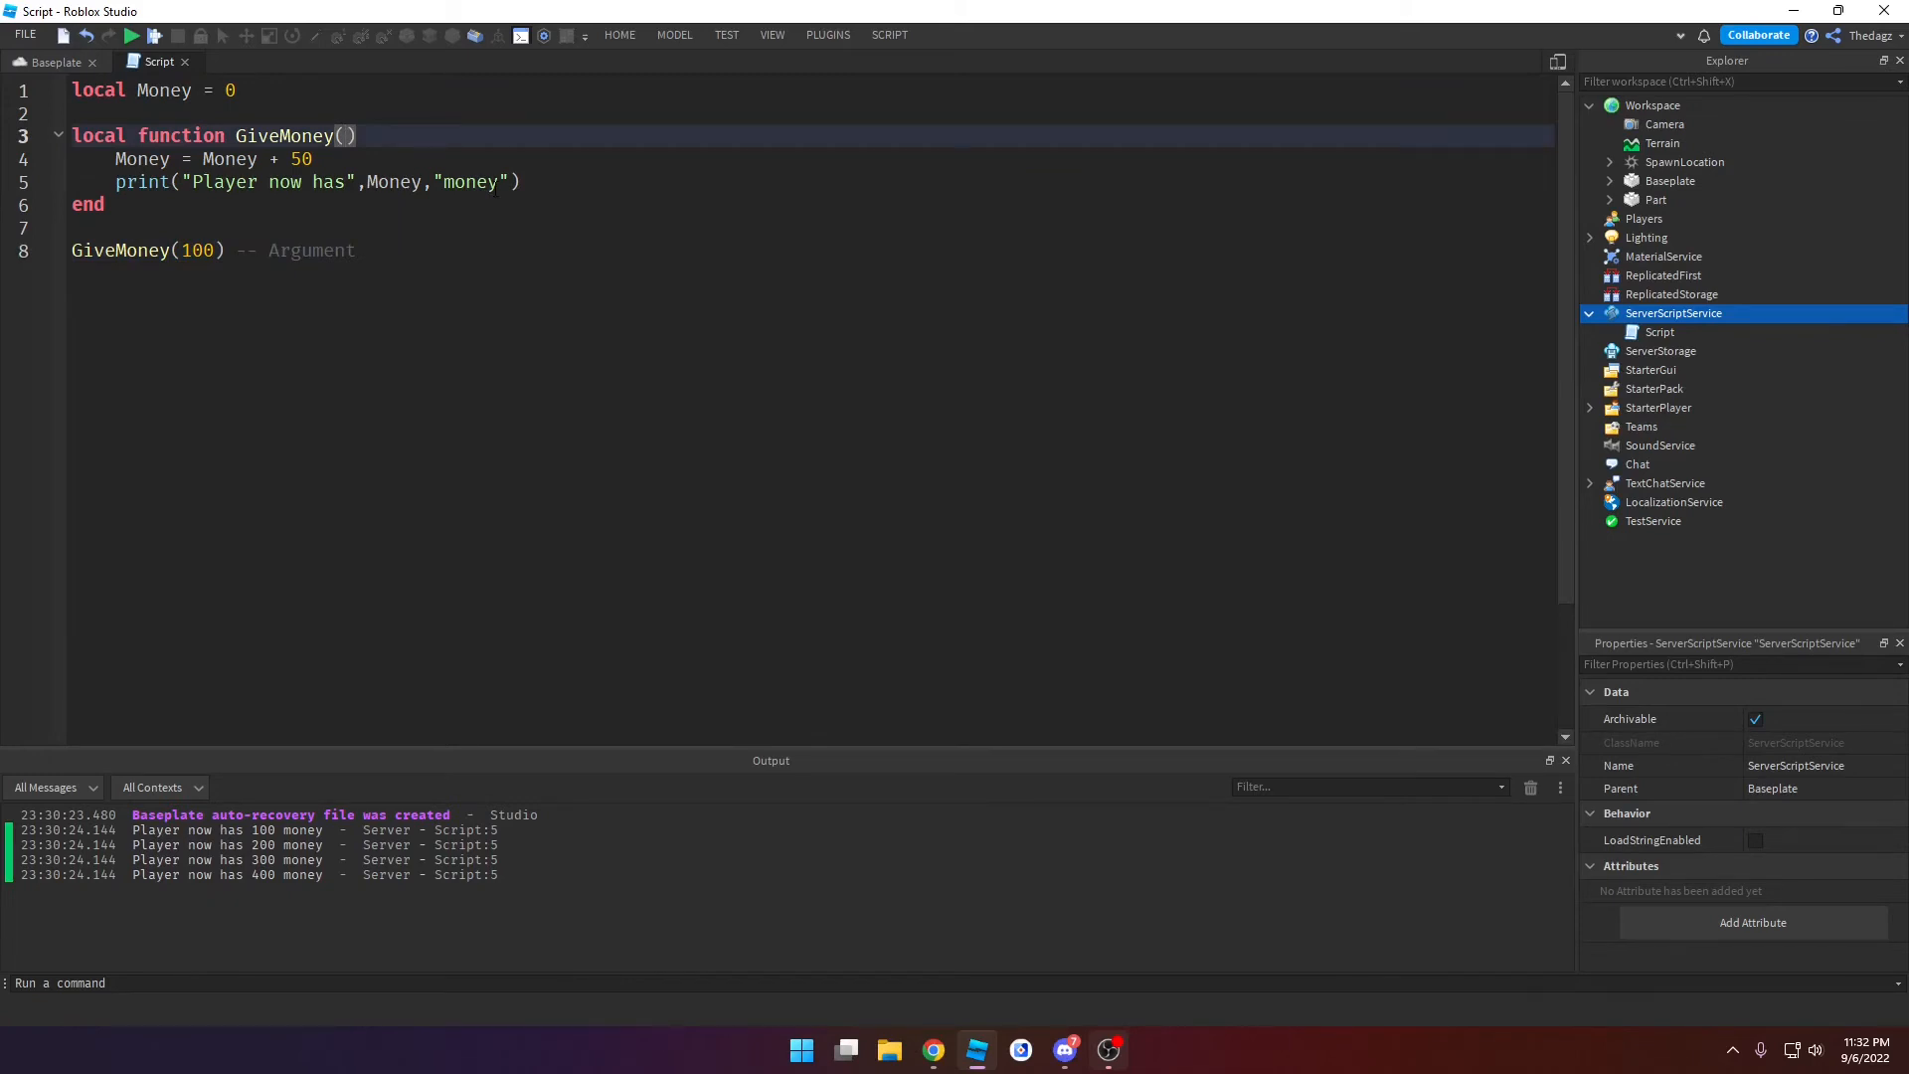
pyautogui.write('Howmu')
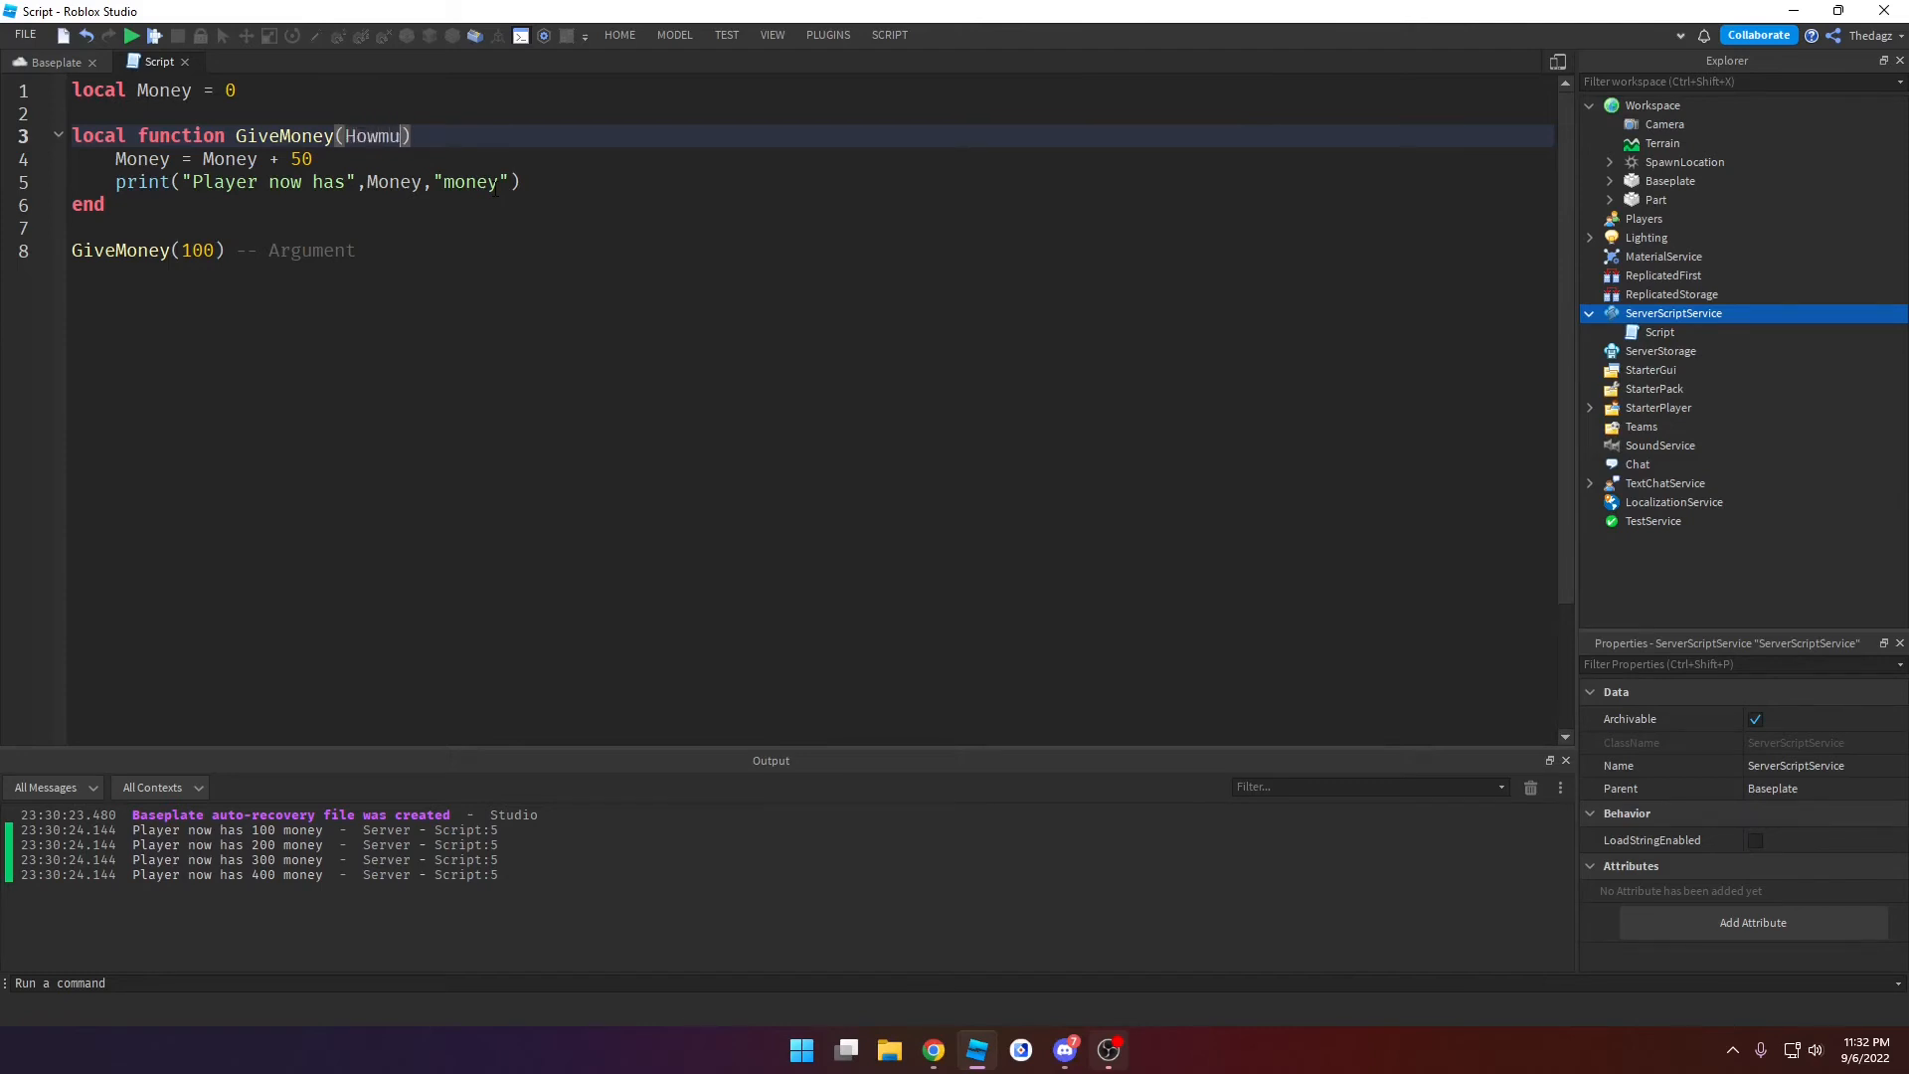
pyautogui.write('ch')
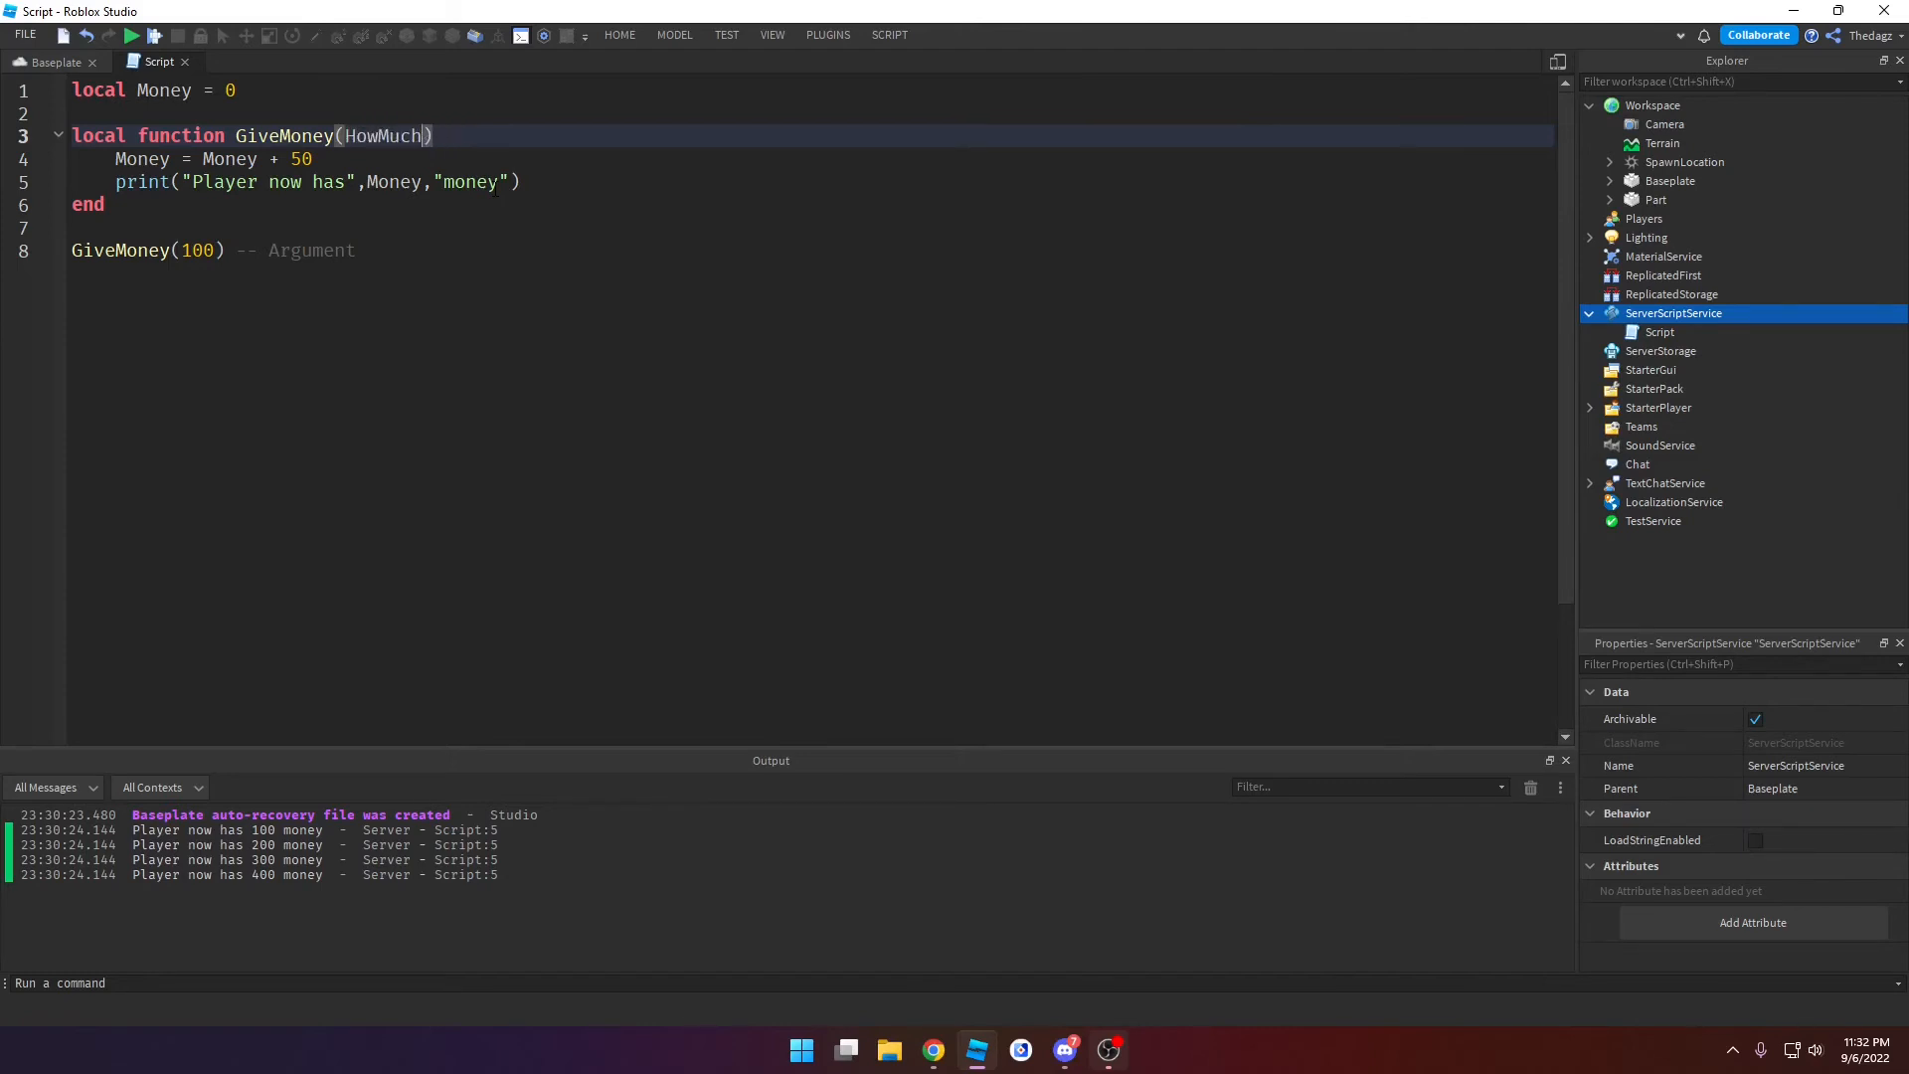
pyautogui.write('Gain')
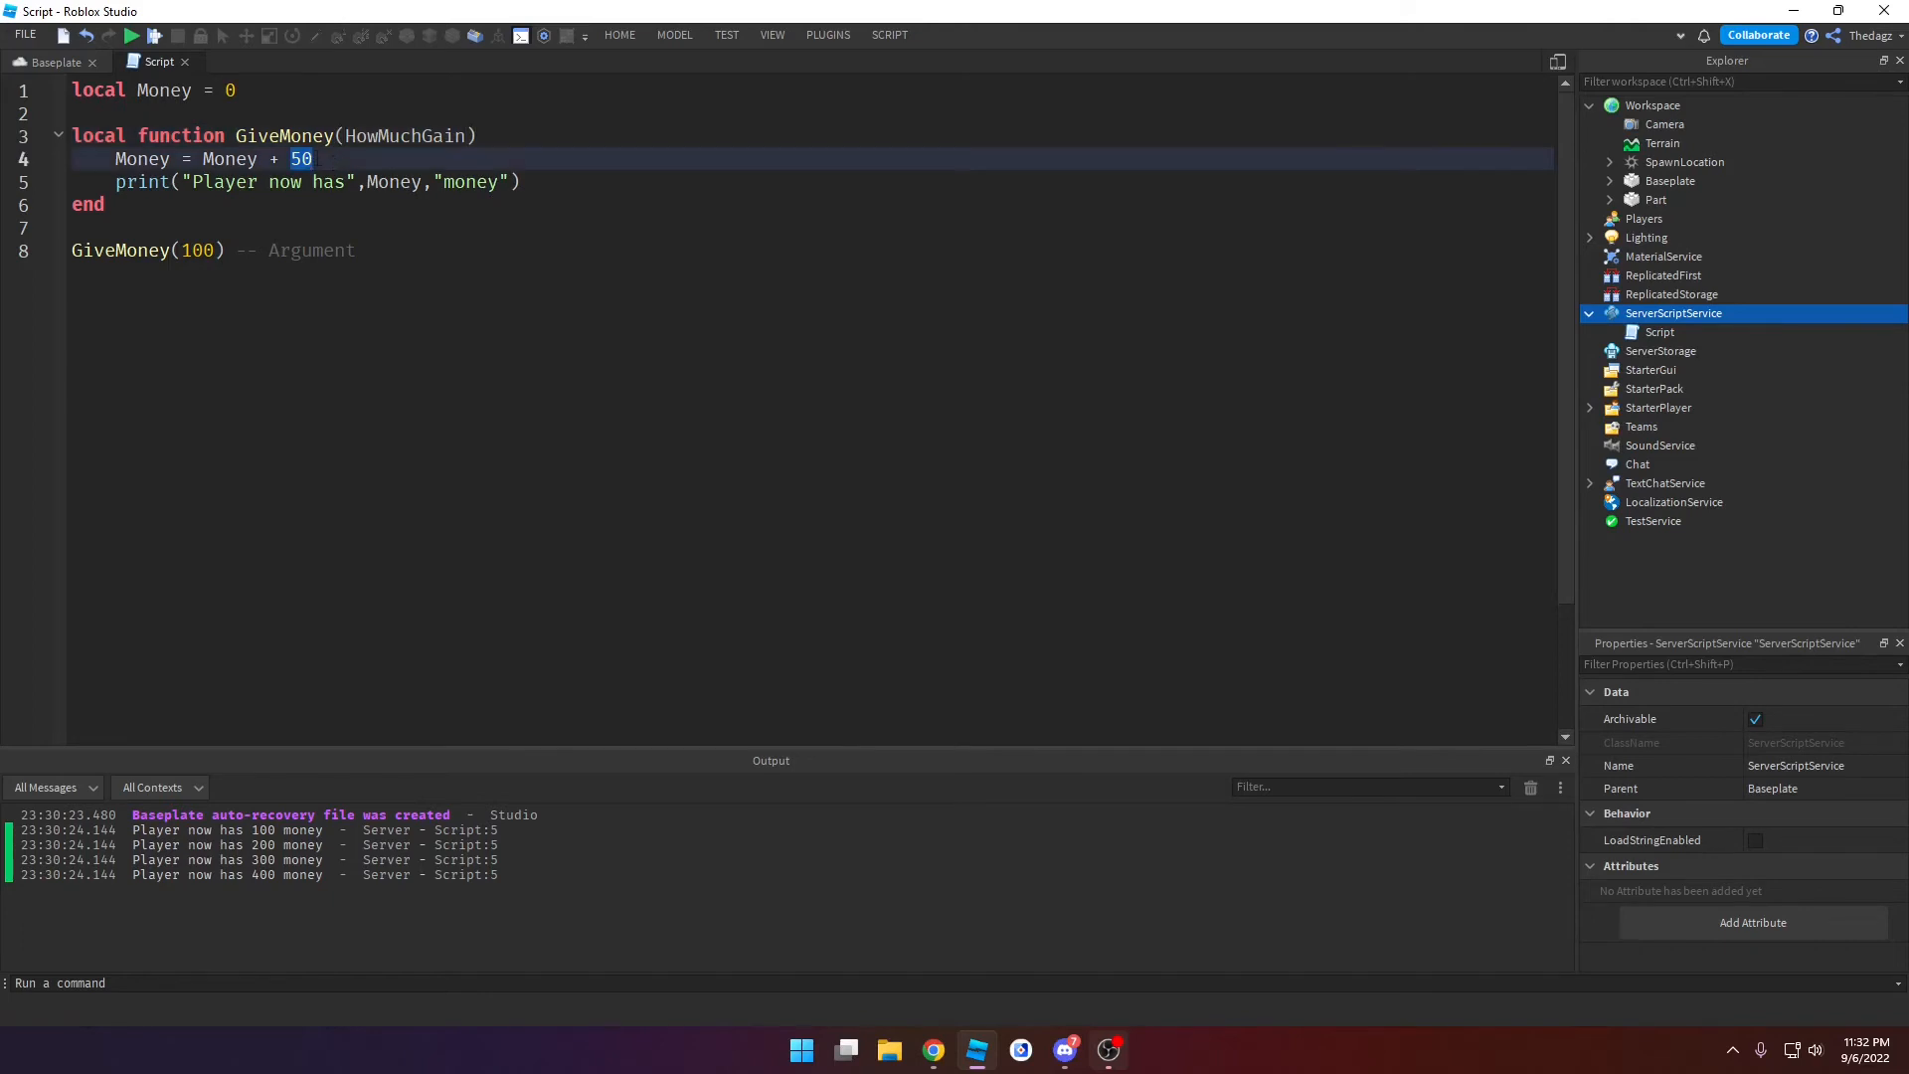
pyautogui.write('HowMuchGain')
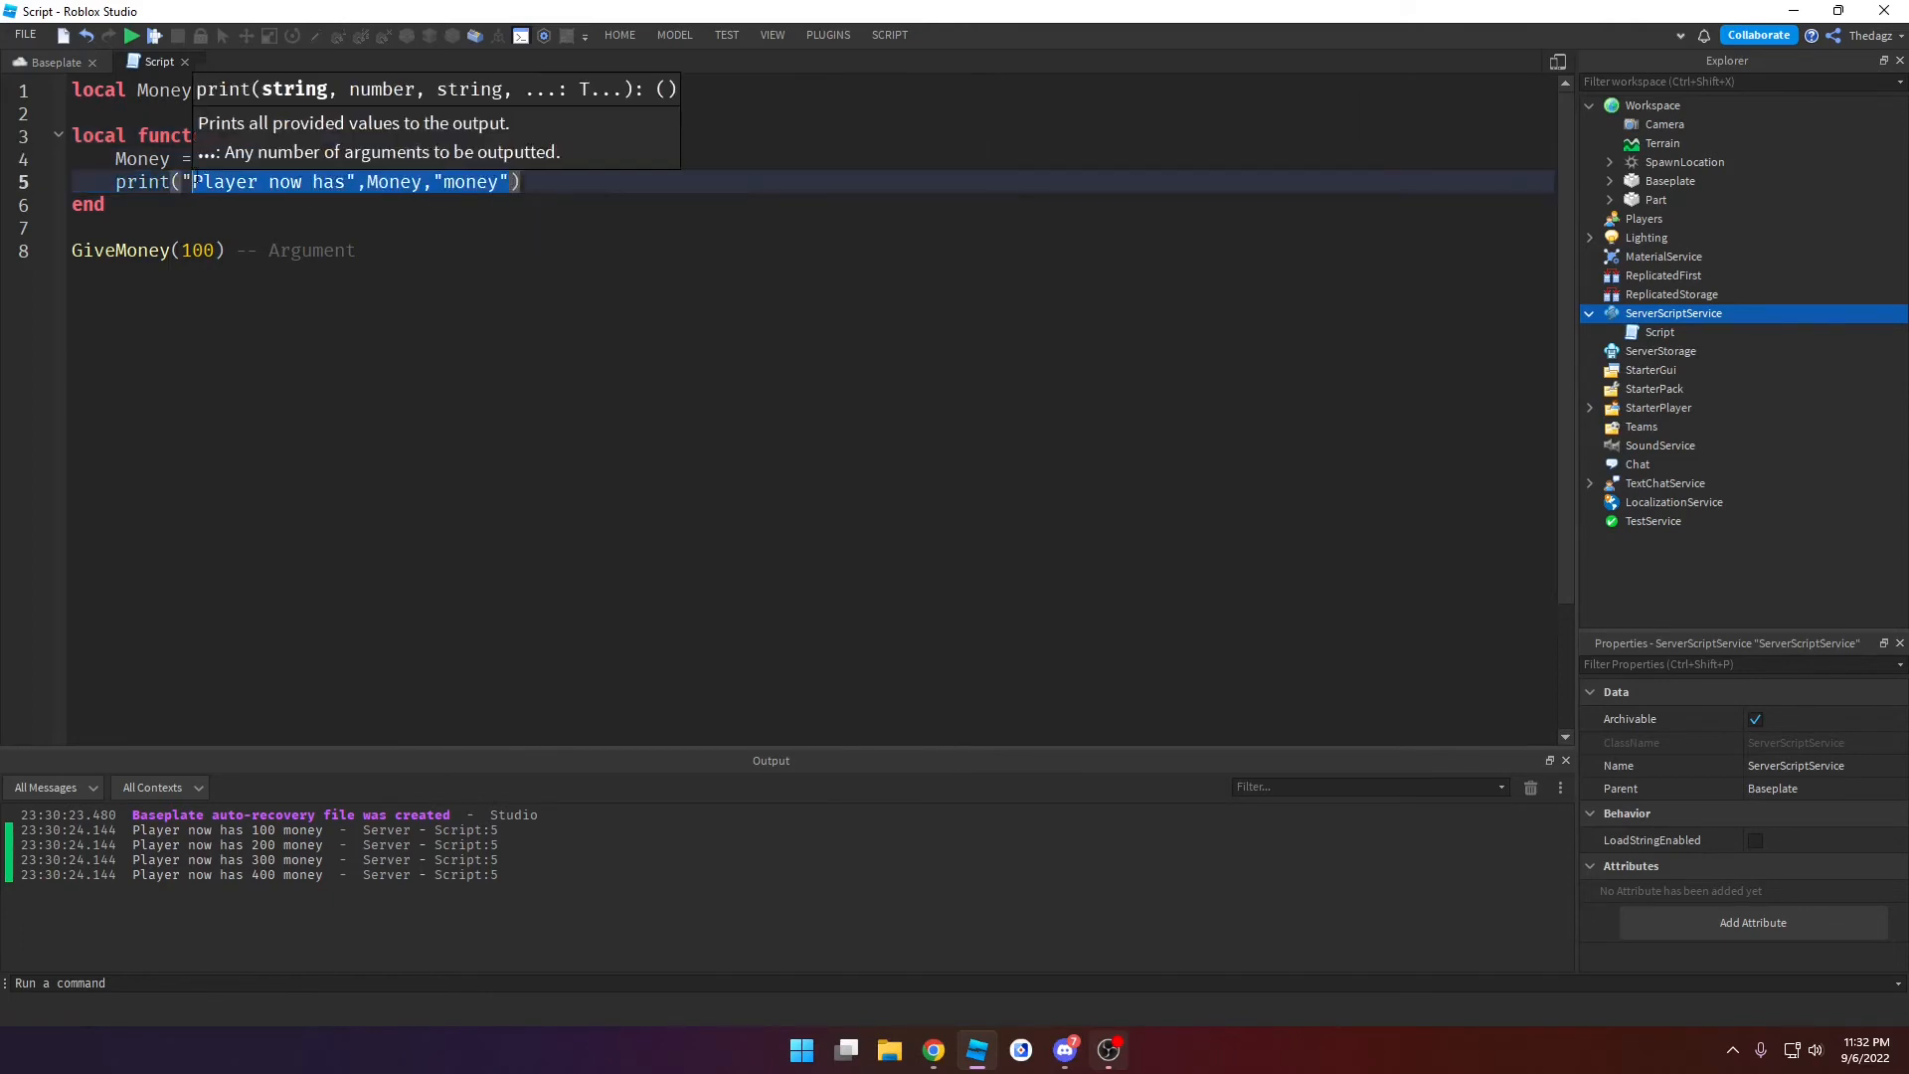
# Step: Change the print to "Player recieved",HowMuchGain,"total:",Money
pyautogui.write('Player ")')
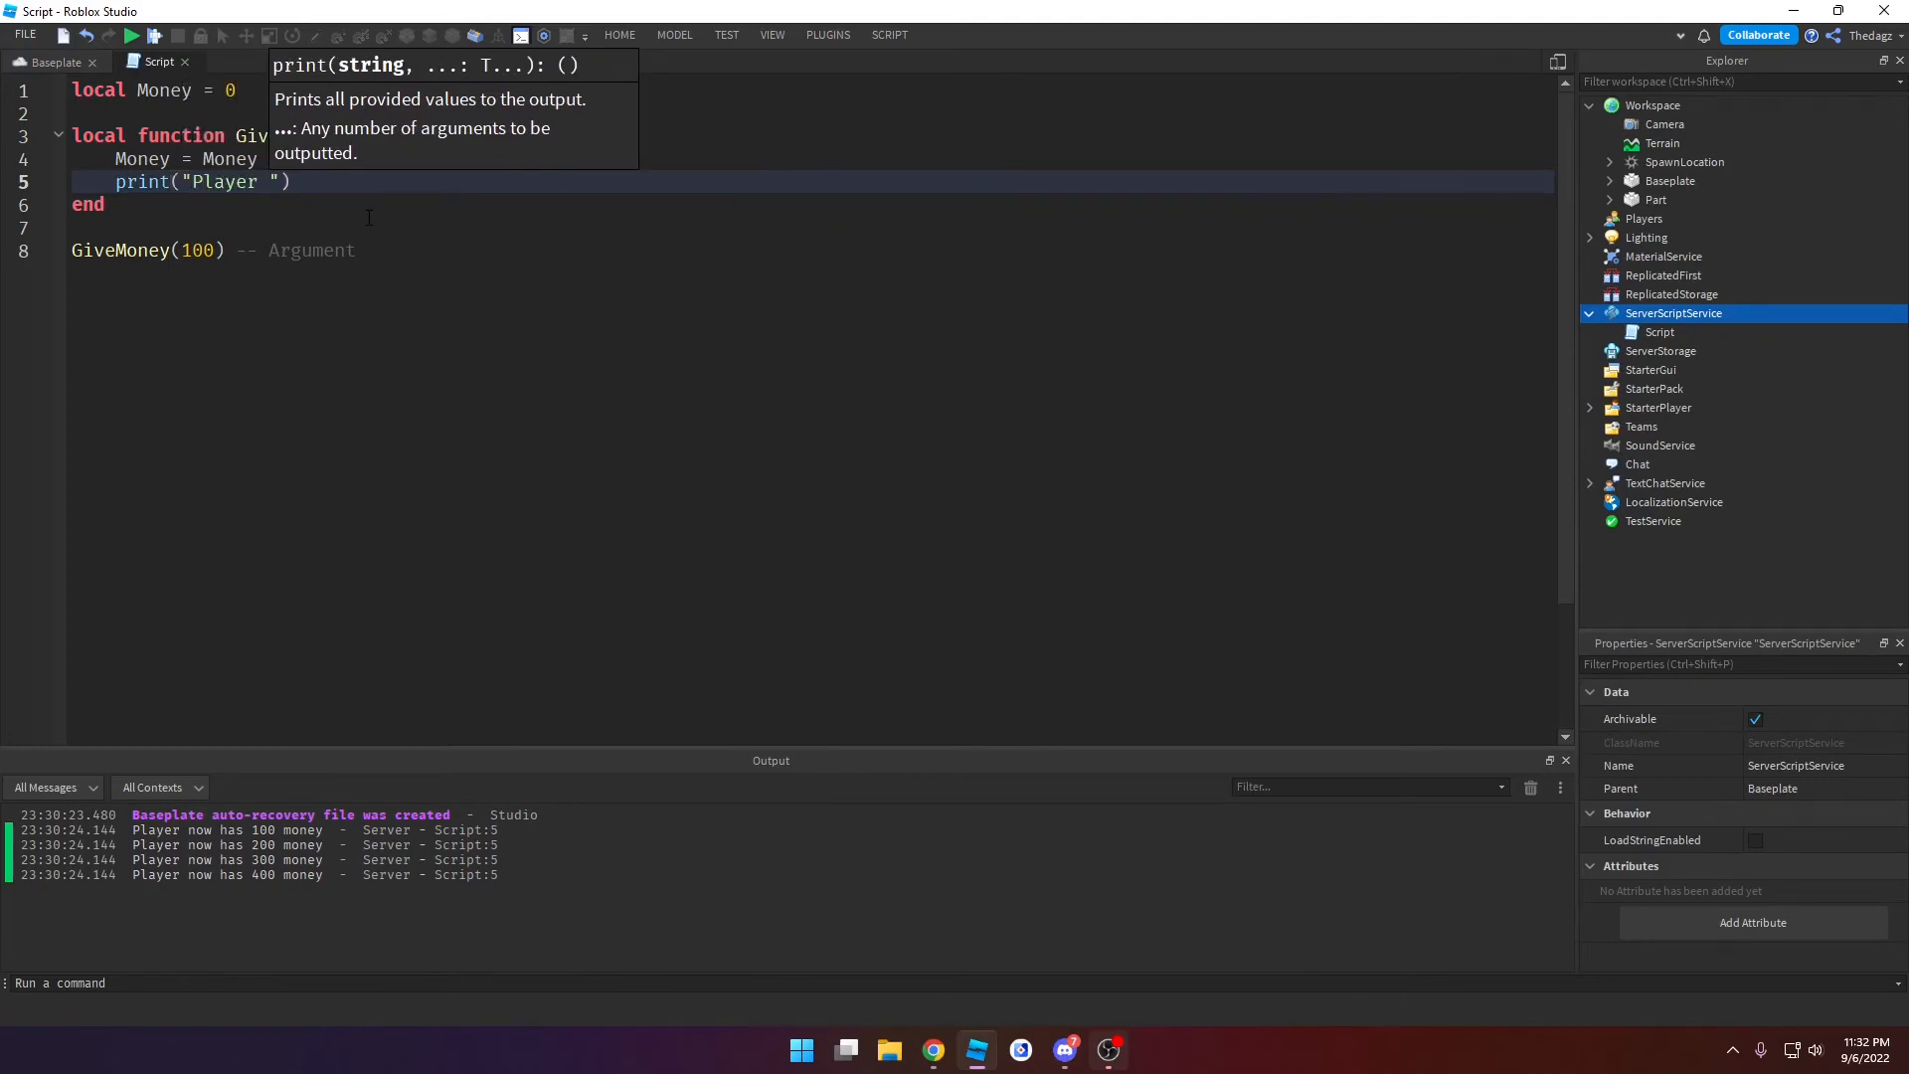
pyautogui.write('recieved",HowMuchGain,"total:",Money')
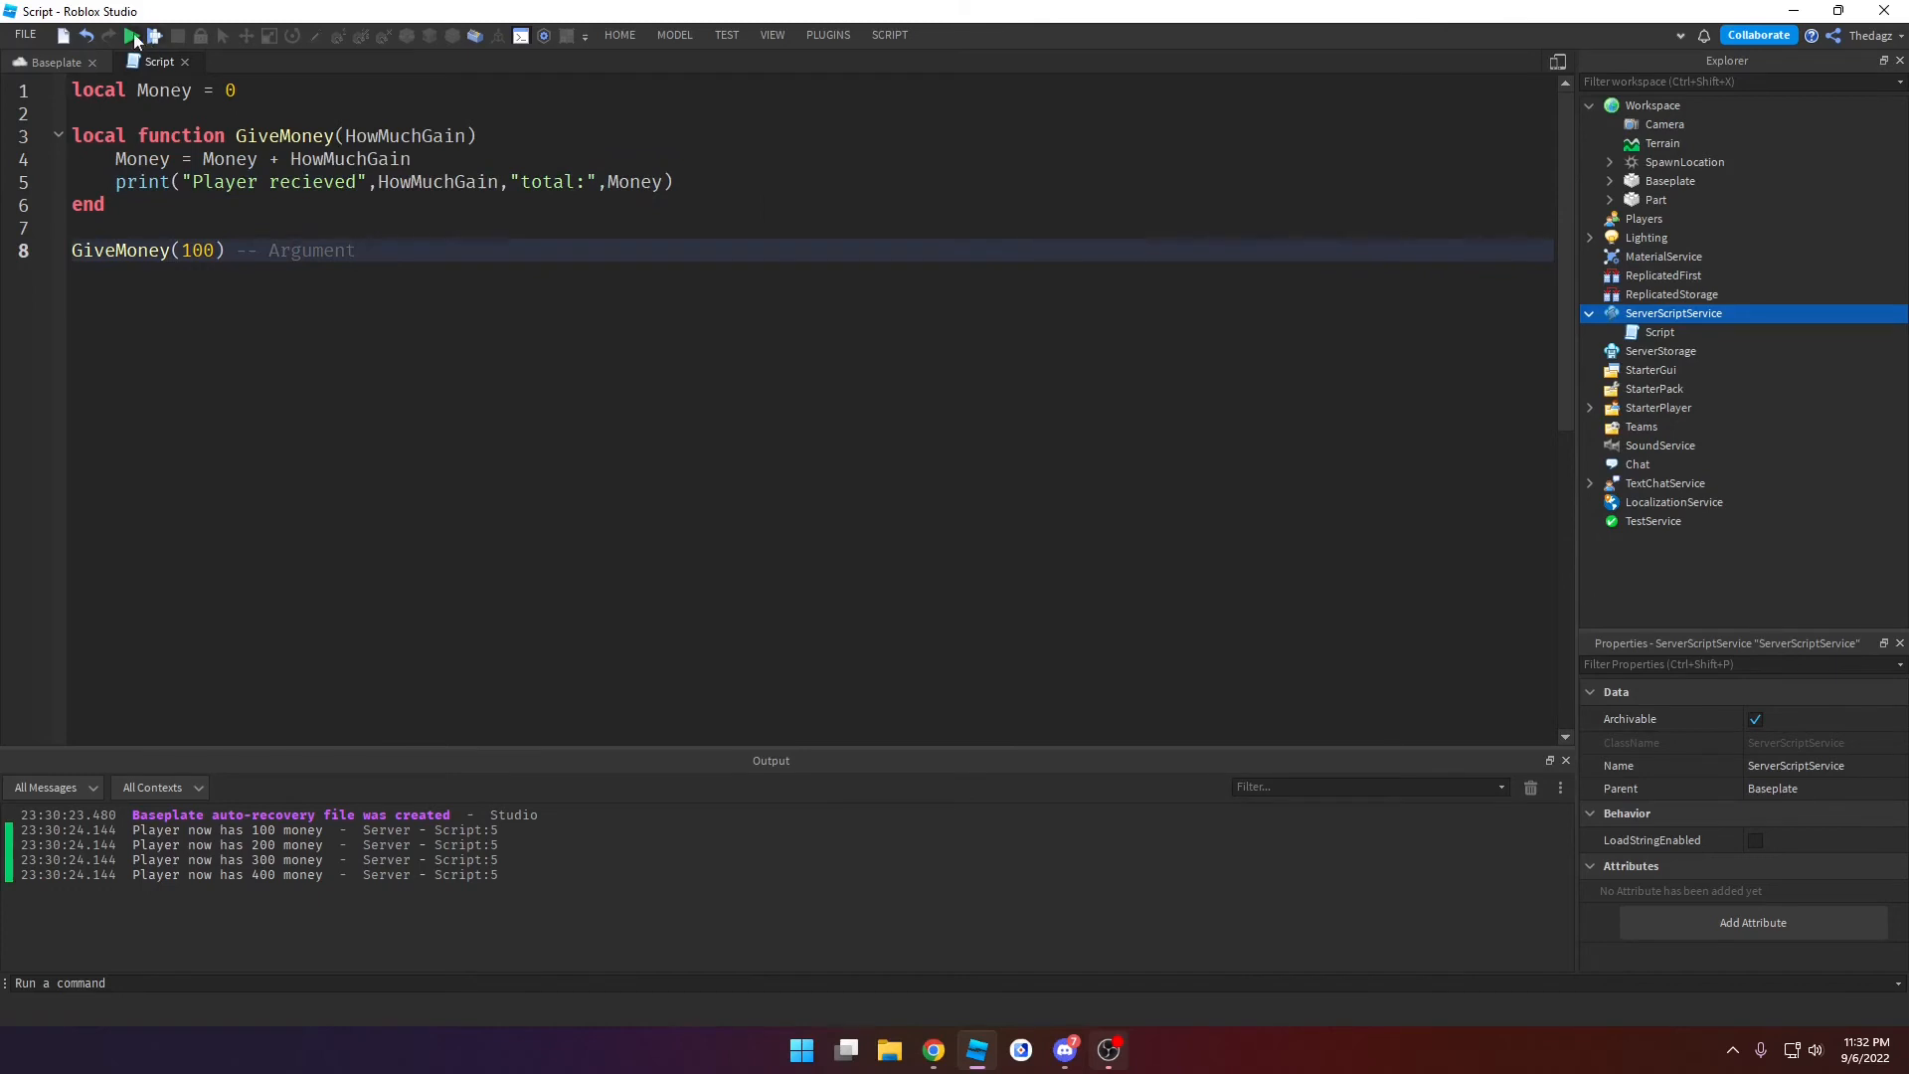
# Step: Test once, add a second GiveMoney(50) call and run so totals show 100 then 150
pyautogui.click(131, 34)
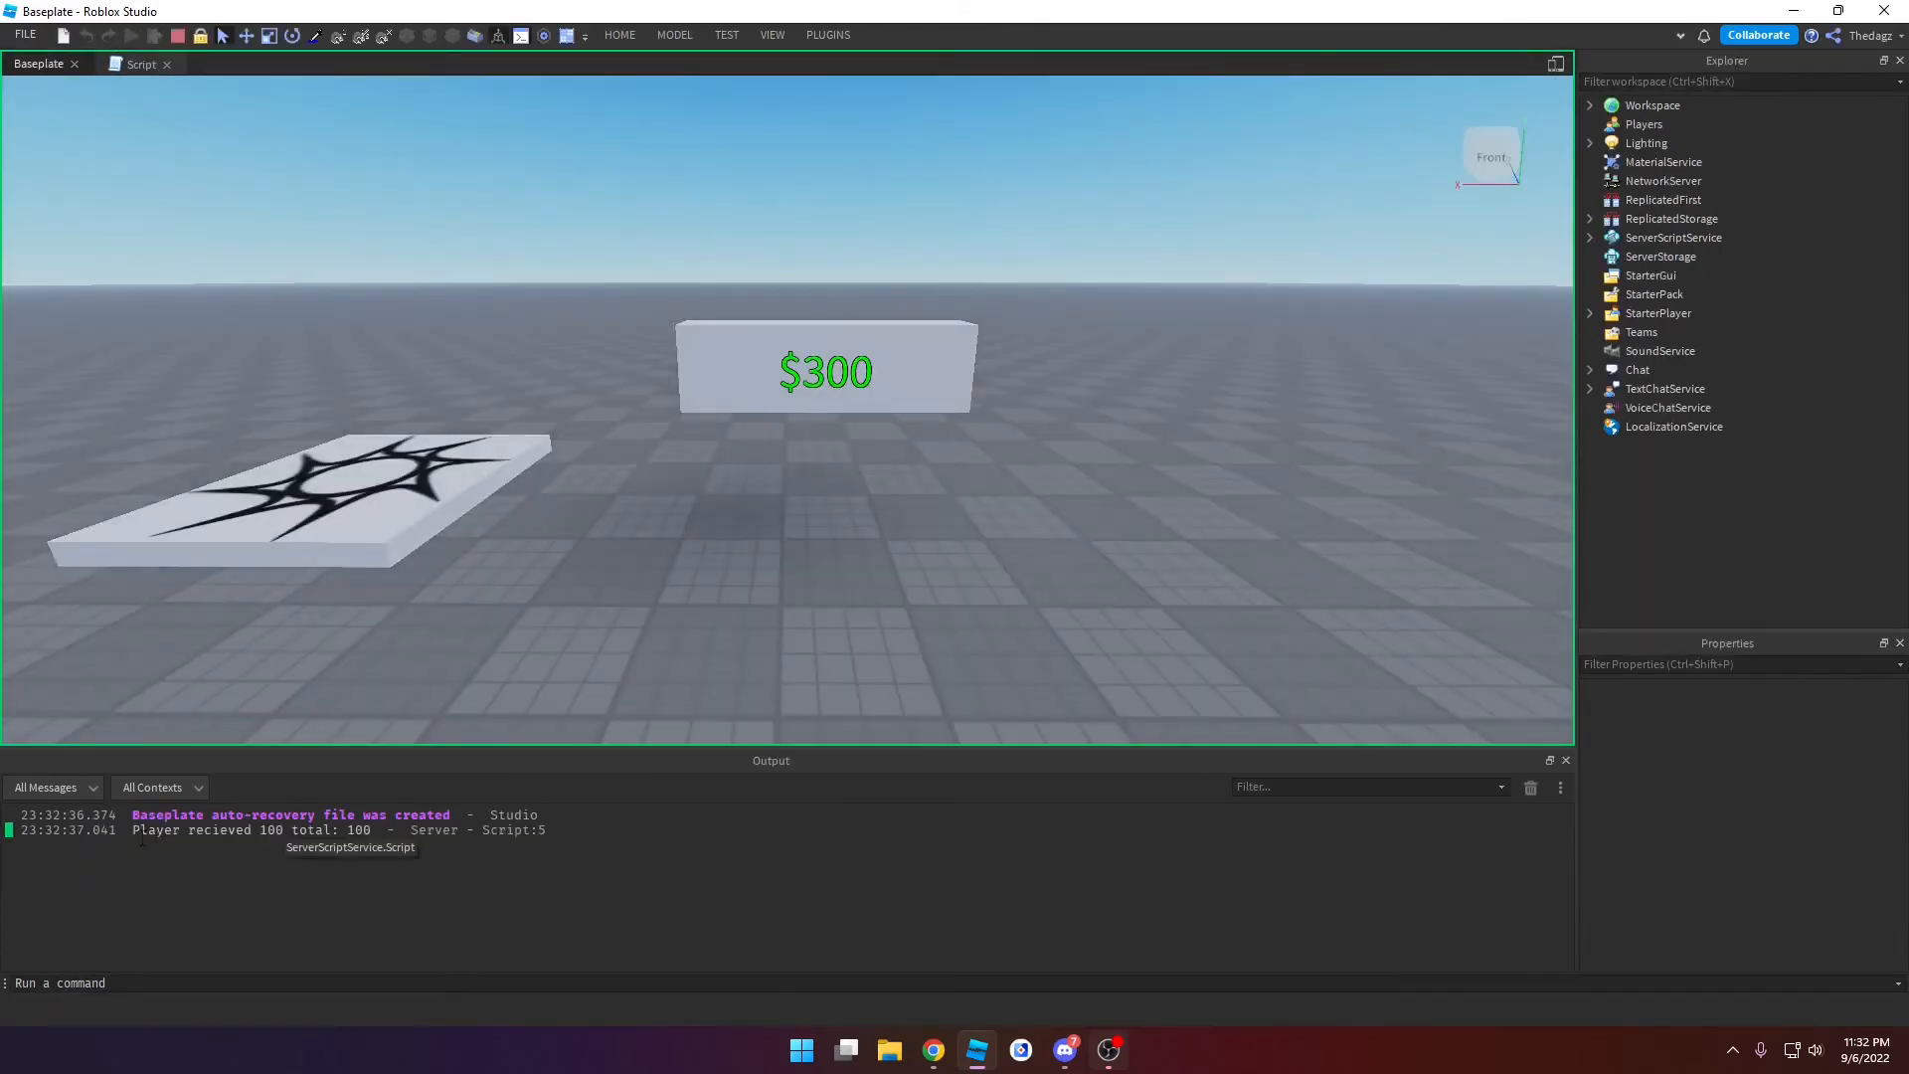
pyautogui.click(141, 64)
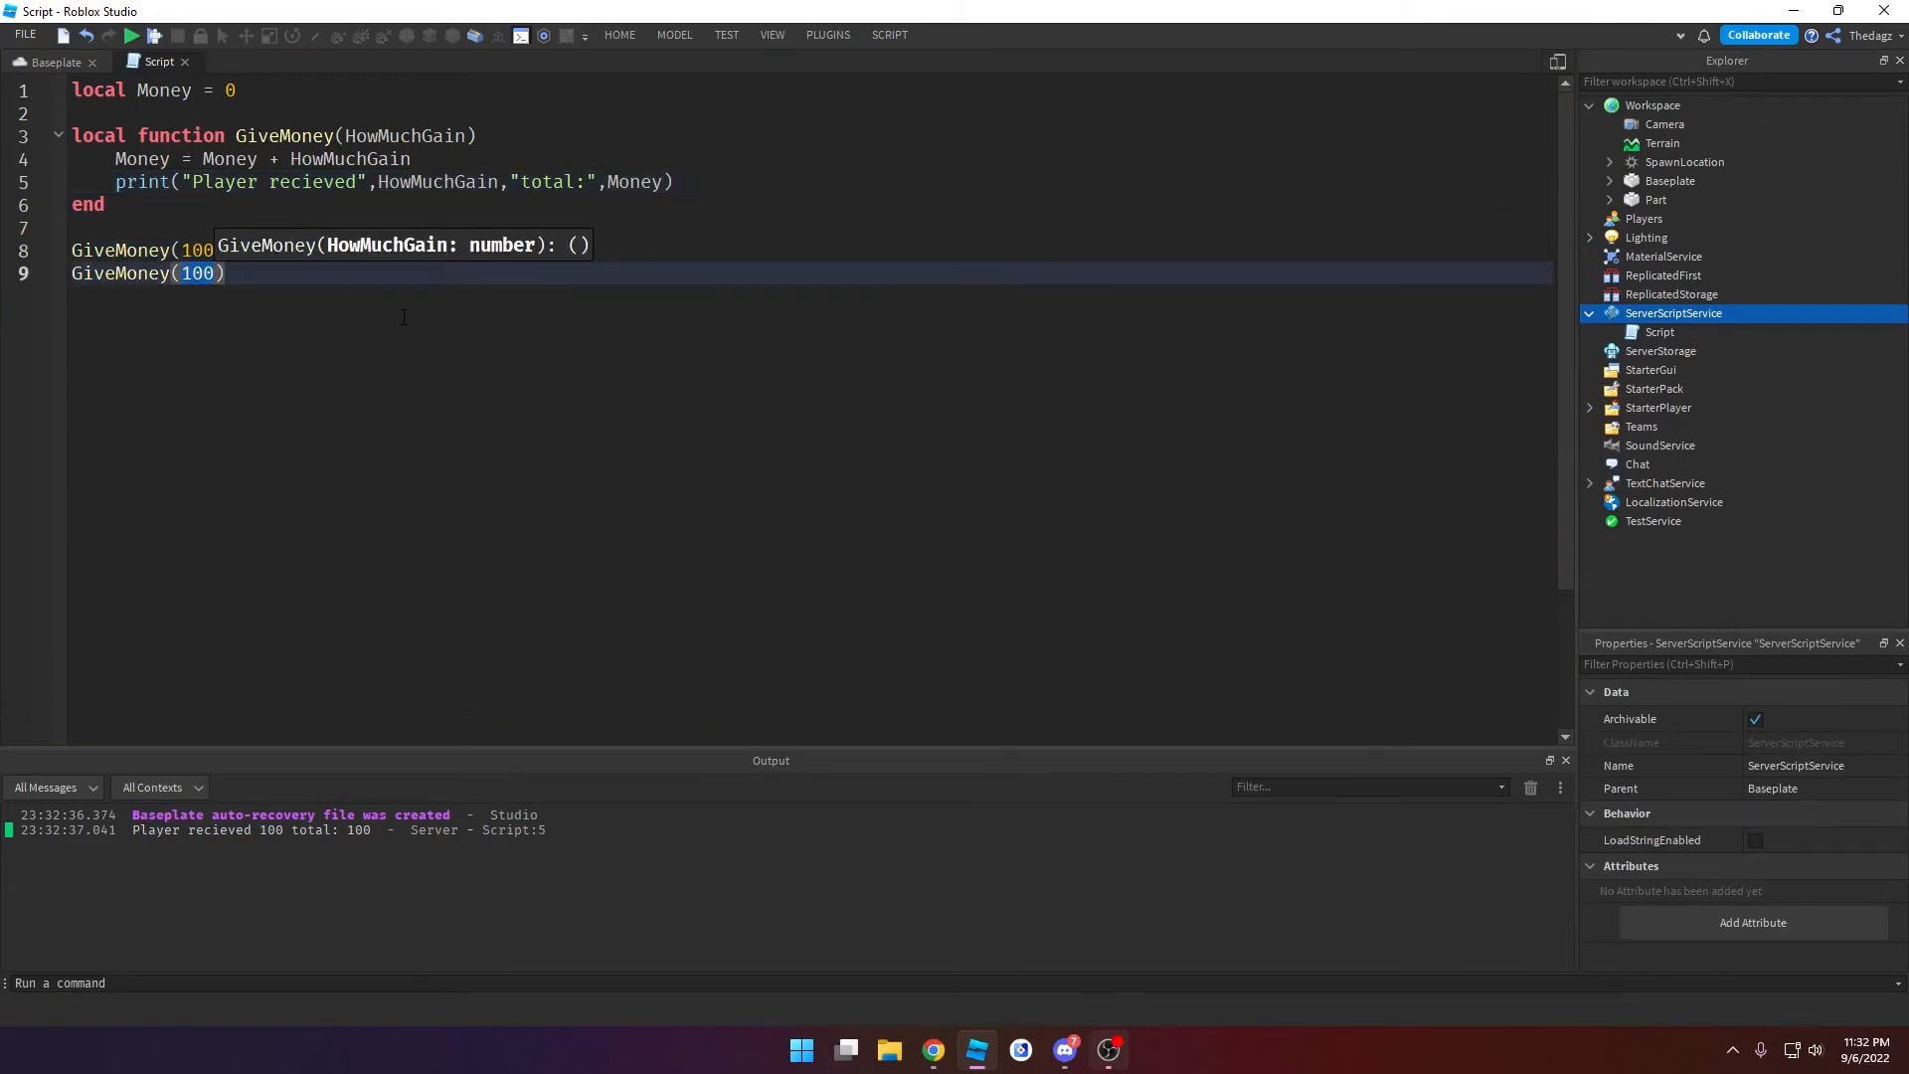
pyautogui.write('50')
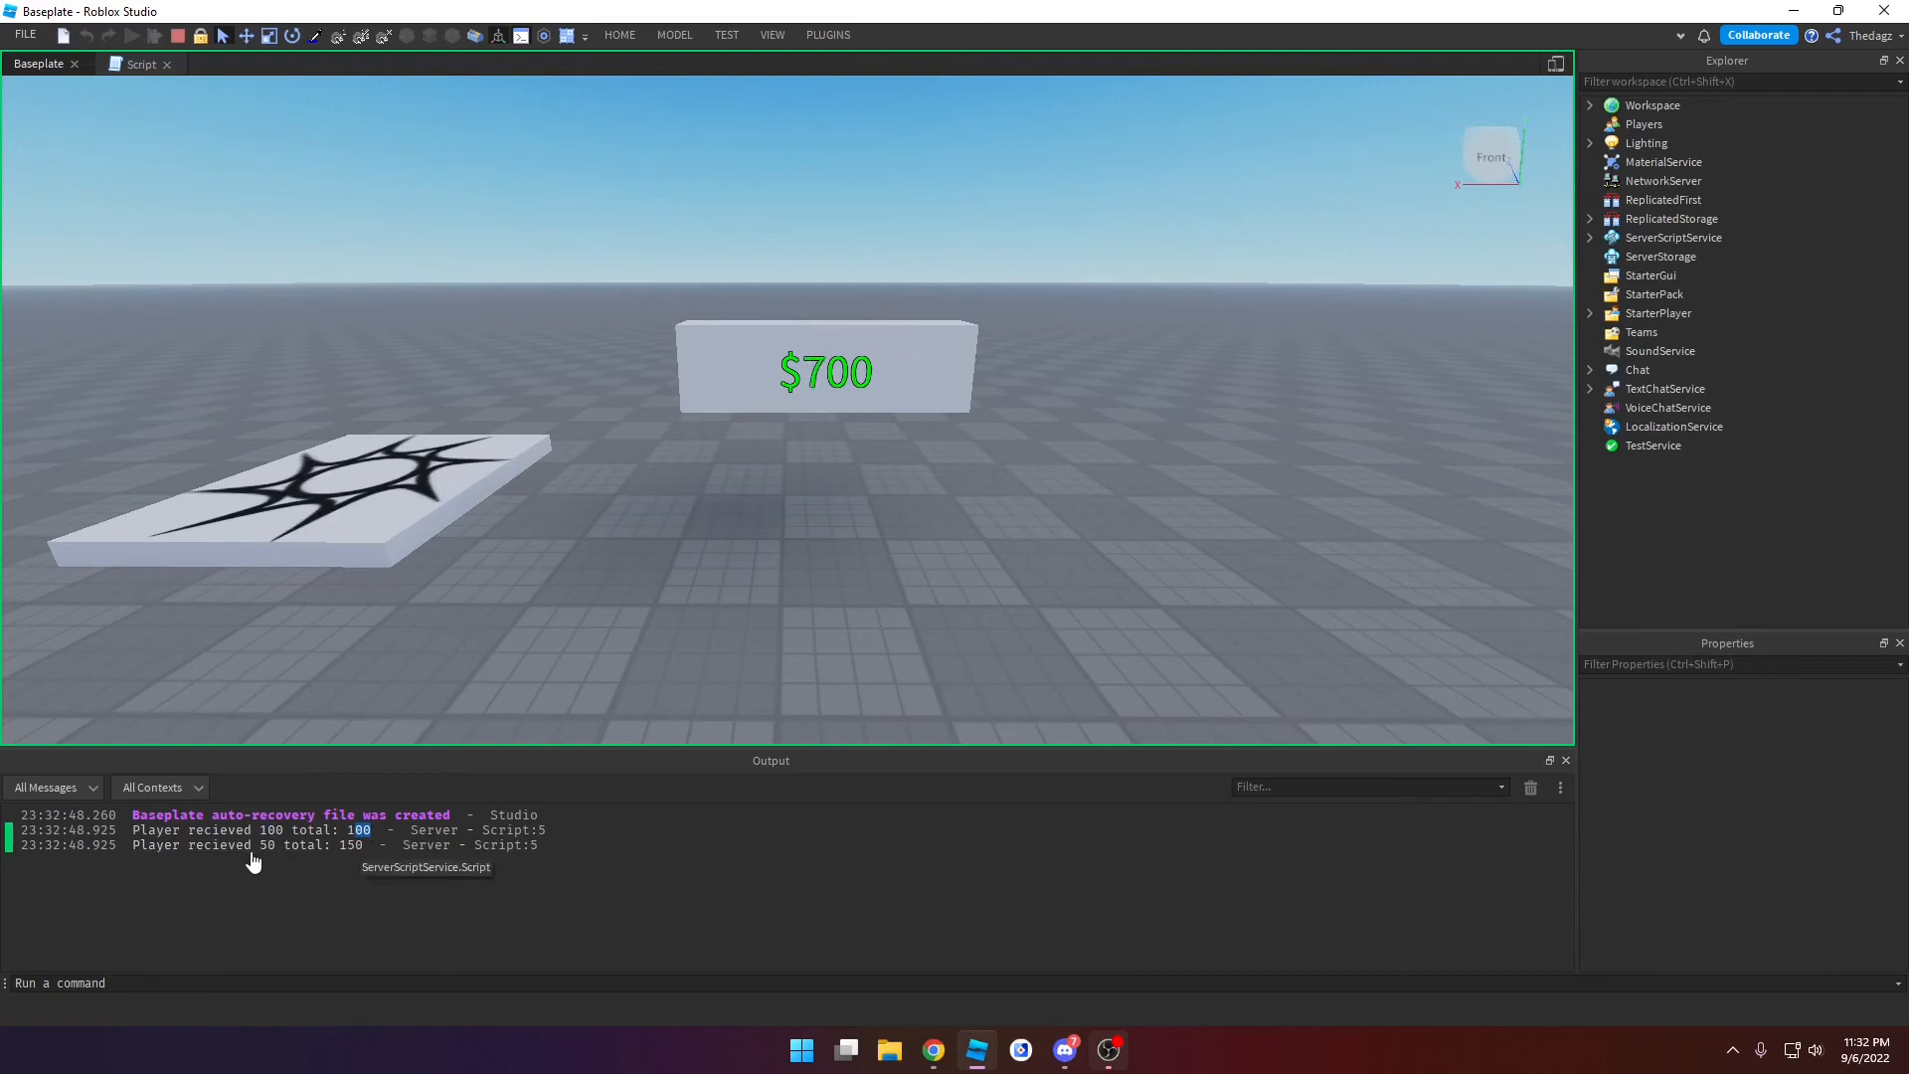
pyautogui.click(139, 64)
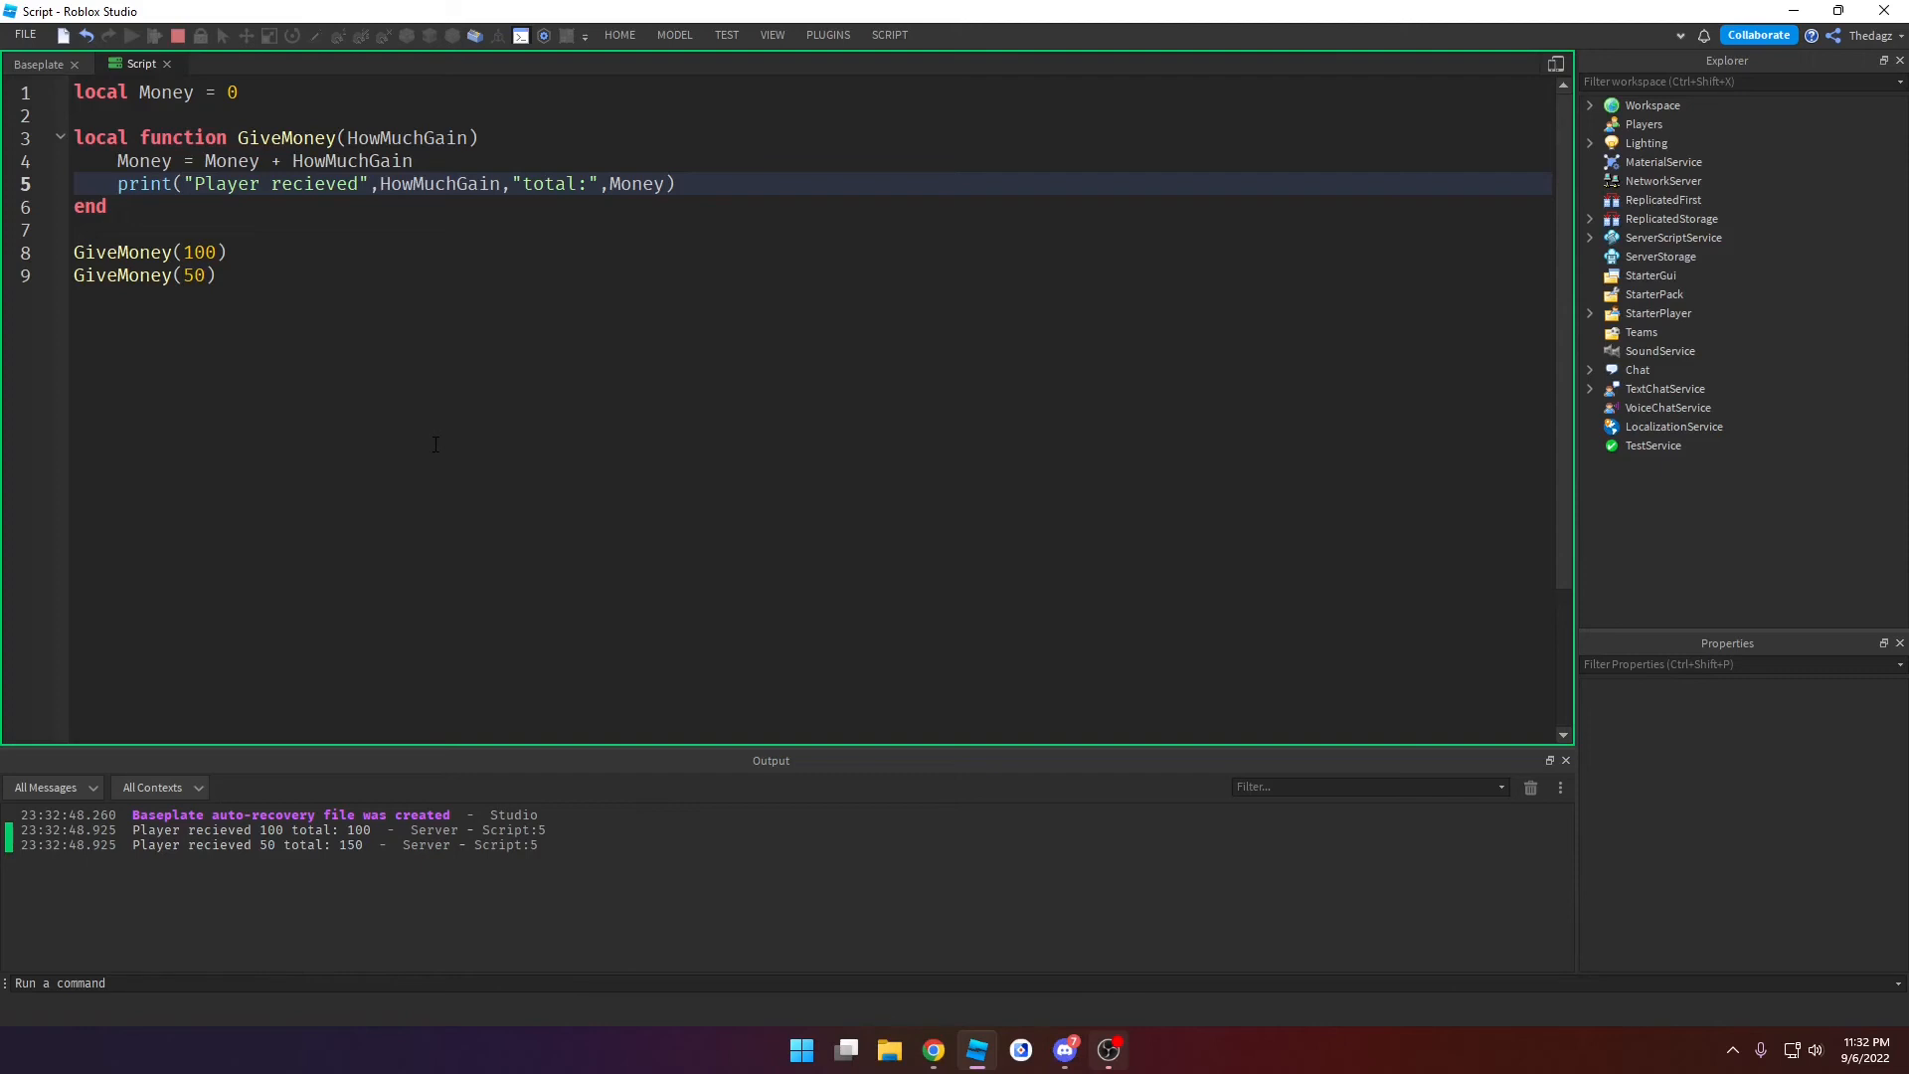
pyautogui.moveTo(177, 55)
pyautogui.write('--')
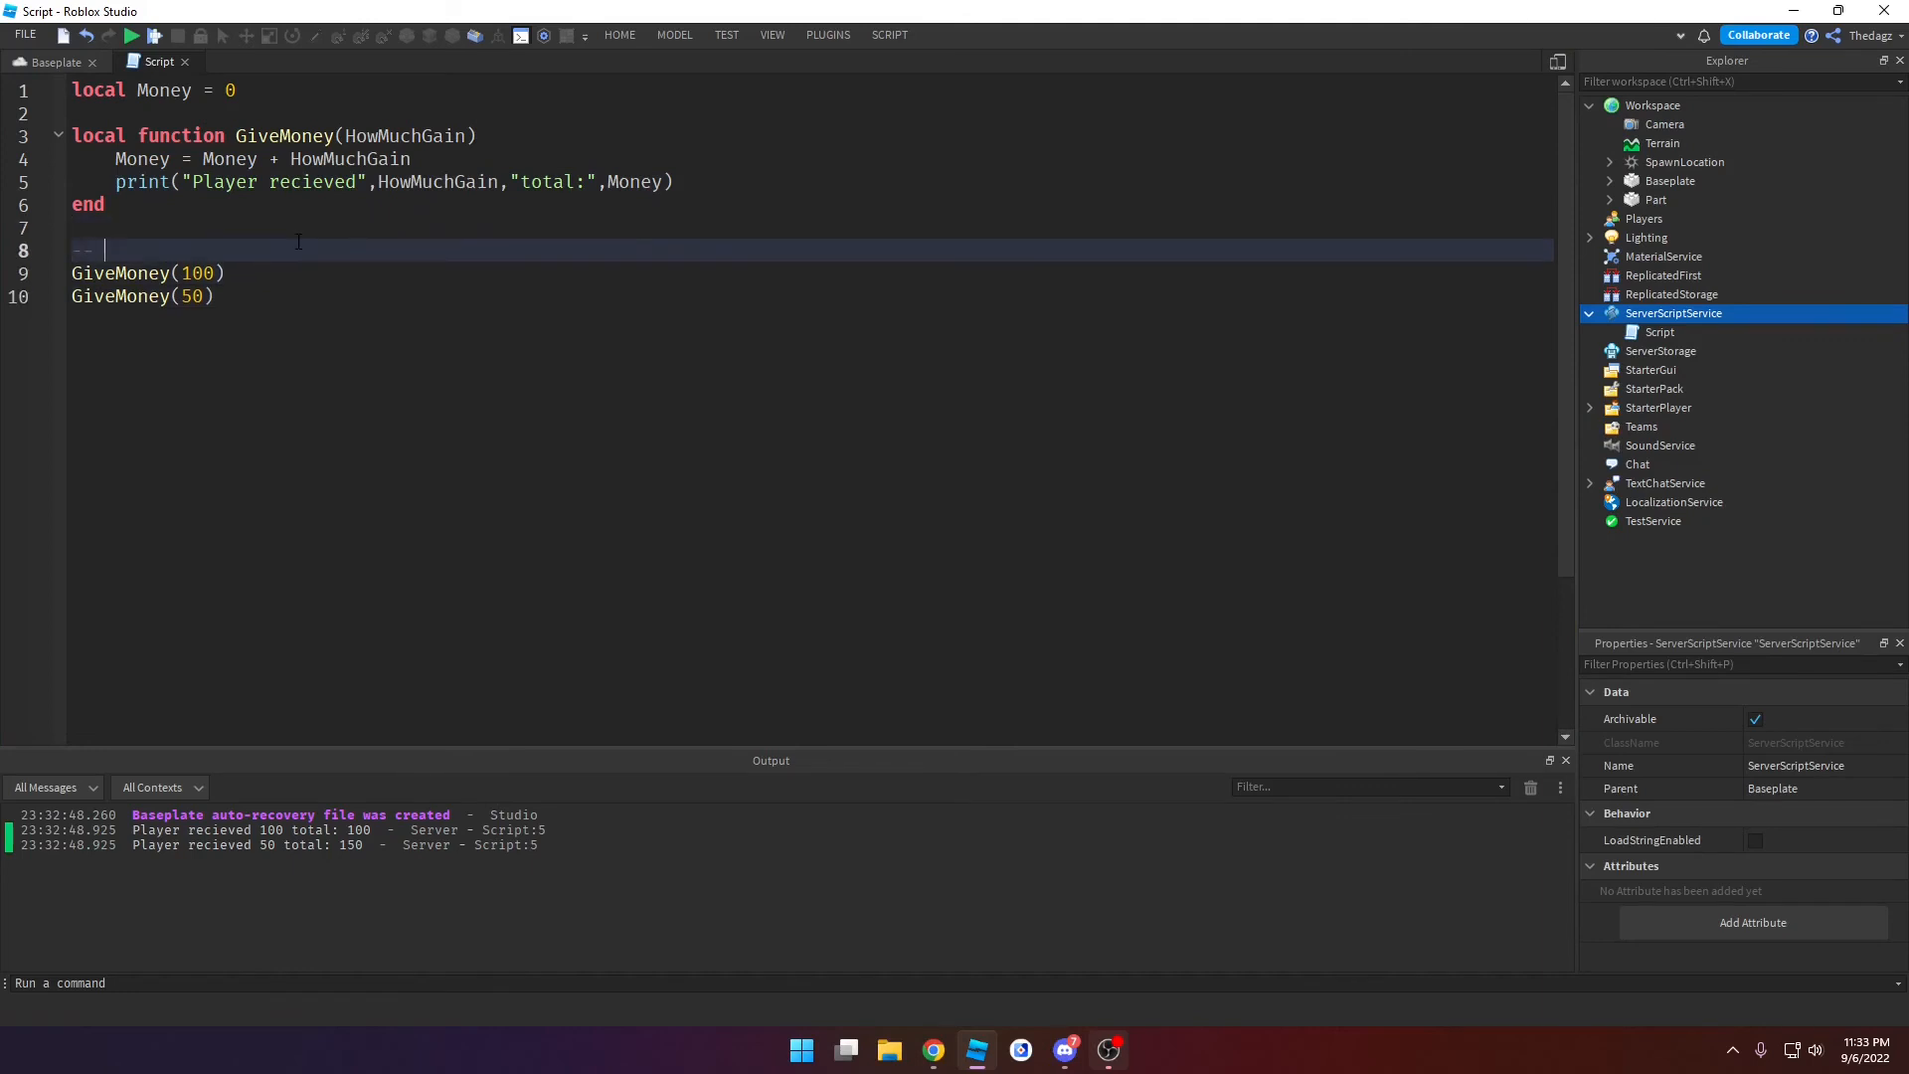
# Step: Comment the calls as Player slay monster and sells items, then add Player Buys items with GiveMoney(-200)
pyautogui.write('Player slay monster')
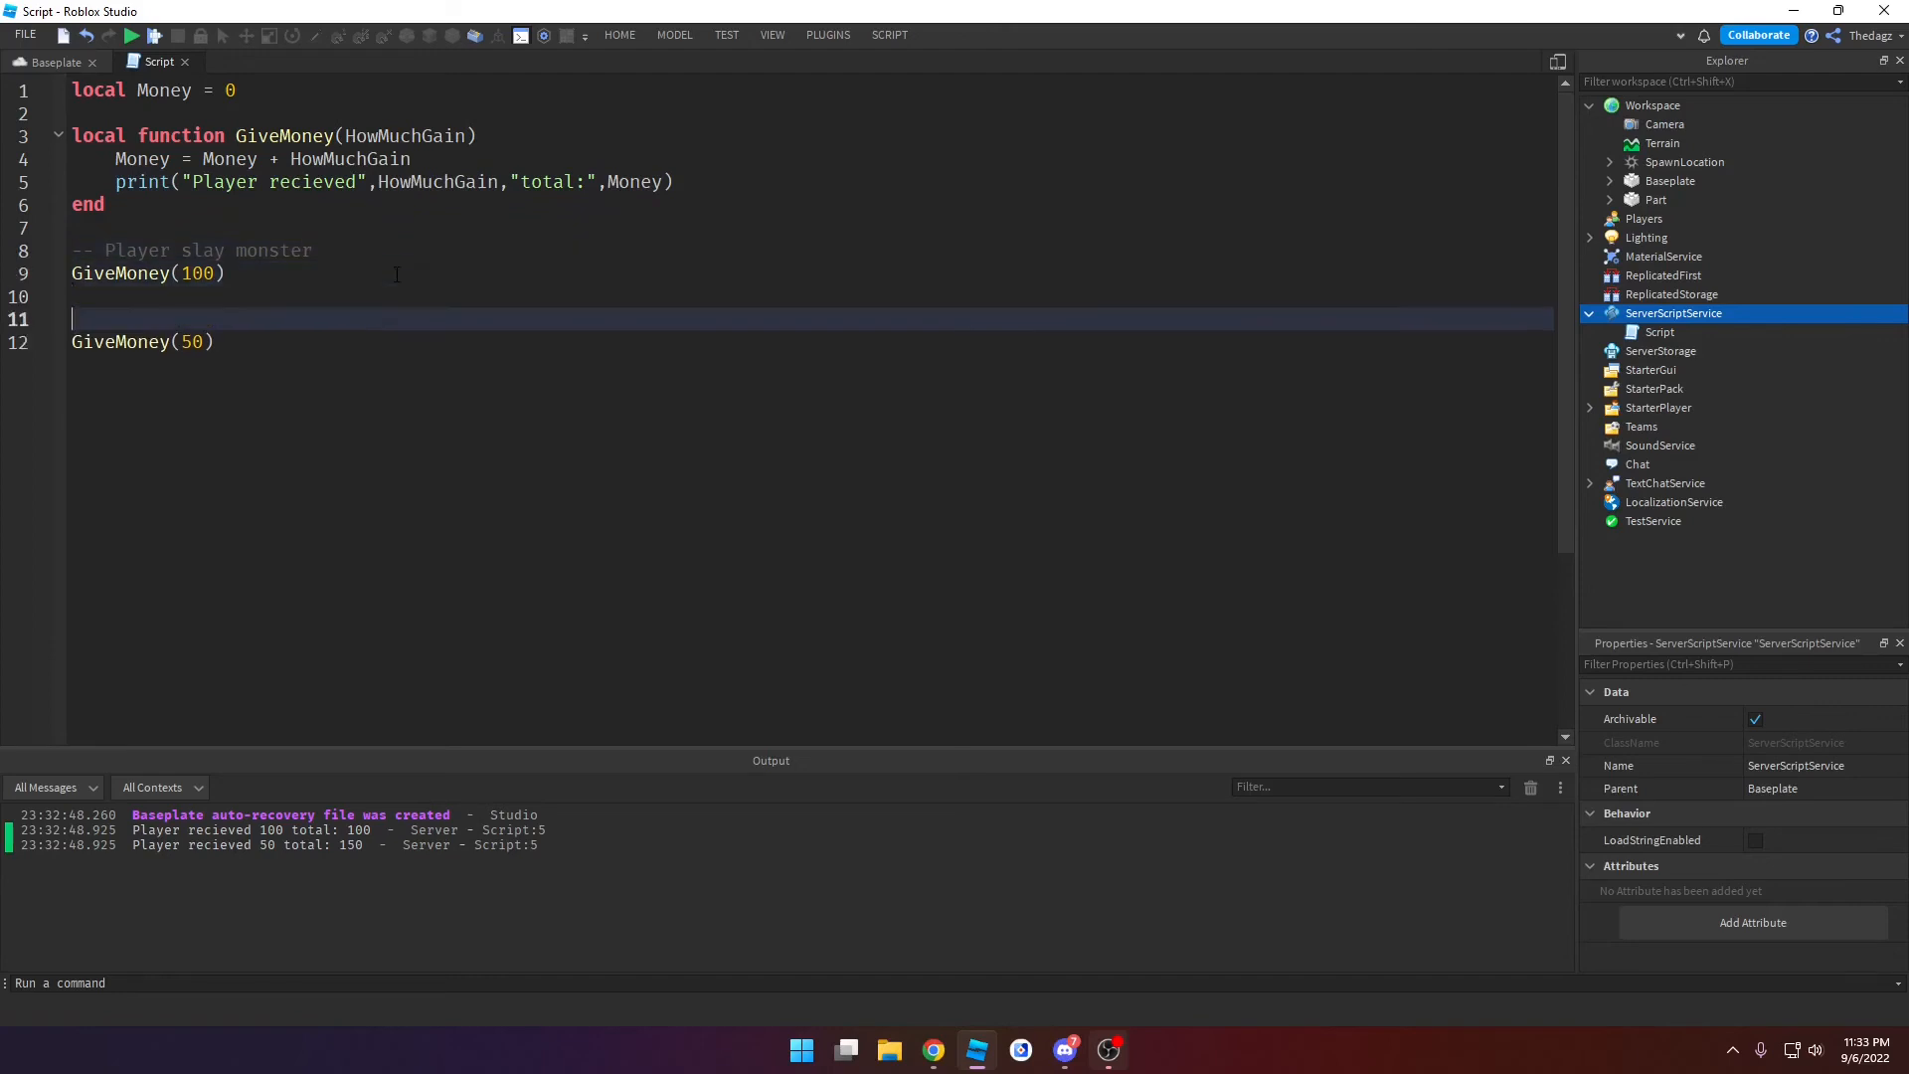
pyautogui.write('--')
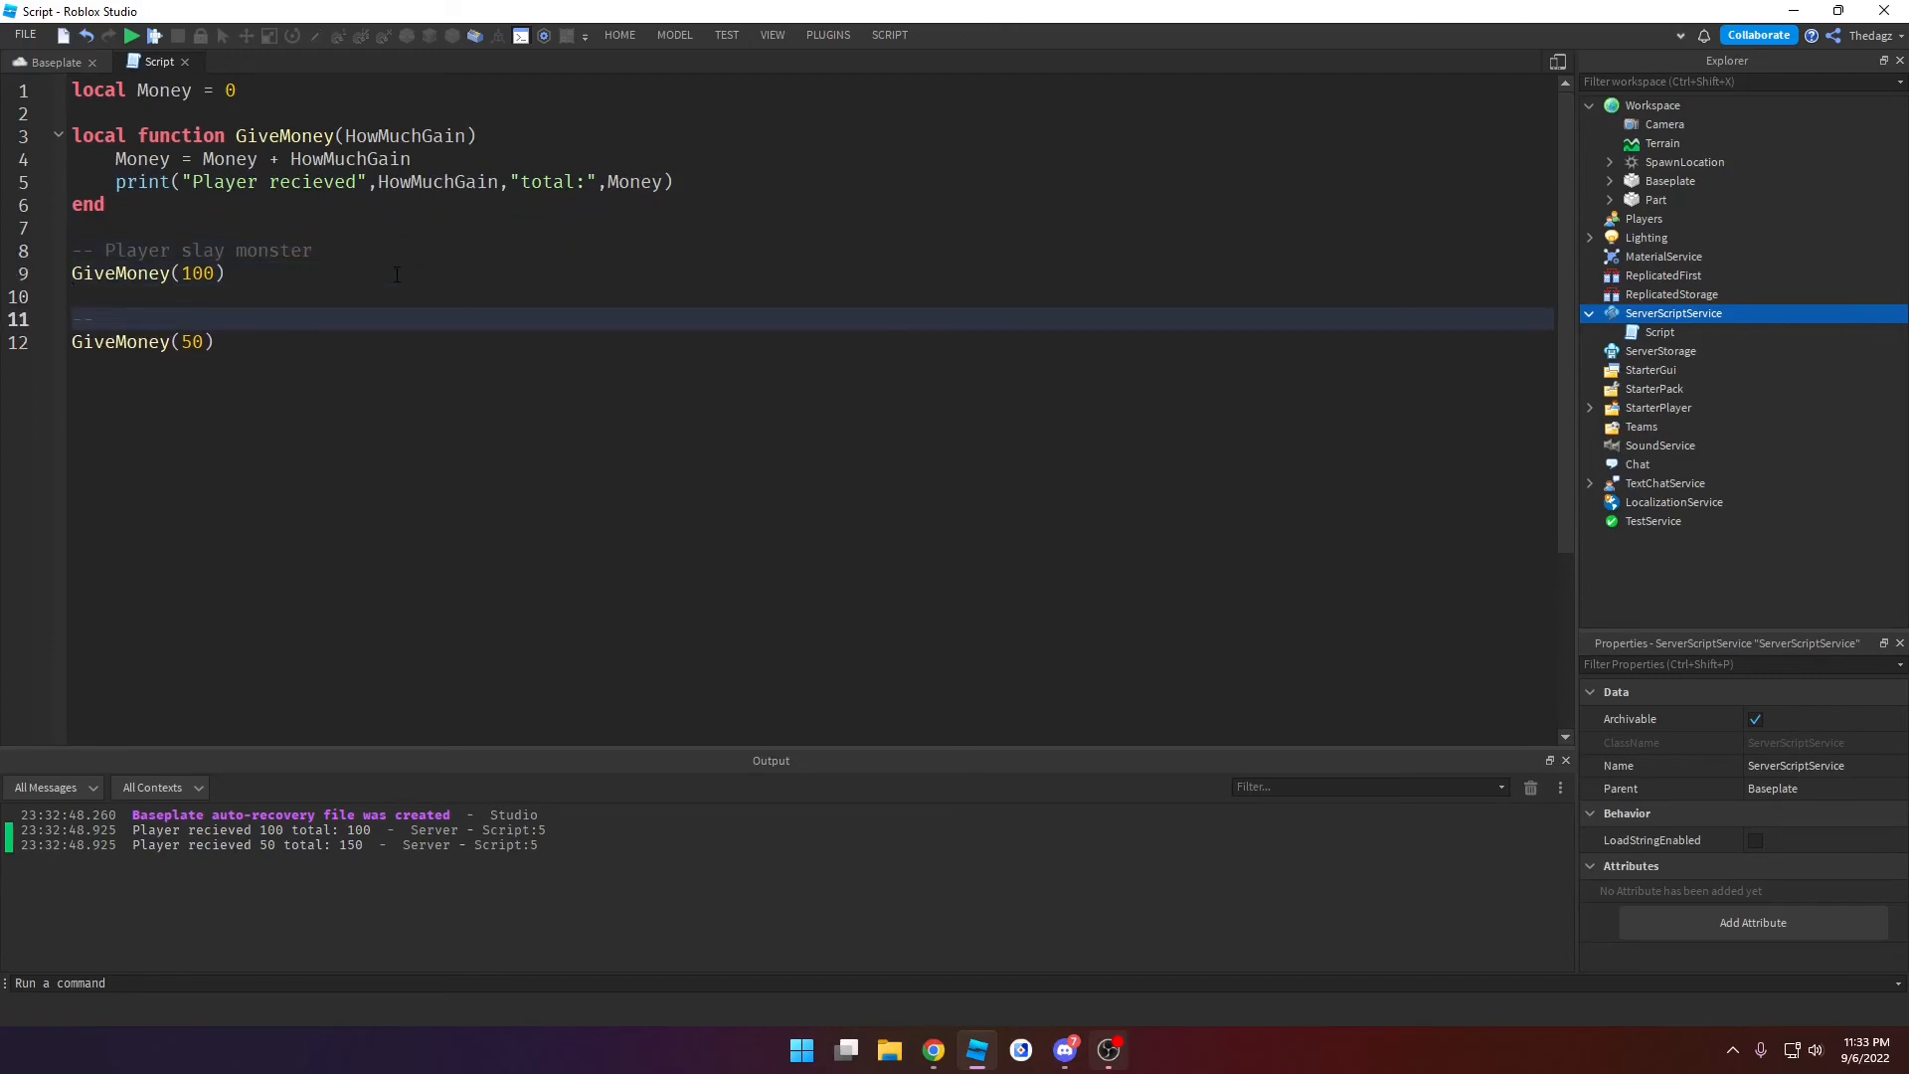
pyautogui.write('Player')
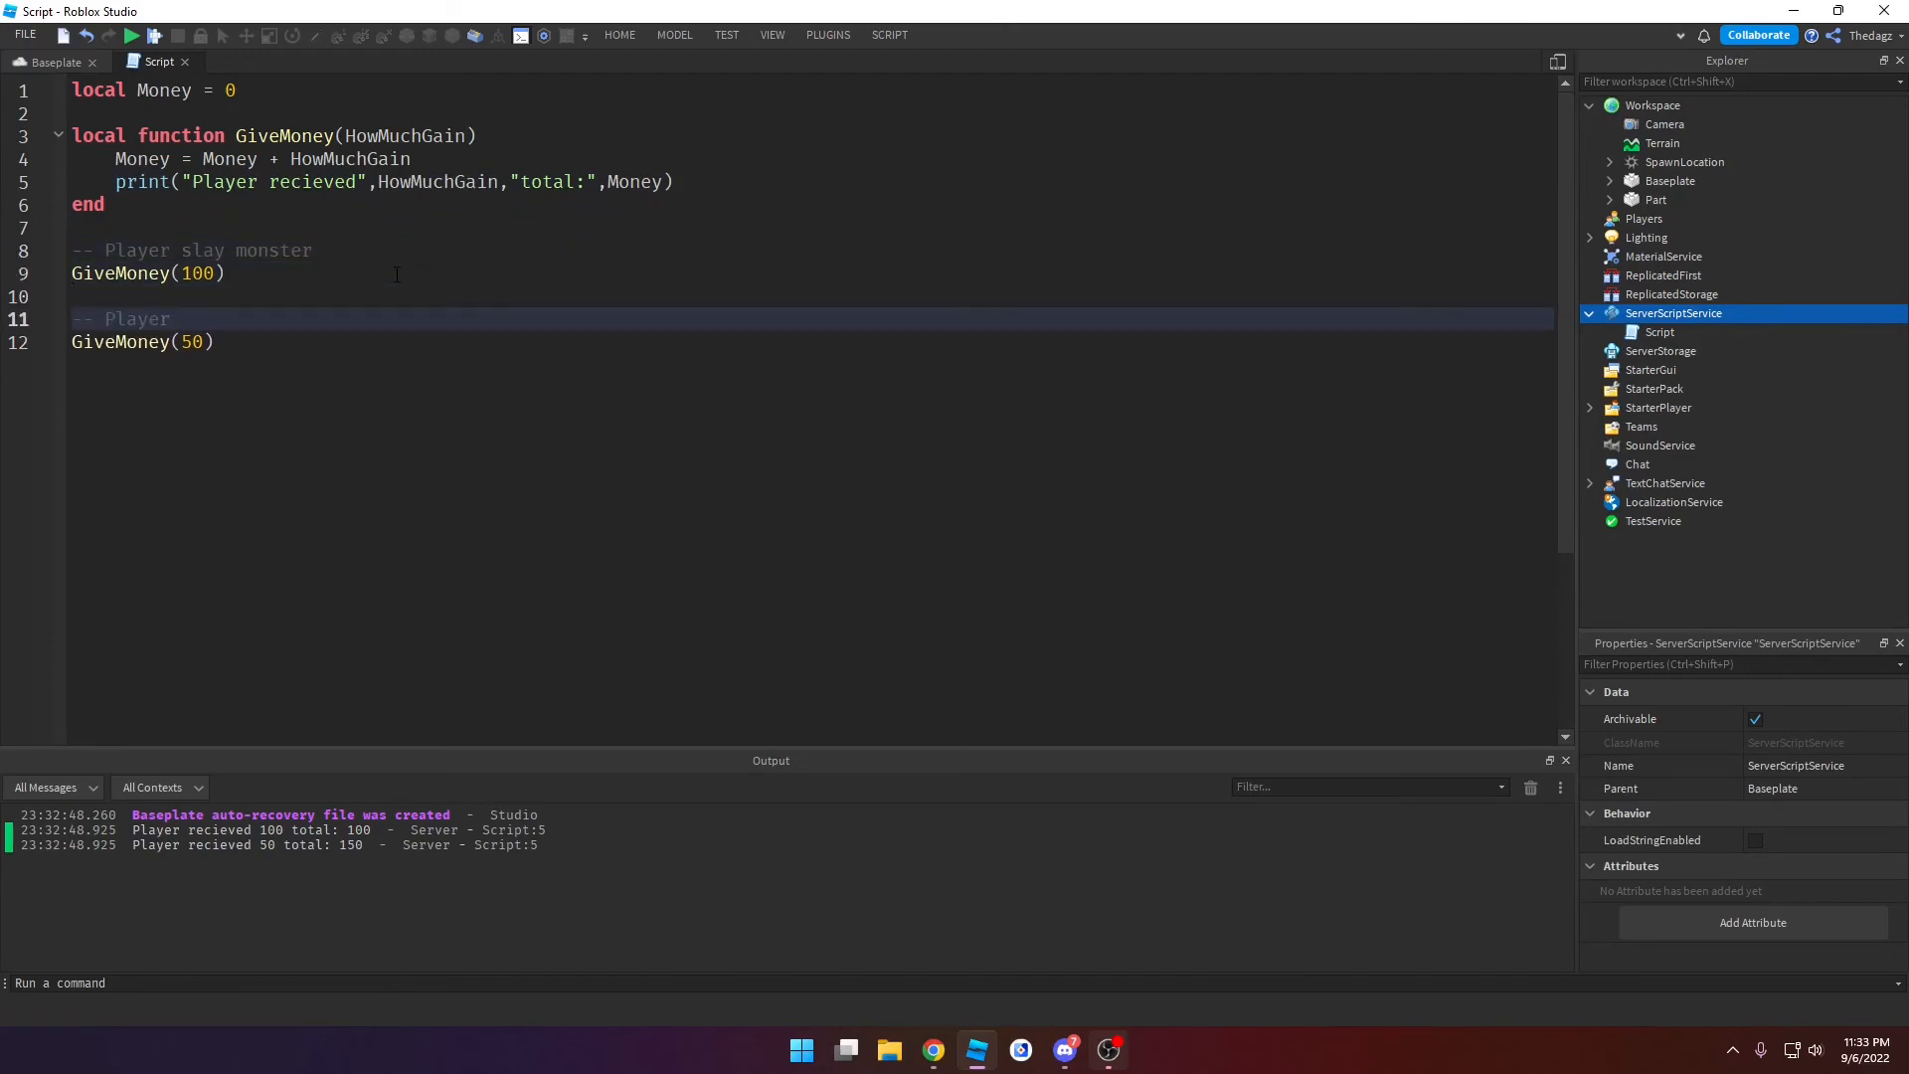
pyautogui.write('sells items')
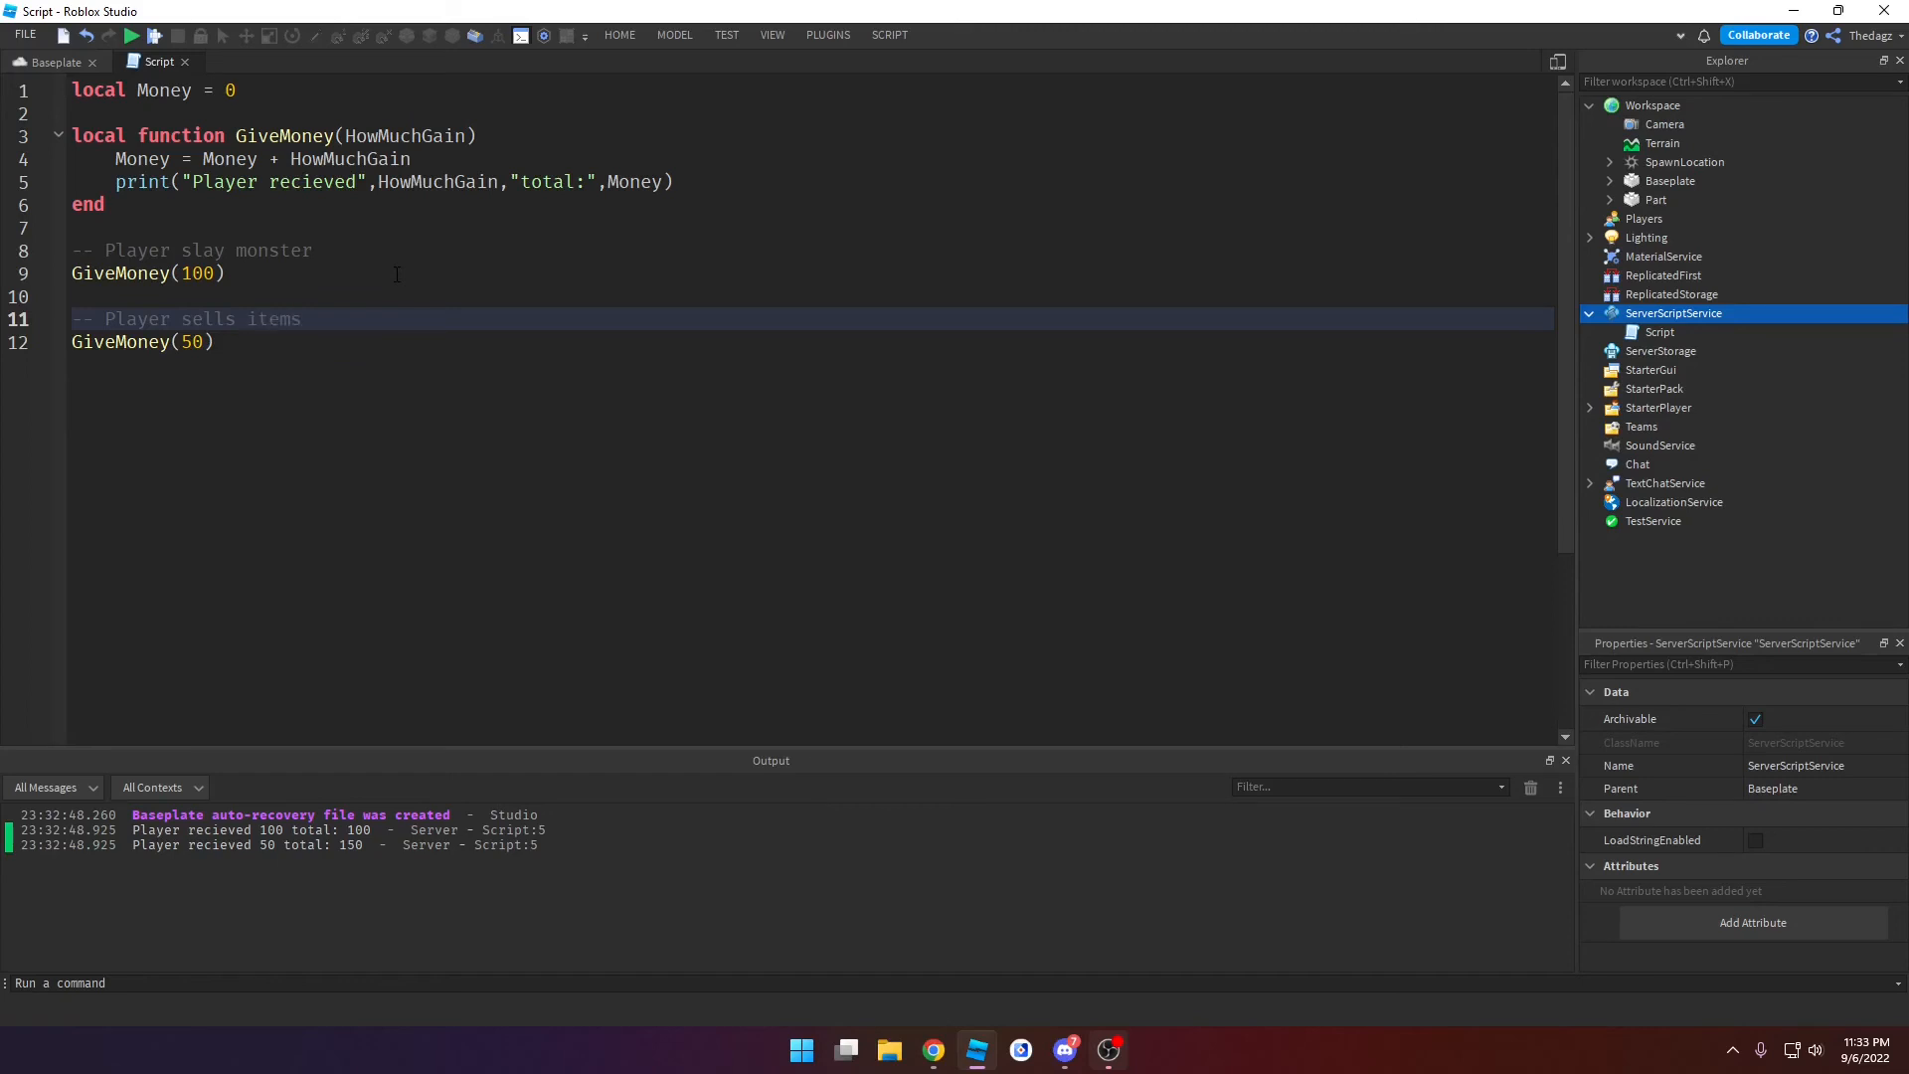
pyautogui.press('Enter')
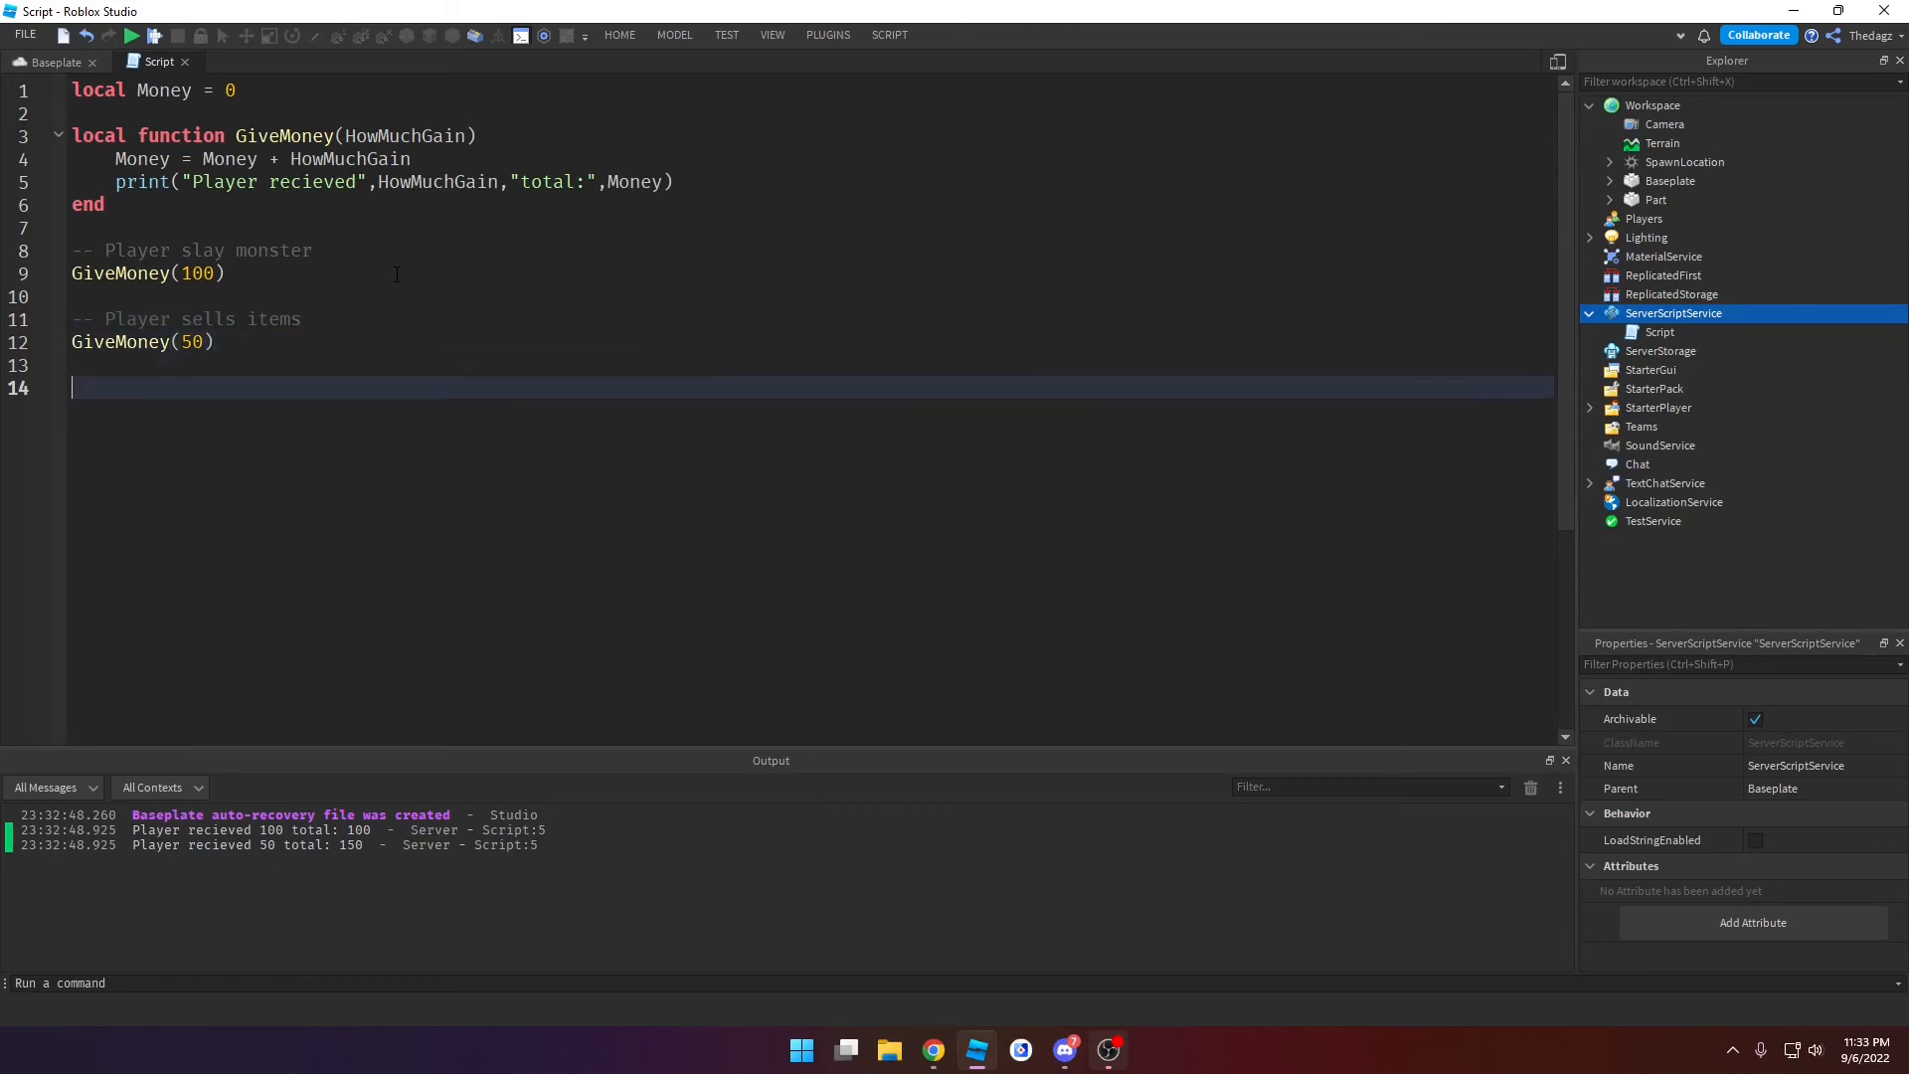
pyautogui.write('-- Player sells')
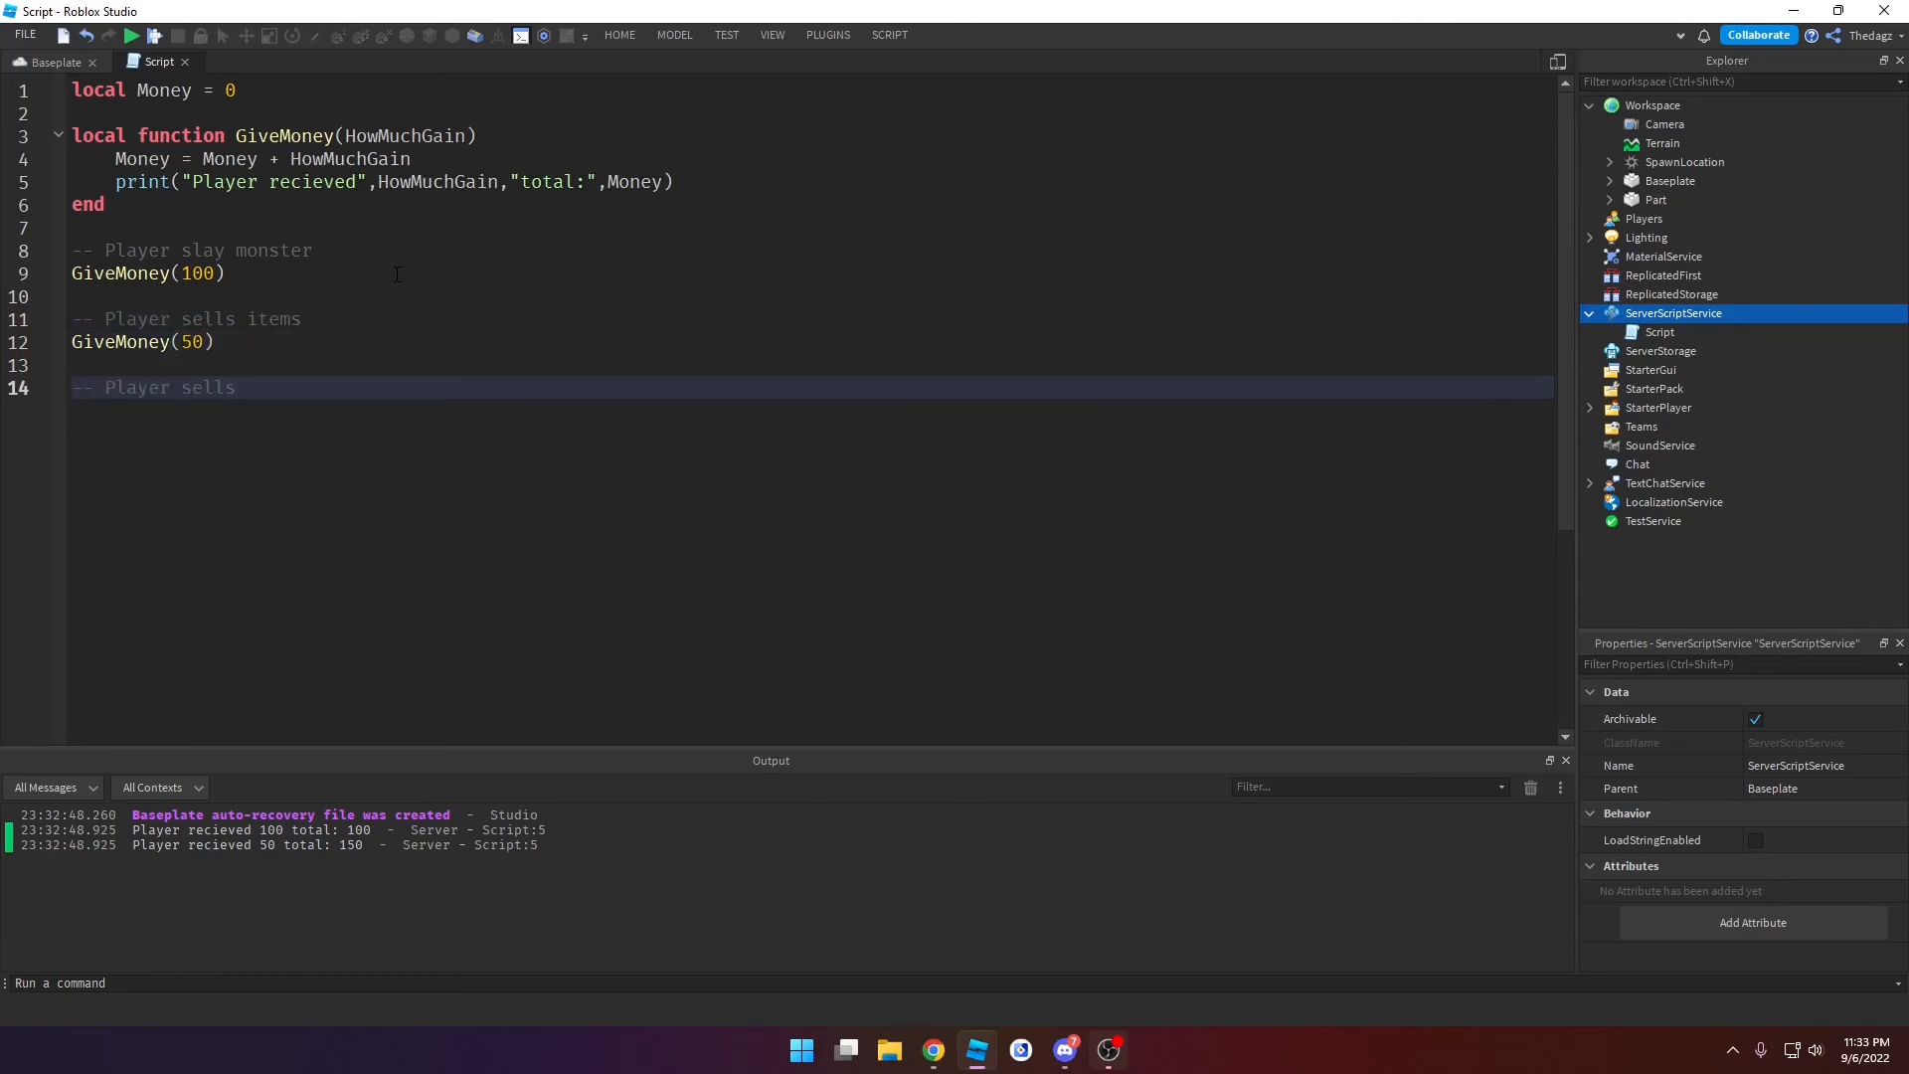
pyautogui.write('Buys items')
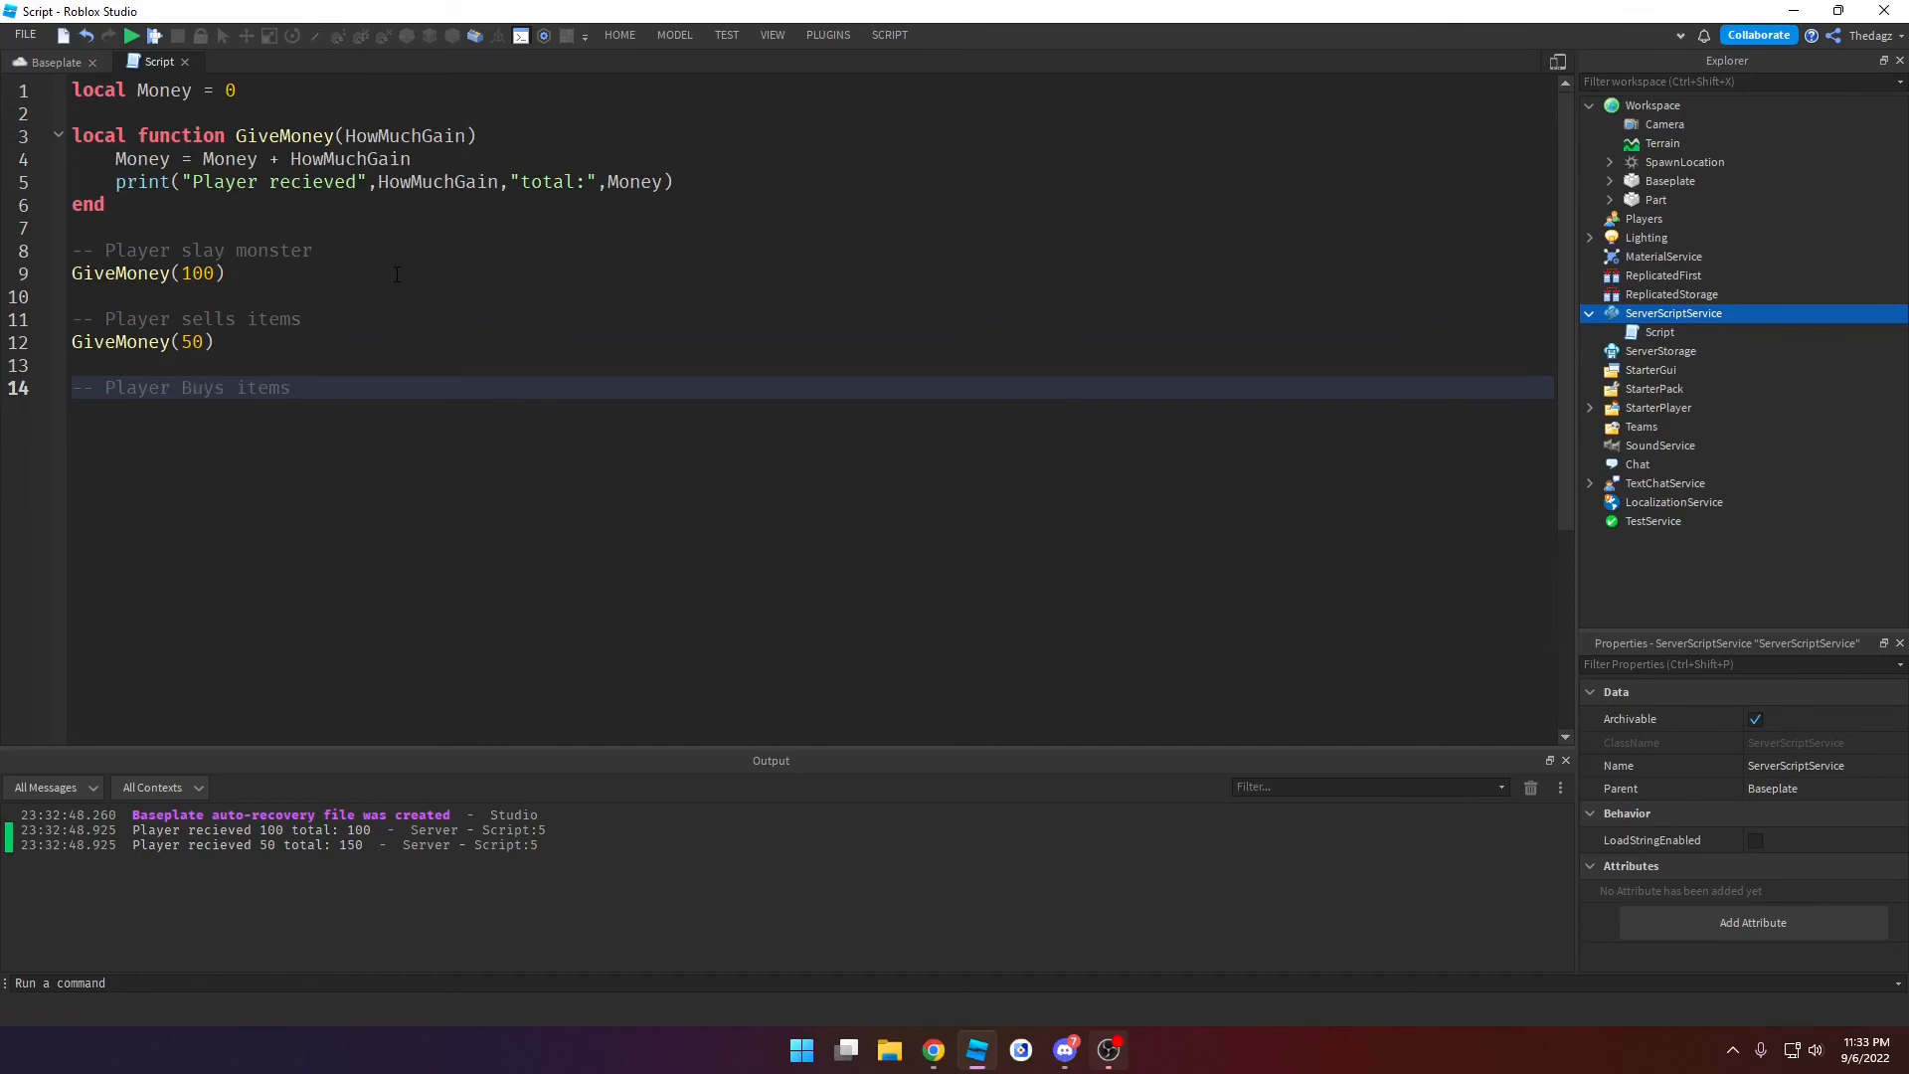
pyautogui.write('GiveMoney(')
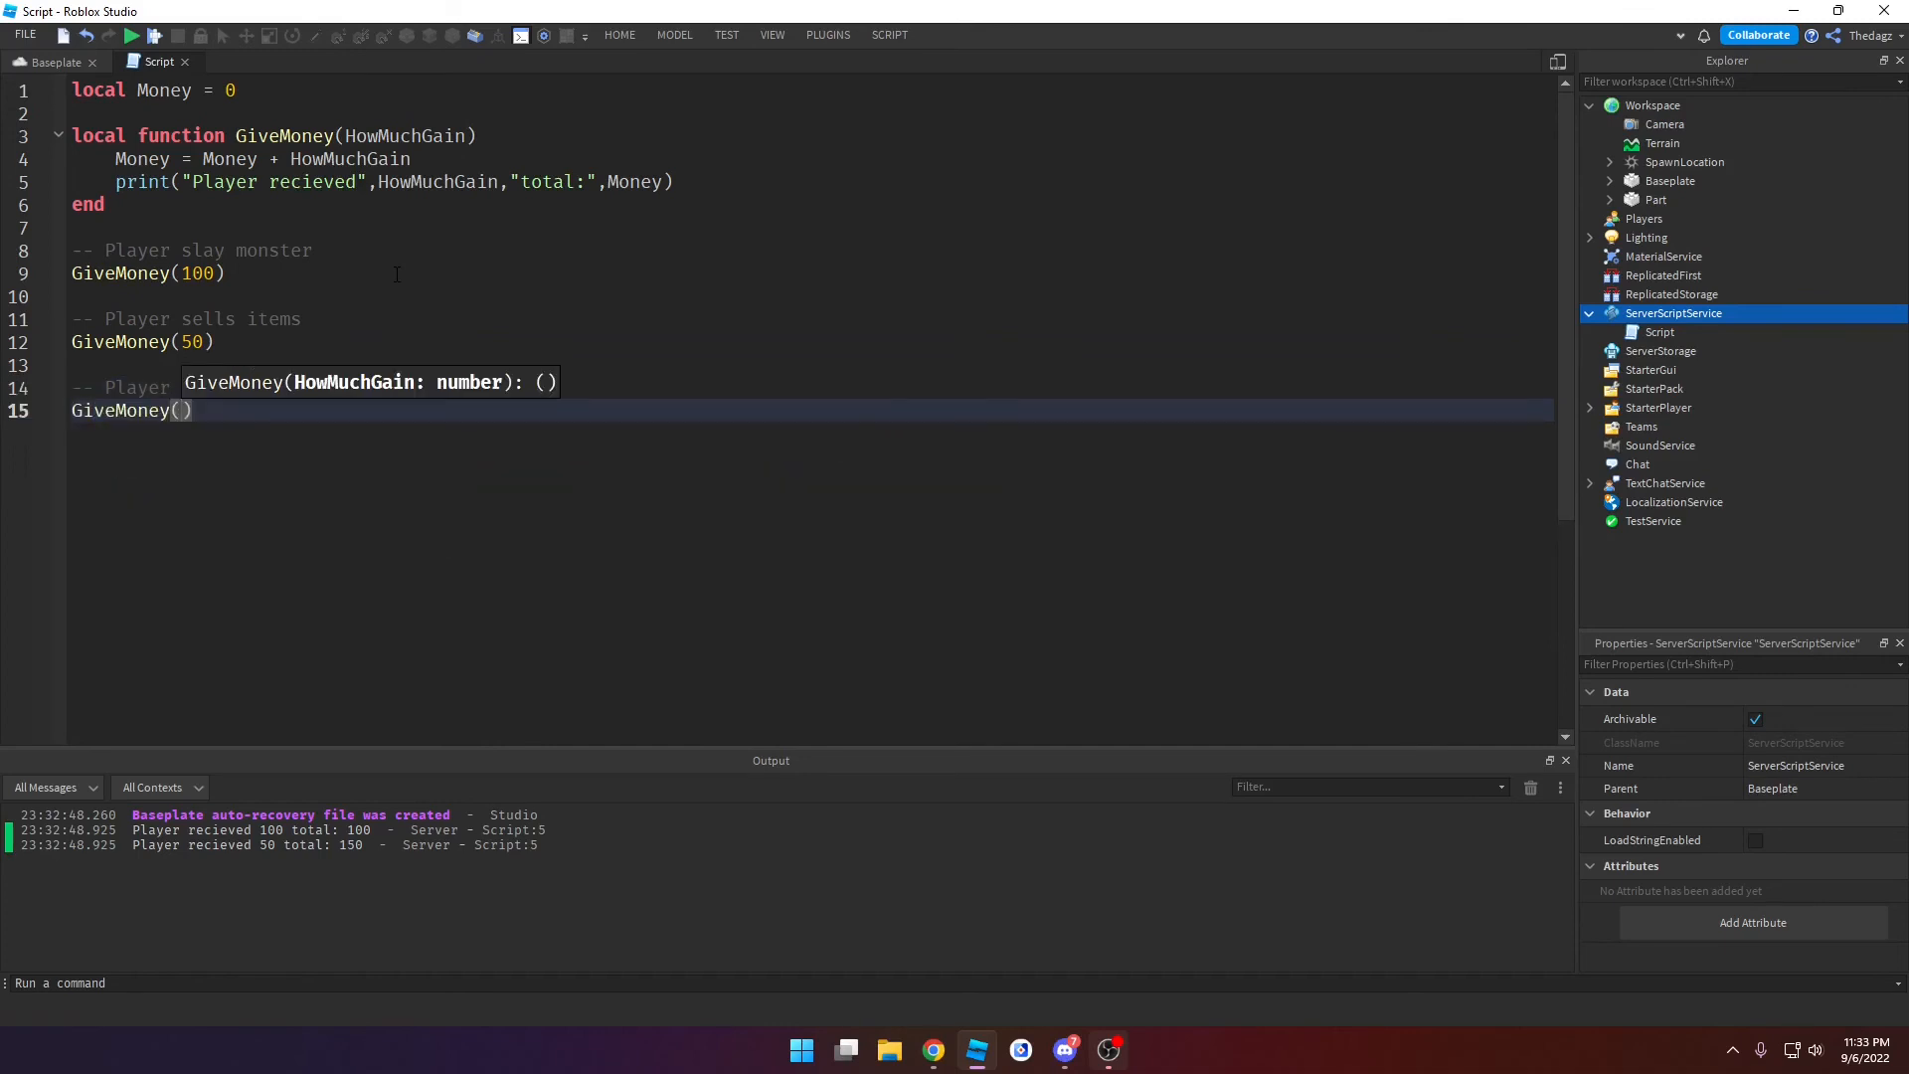
pyautogui.write('-200')
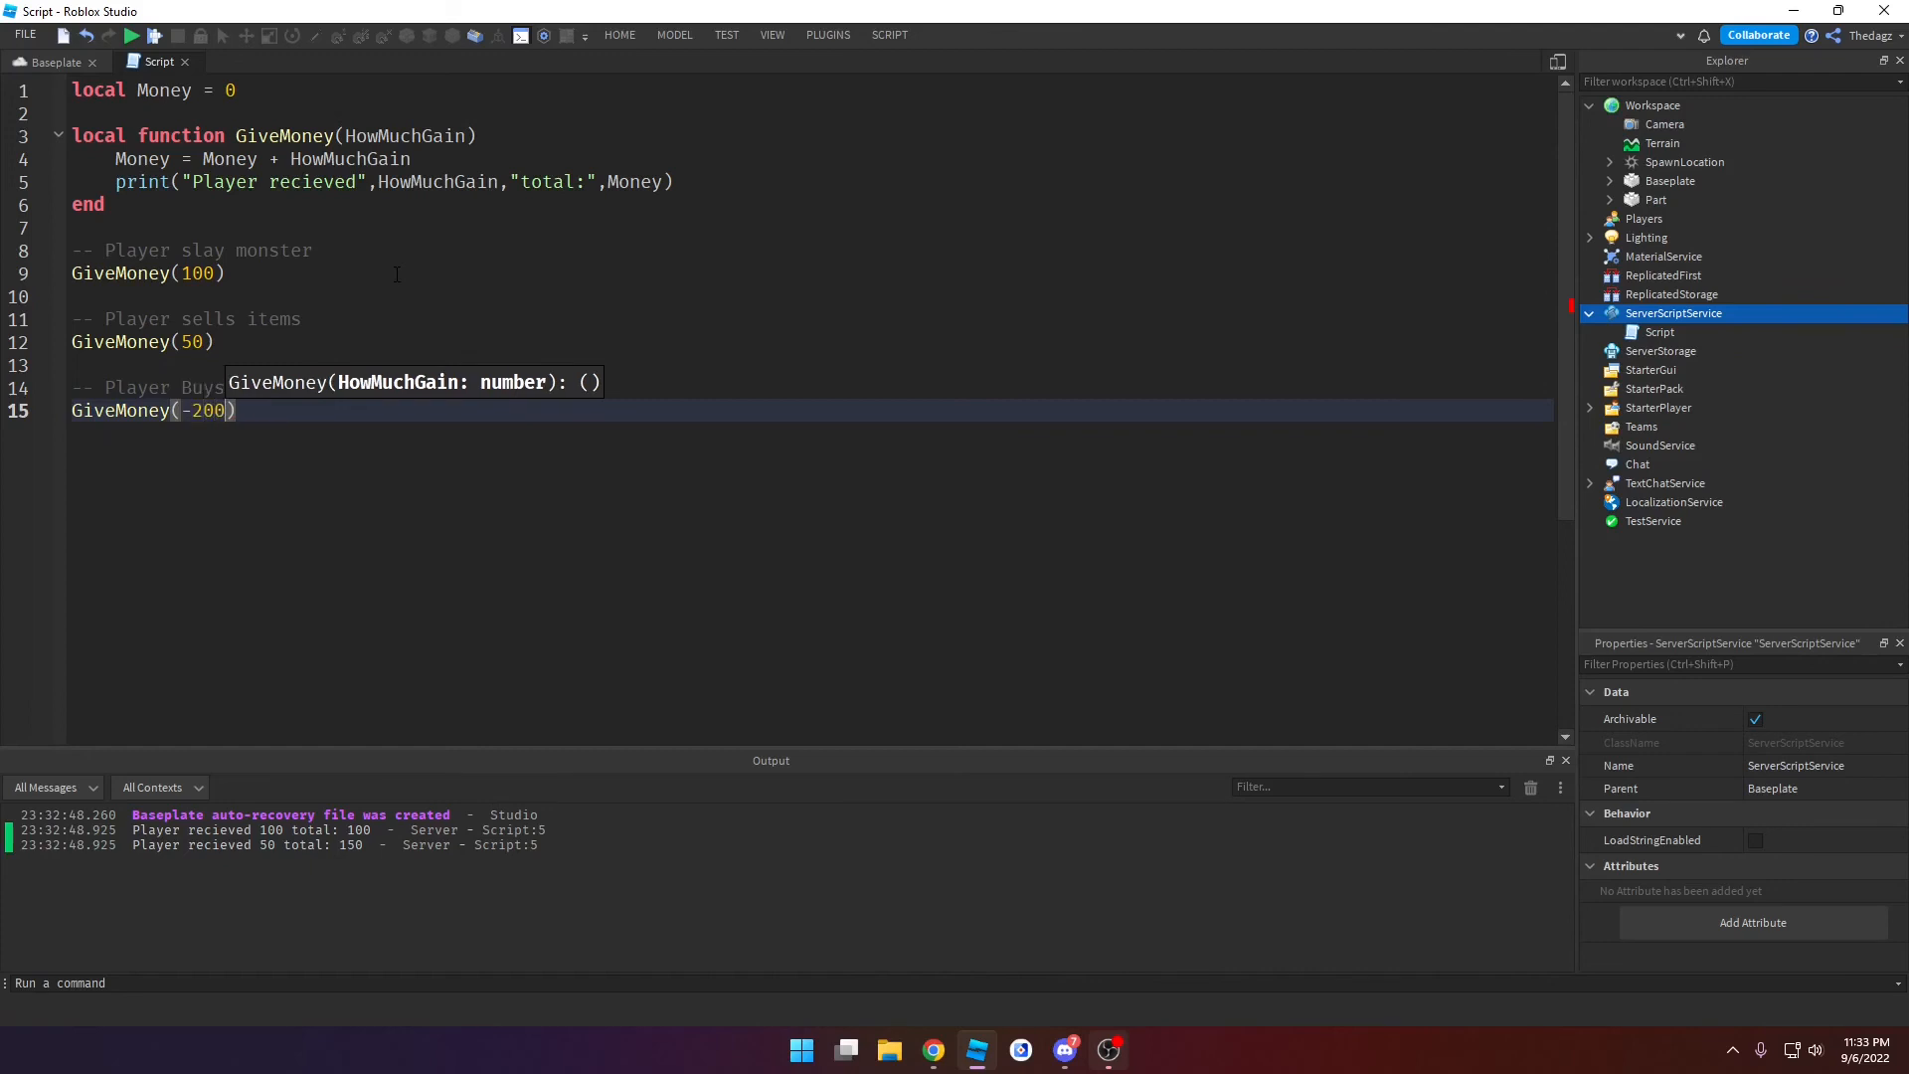
# Step: Run the game so the output reports received -200, total -50
pyautogui.click(132, 34)
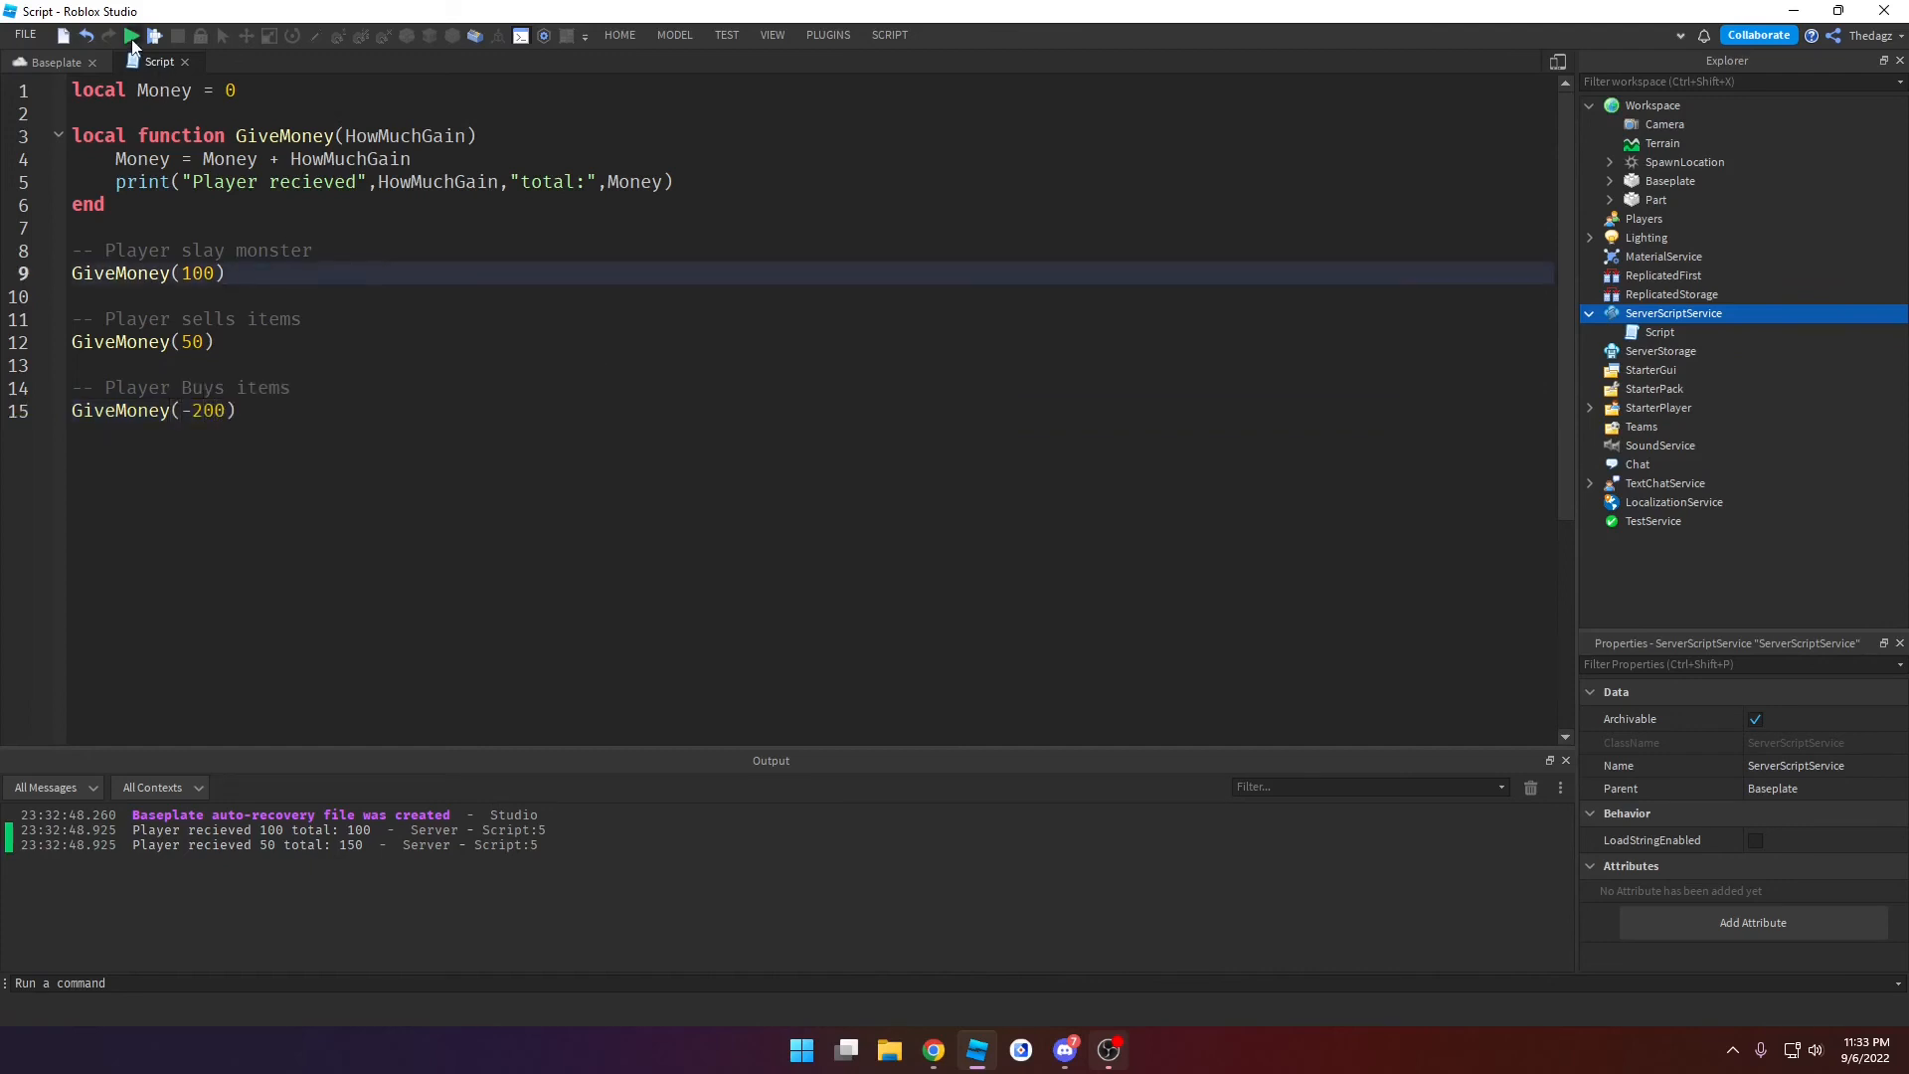
pyautogui.click(131, 34)
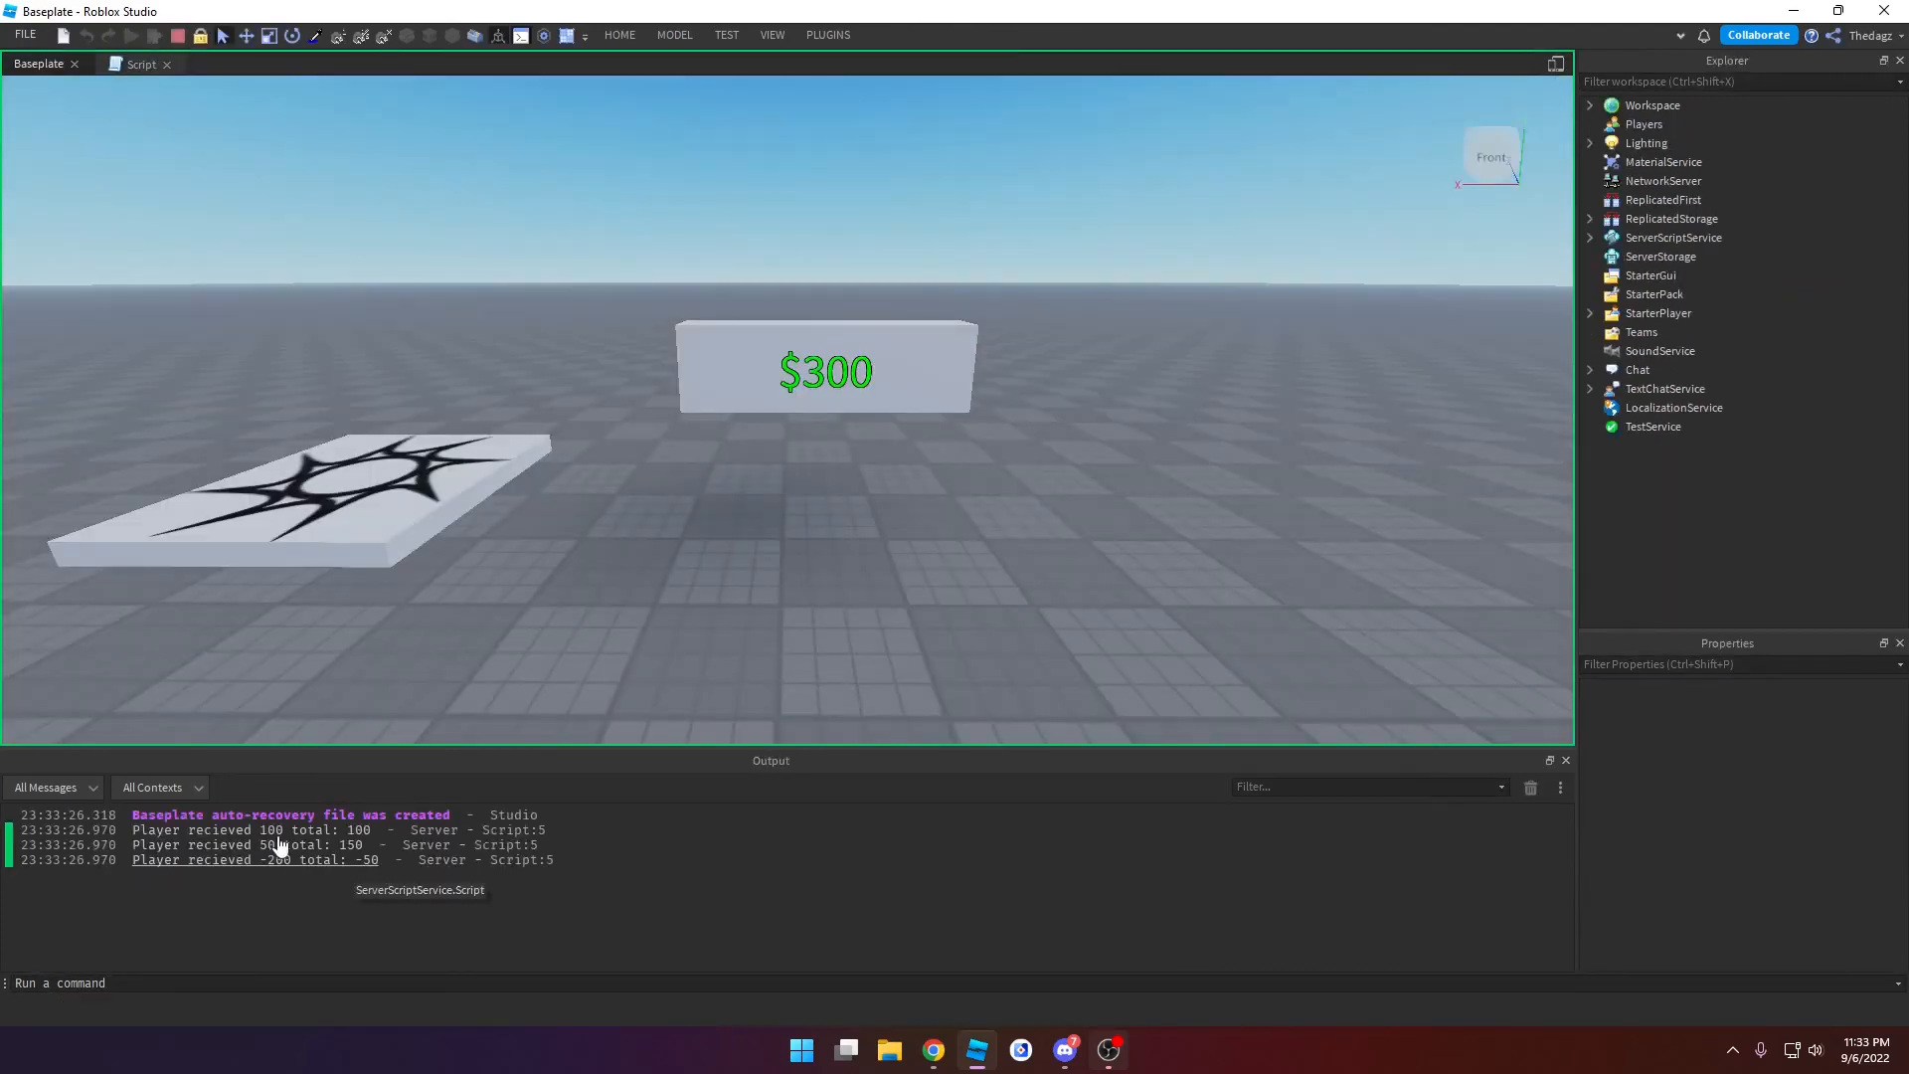
pyautogui.click(139, 64)
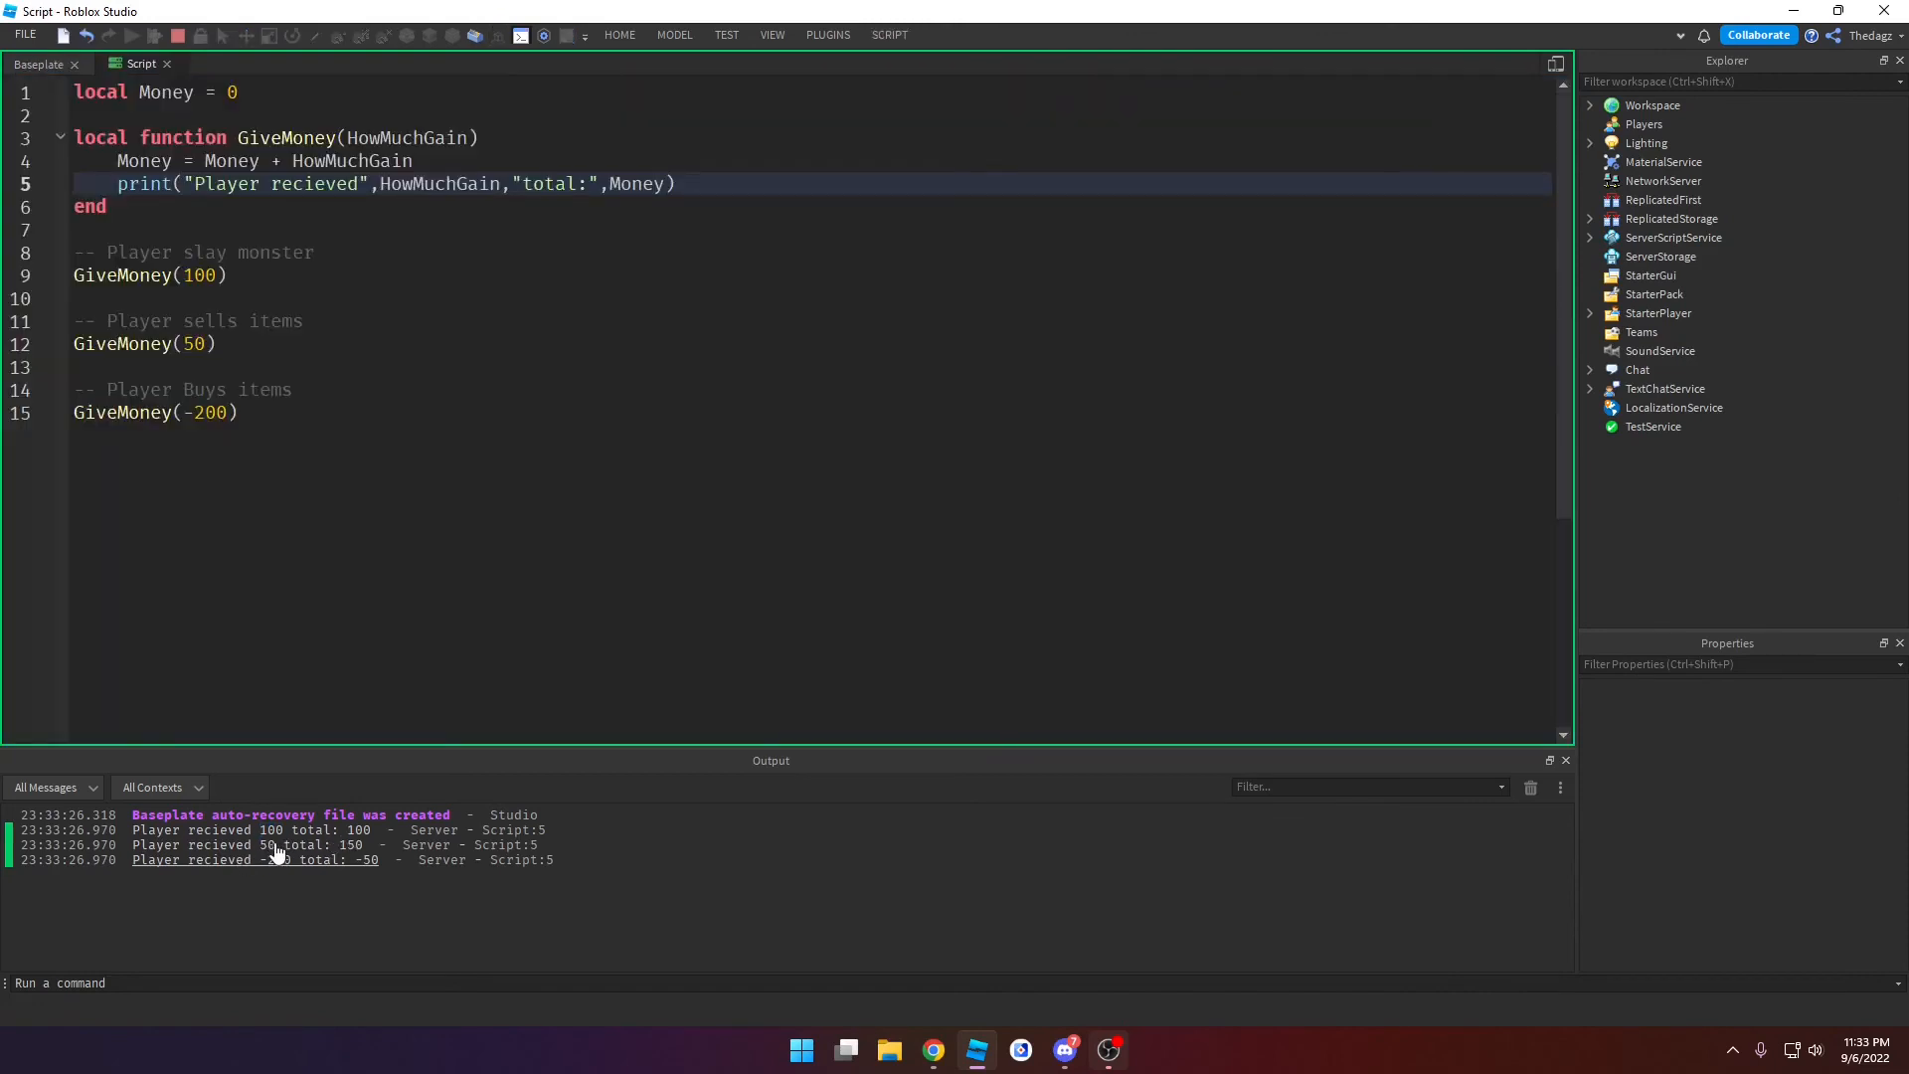